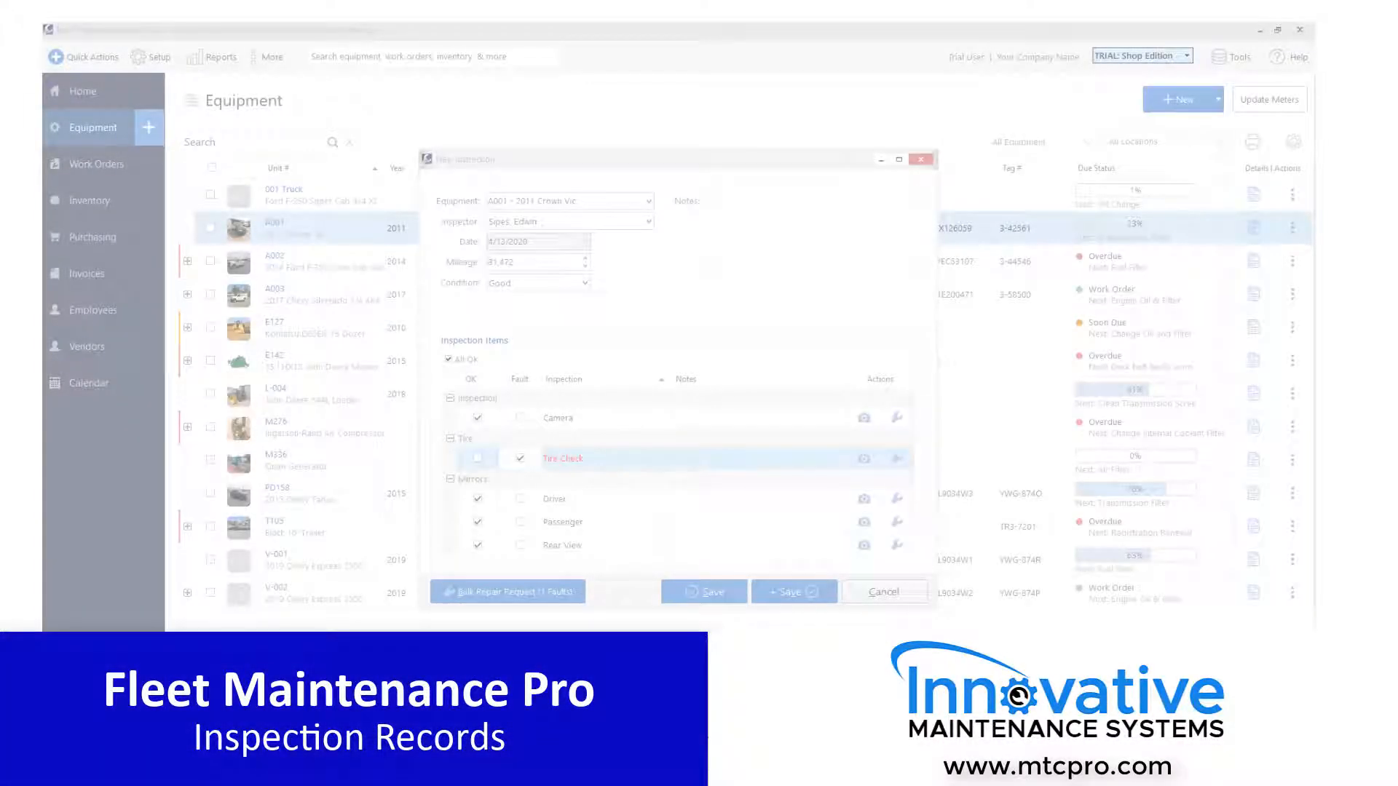
- Open the 001 Truck equipment record and close it without changes
{"action": "left_click", "coordinate": [883, 591]}
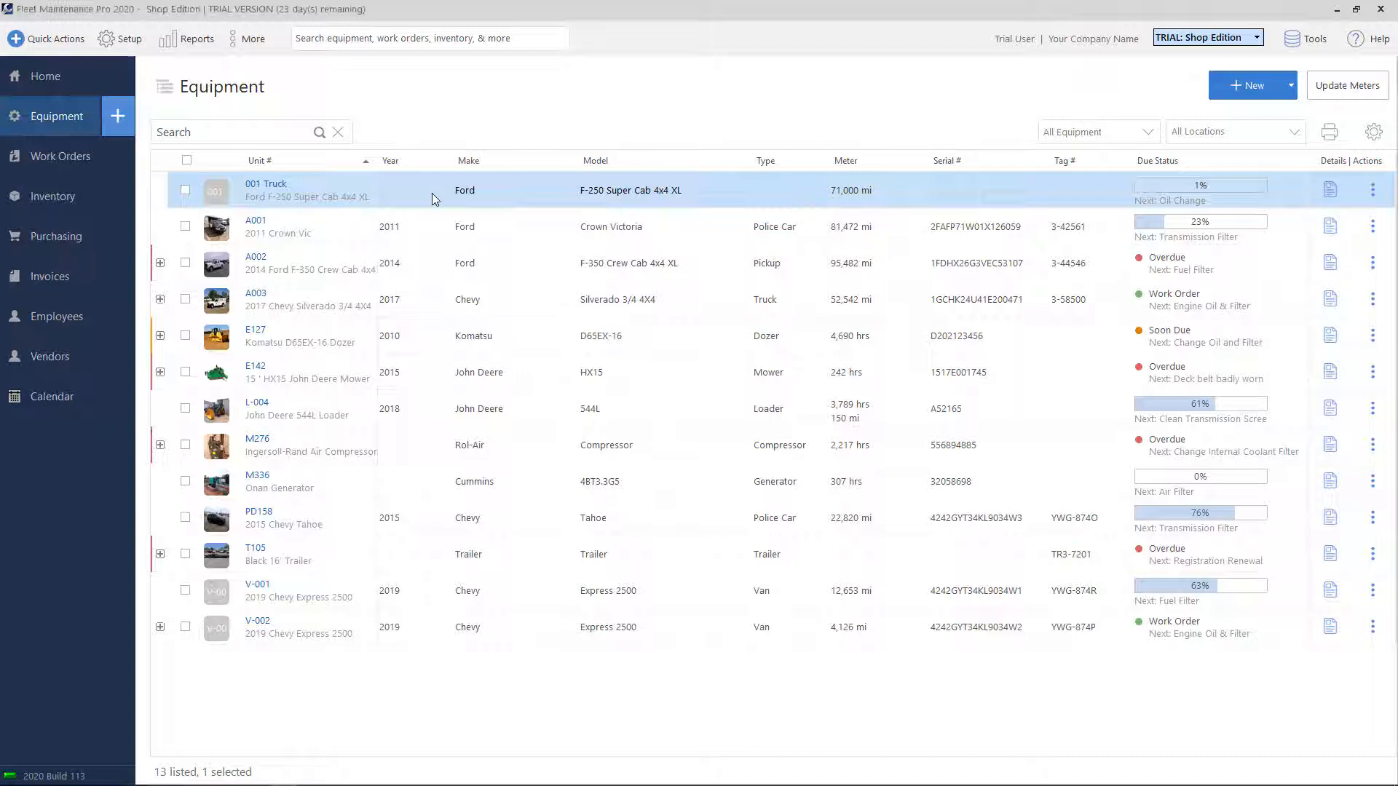
{"action": "double_click", "coordinate": [266, 190]}
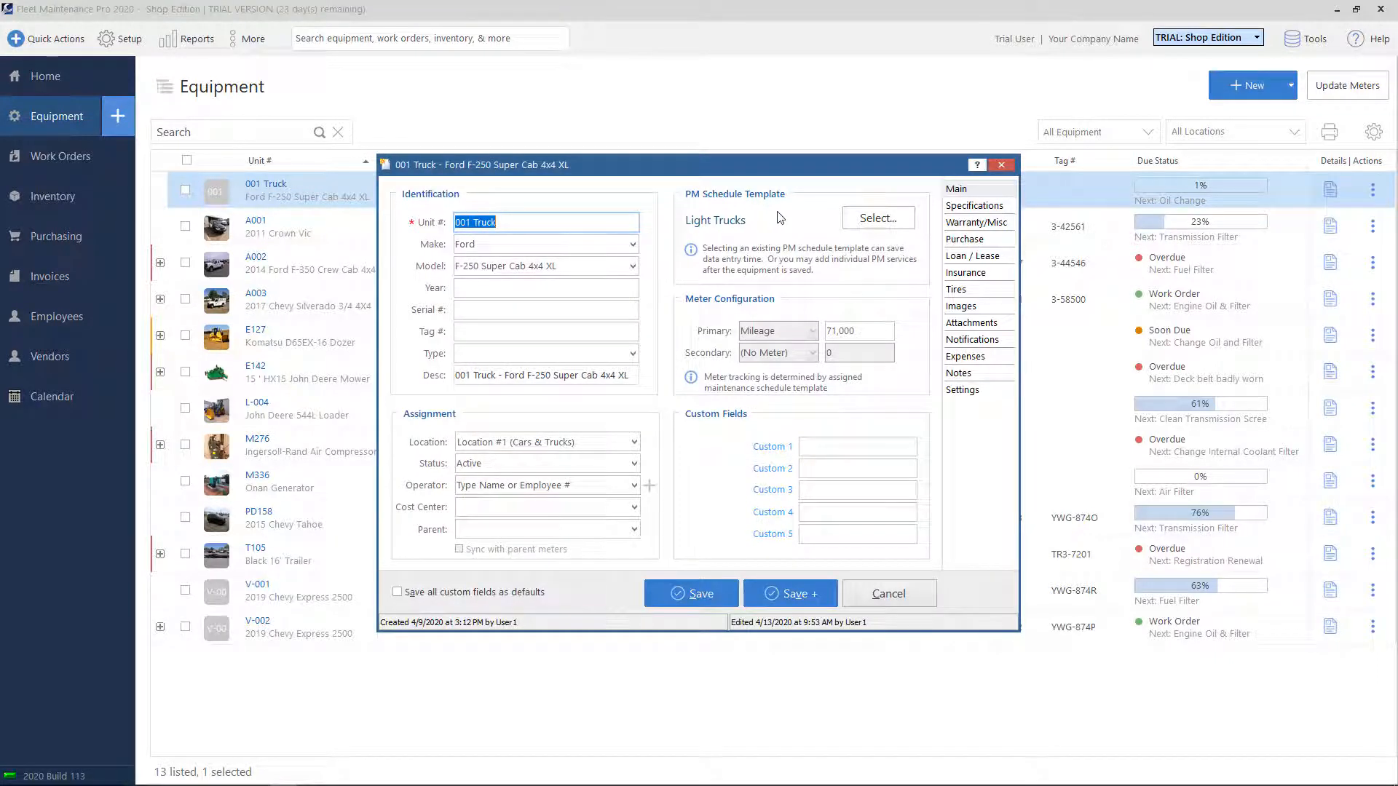
{"action": "mouse_move", "coordinate": [699, 216]}
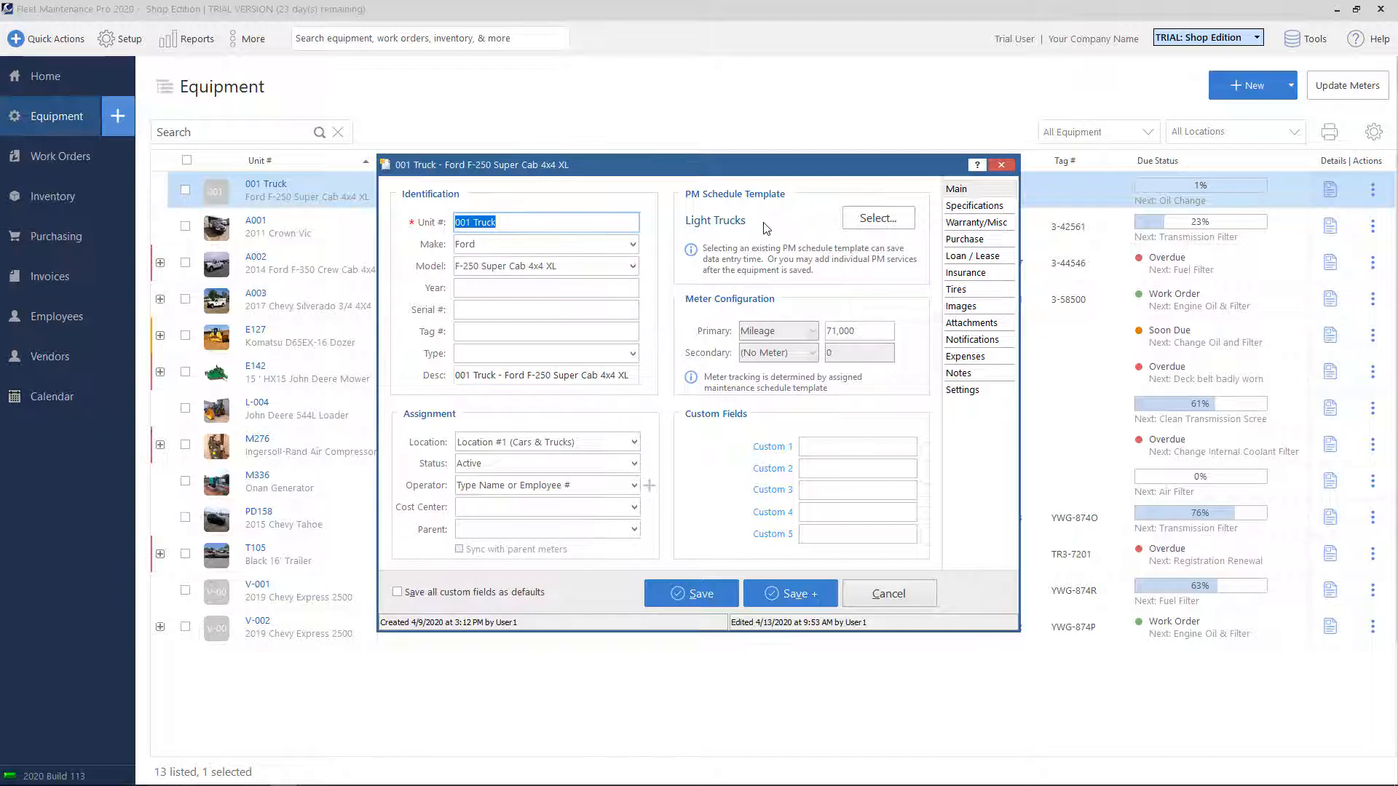
{"action": "mouse_move", "coordinate": [707, 233]}
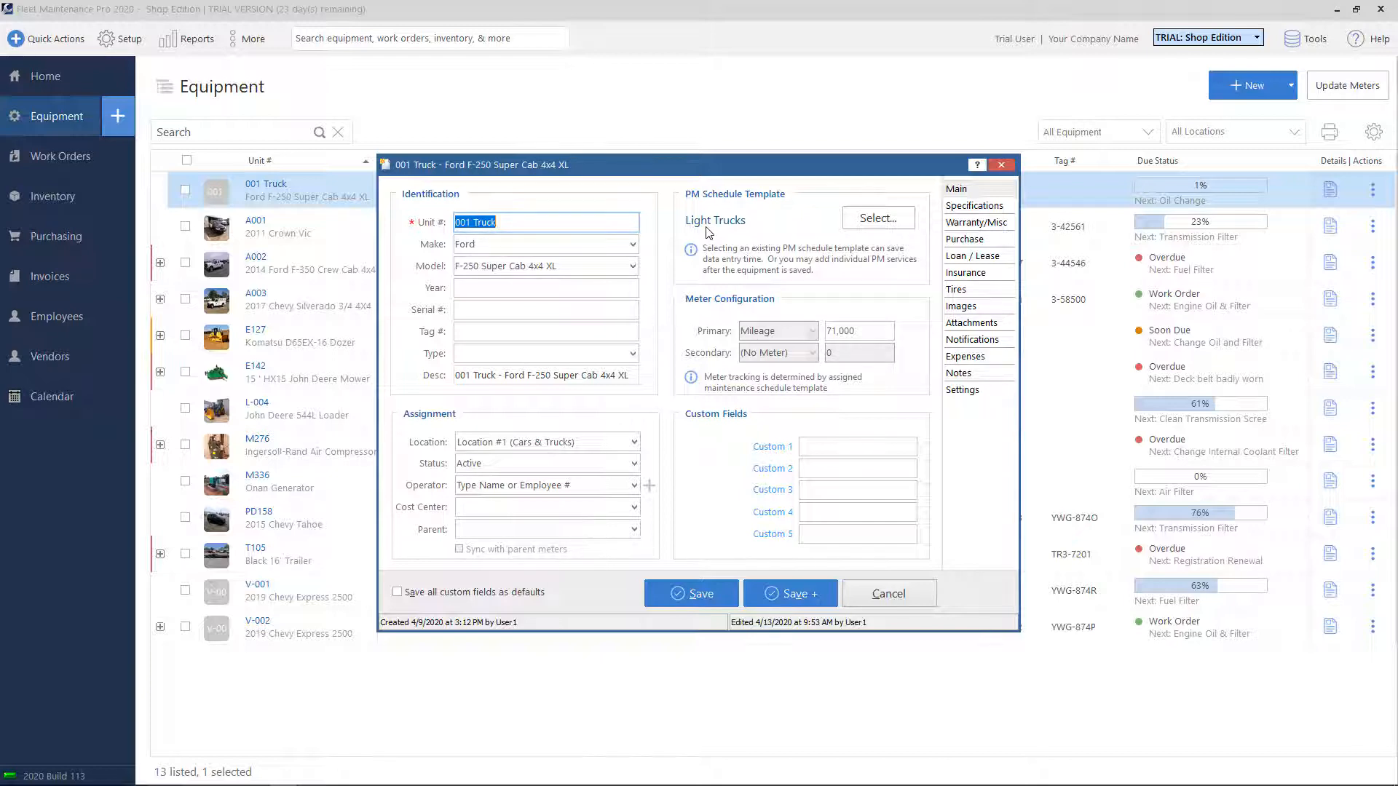
{"action": "left_click", "coordinate": [888, 592]}
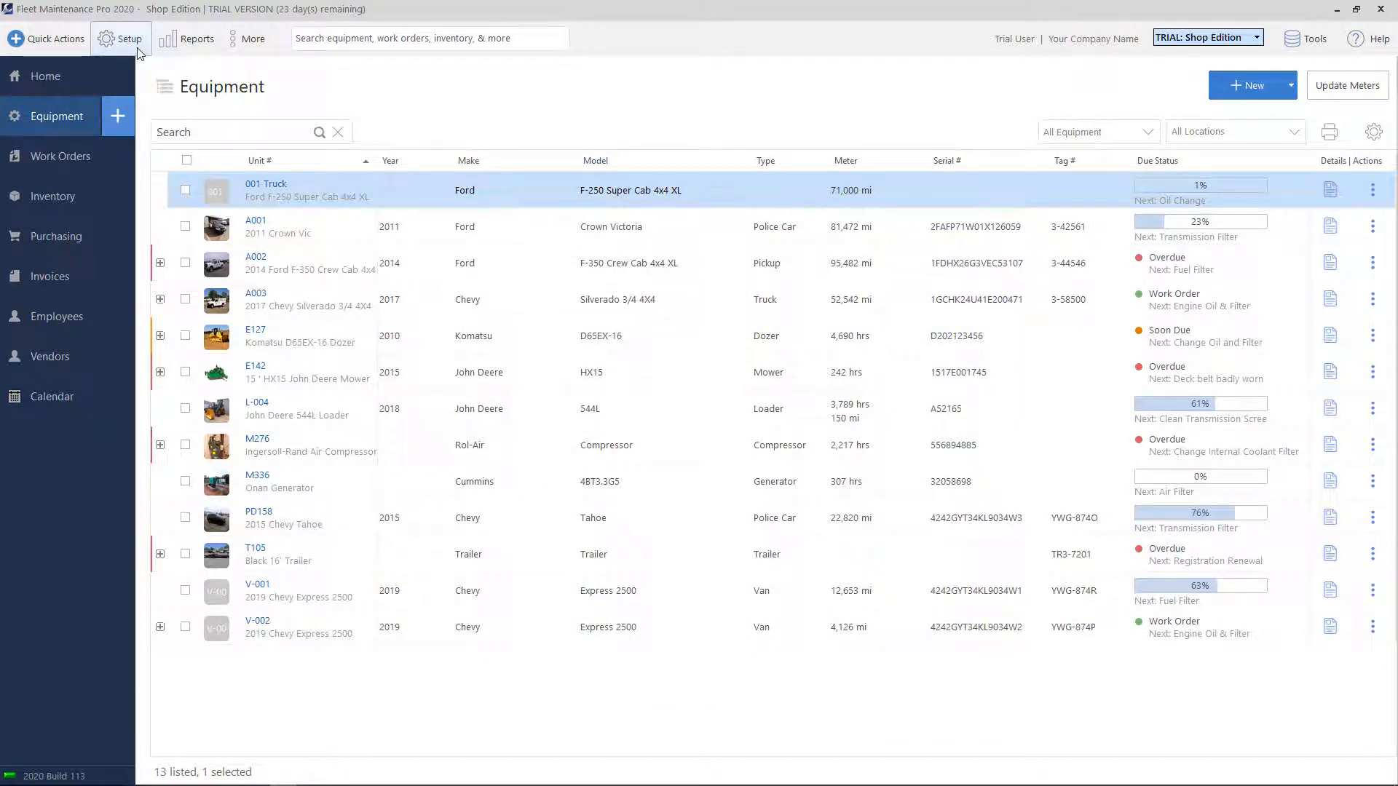
- Open PM Schedule Templates on the Light Trucks Daily Inspections list
{"action": "left_click", "coordinate": [129, 37]}
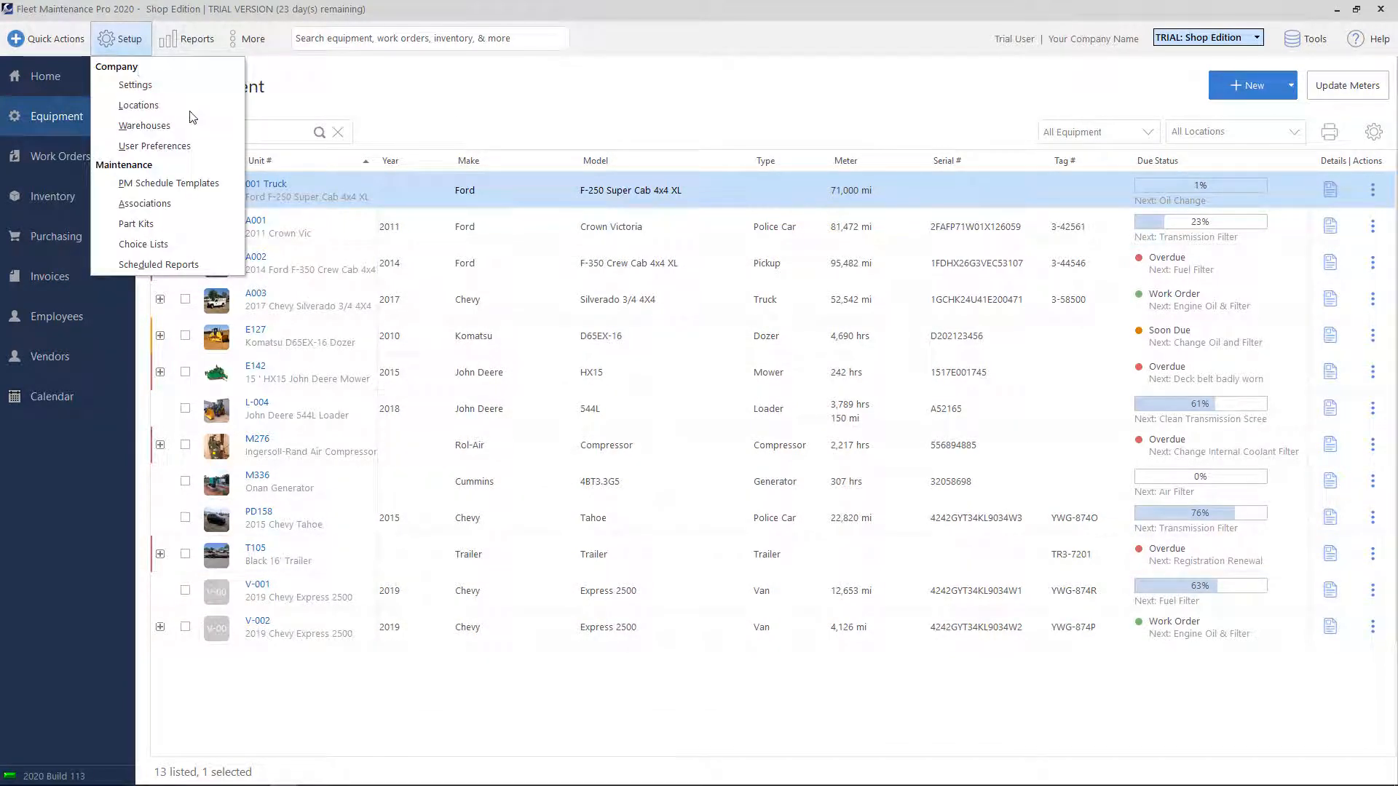
{"action": "mouse_move", "coordinate": [168, 182]}
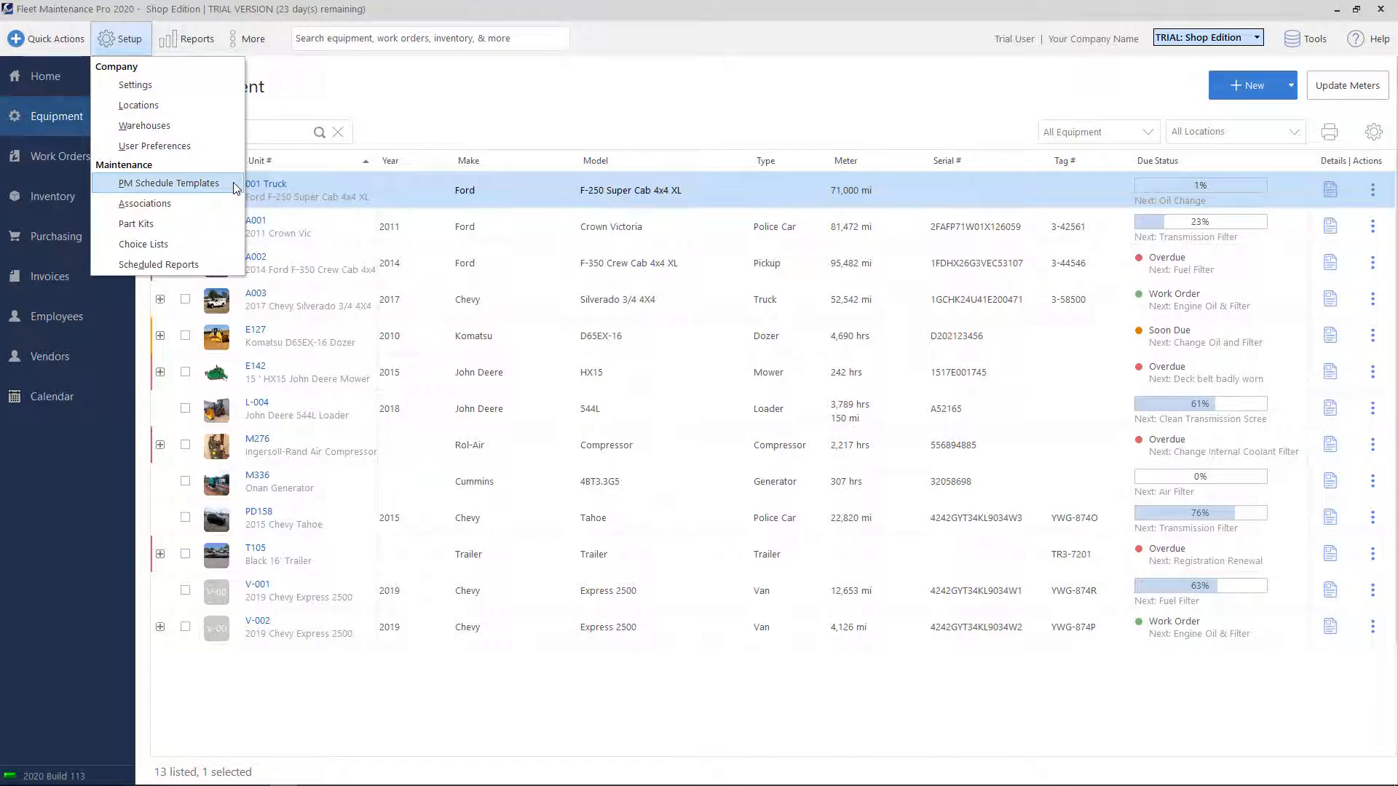
{"action": "left_click", "coordinate": [167, 183]}
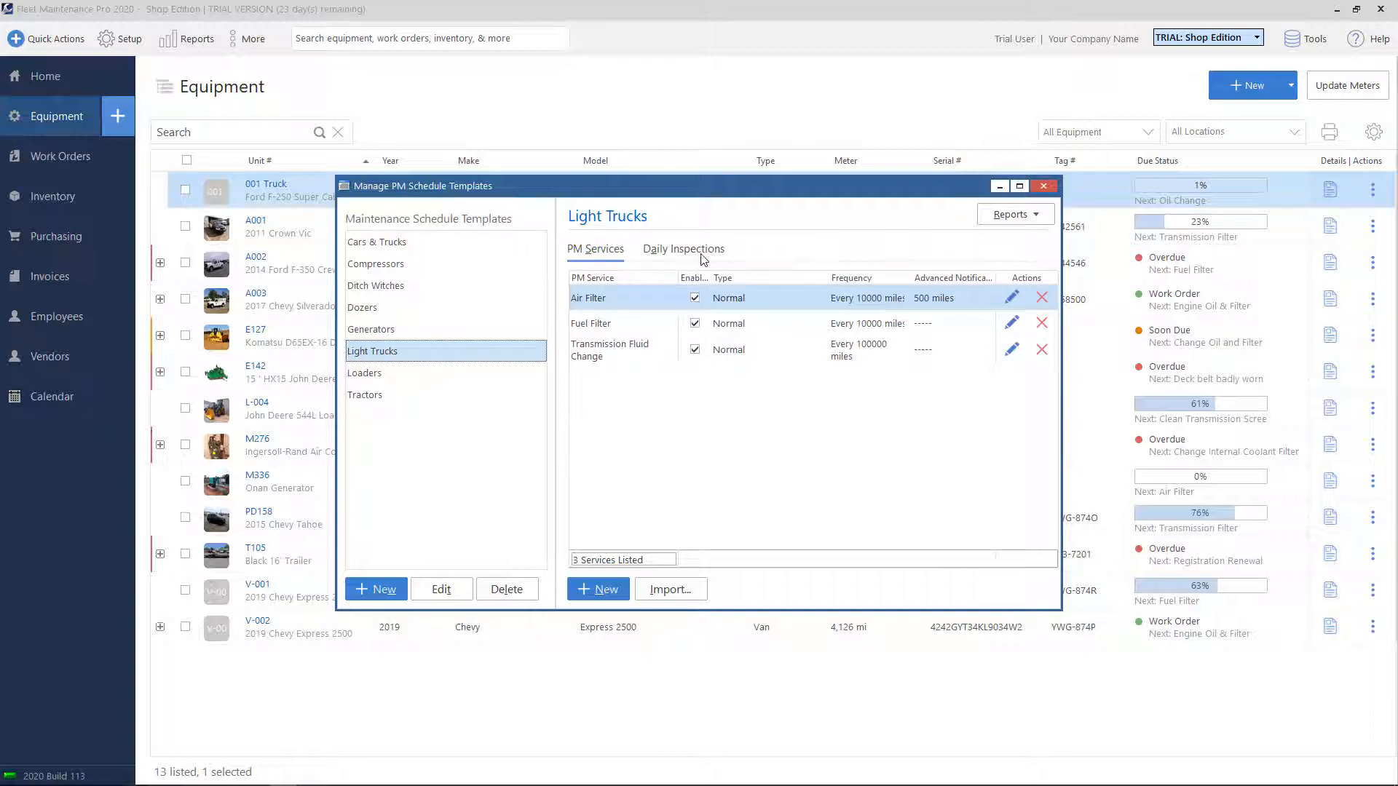
{"action": "left_click", "coordinate": [682, 249]}
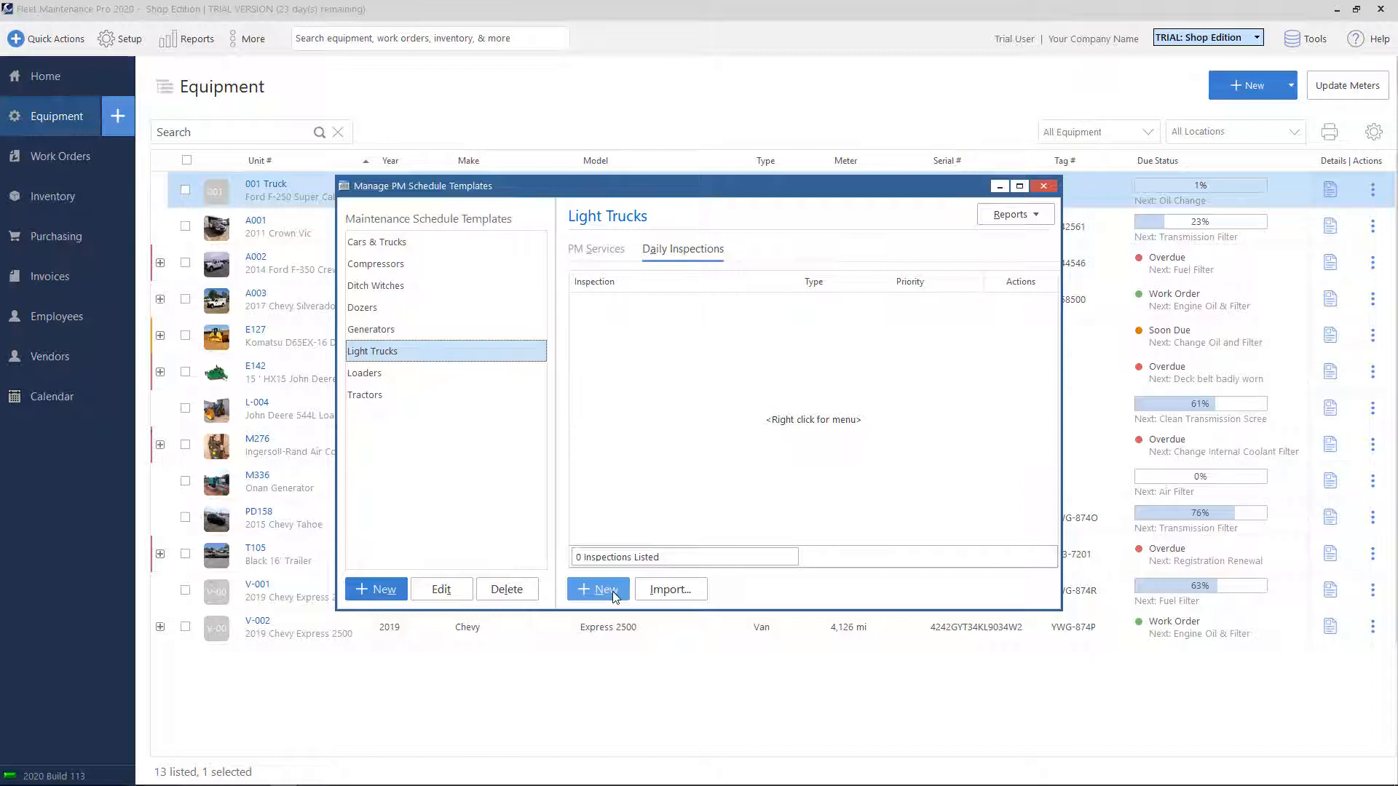
- Add 'Checklist item 1' and 'Checklist Item 2' as Light Trucks daily inspections
{"action": "left_click", "coordinate": [598, 588]}
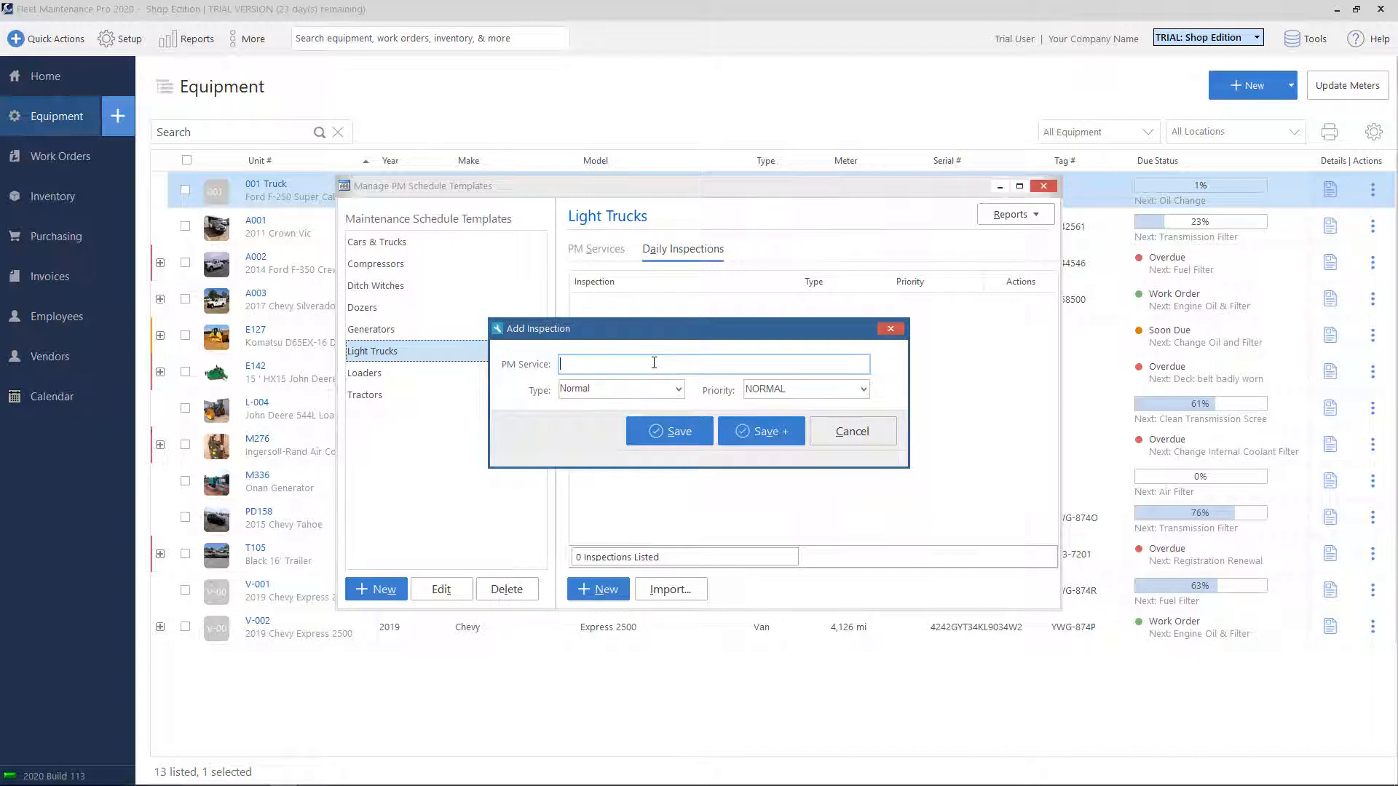
{"action": "type", "text": "Chekcli"}
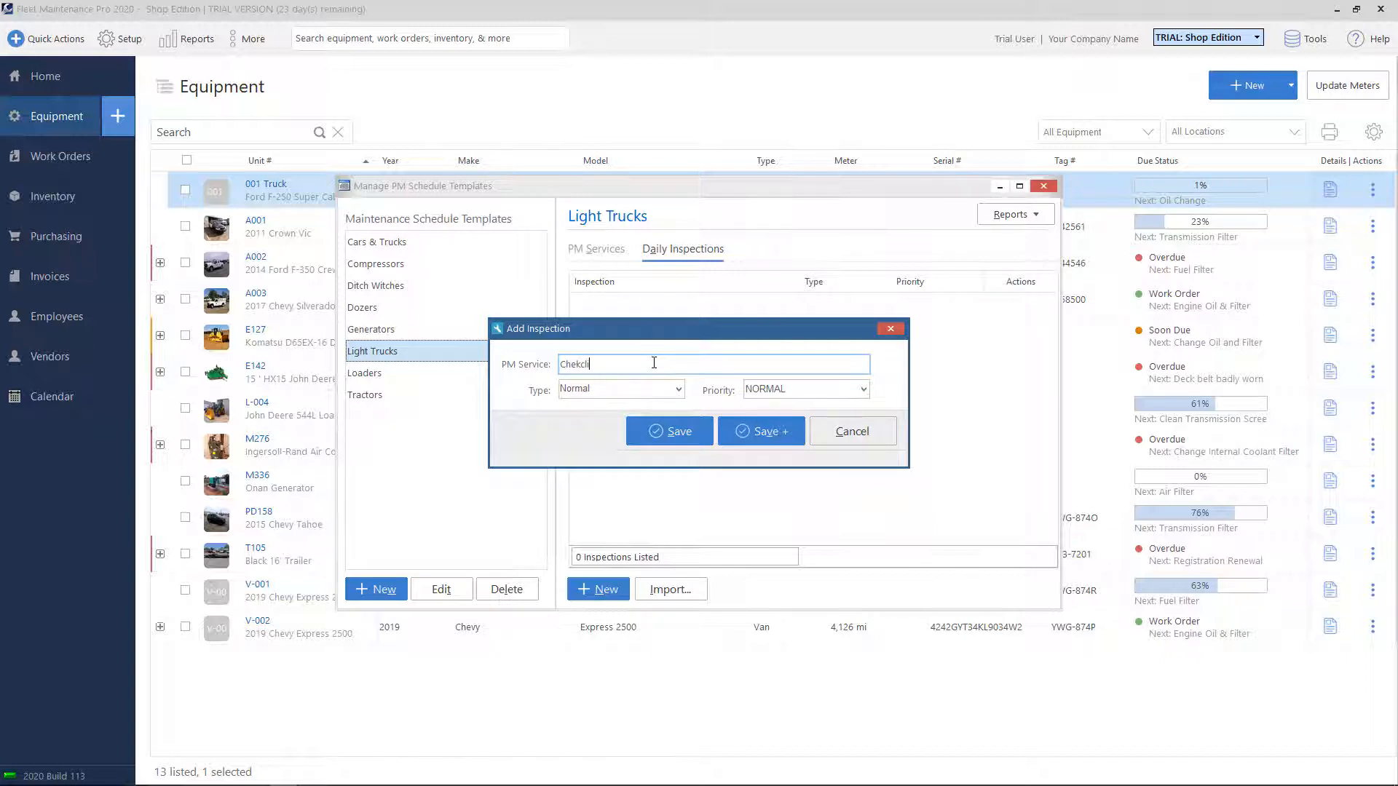
{"action": "key", "text": "Backspace"}
{"action": "type", "text": "cklist item 1"}
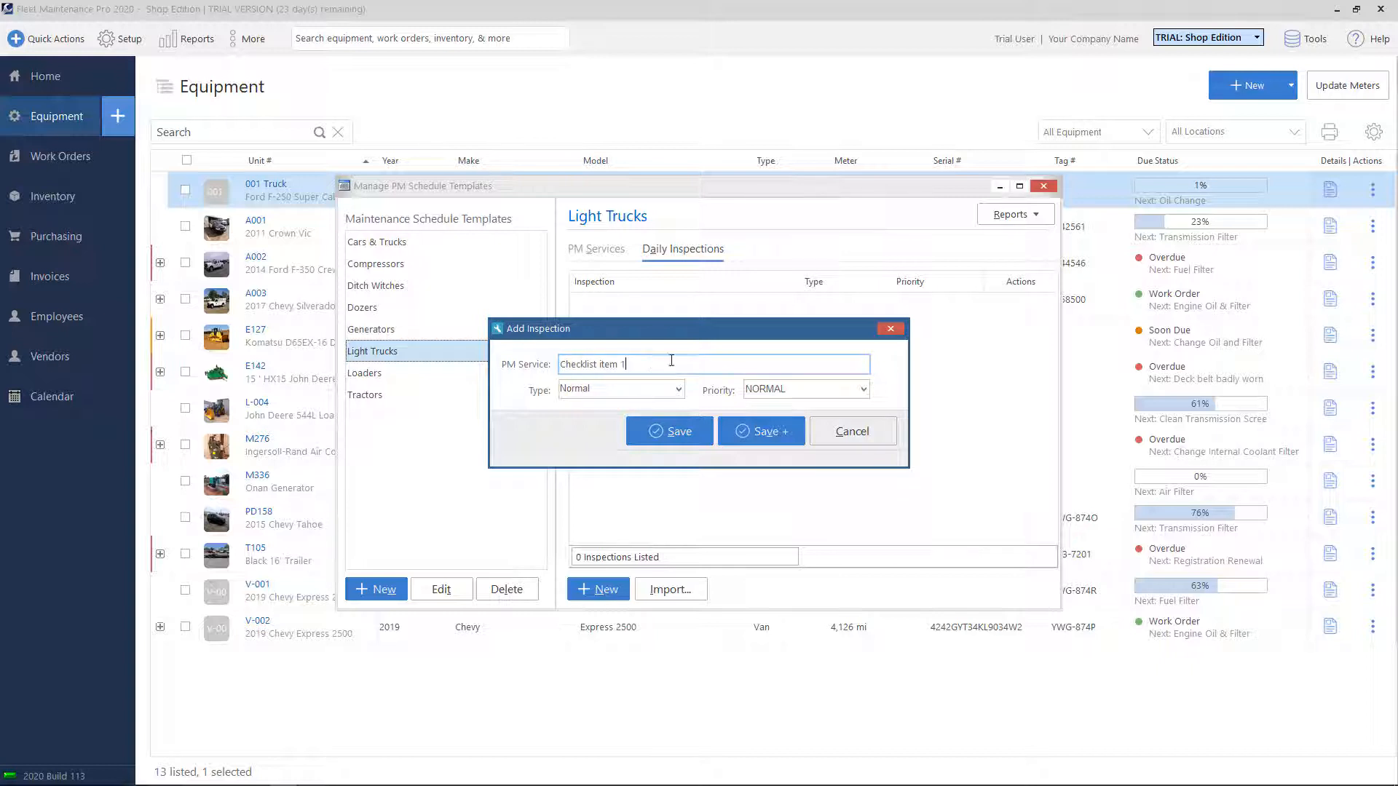
{"action": "left_click", "coordinate": [669, 431]}
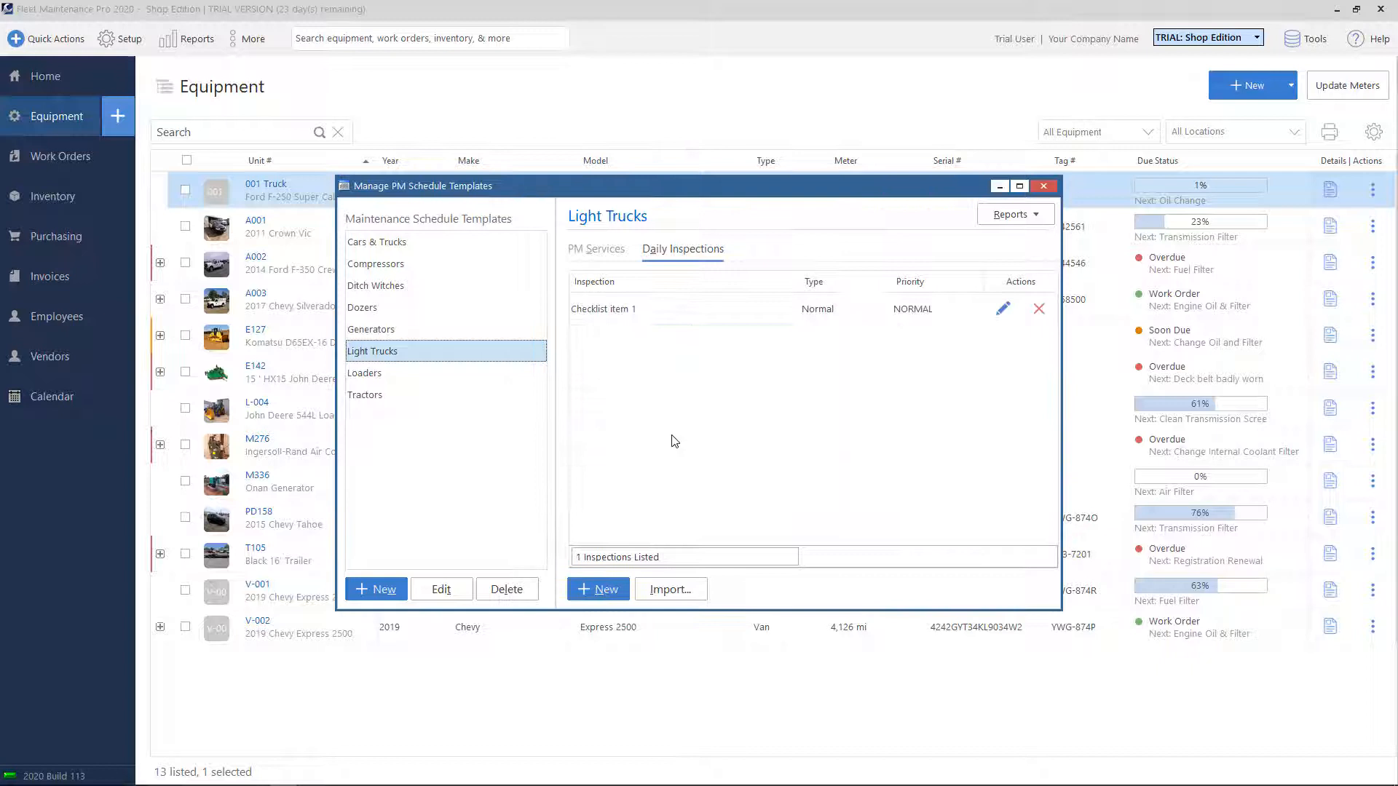
{"action": "mouse_move", "coordinate": [619, 568]}
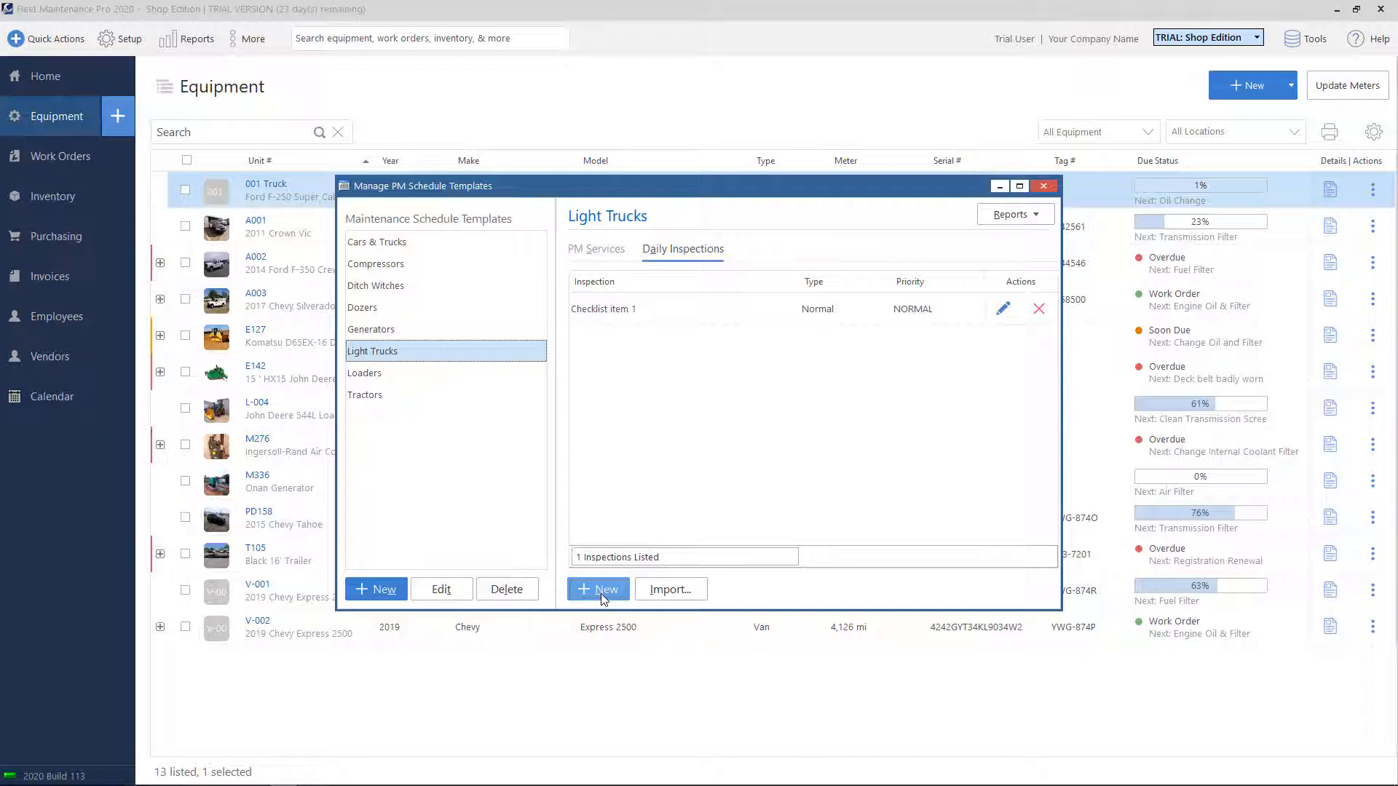
{"action": "left_click", "coordinate": [597, 589]}
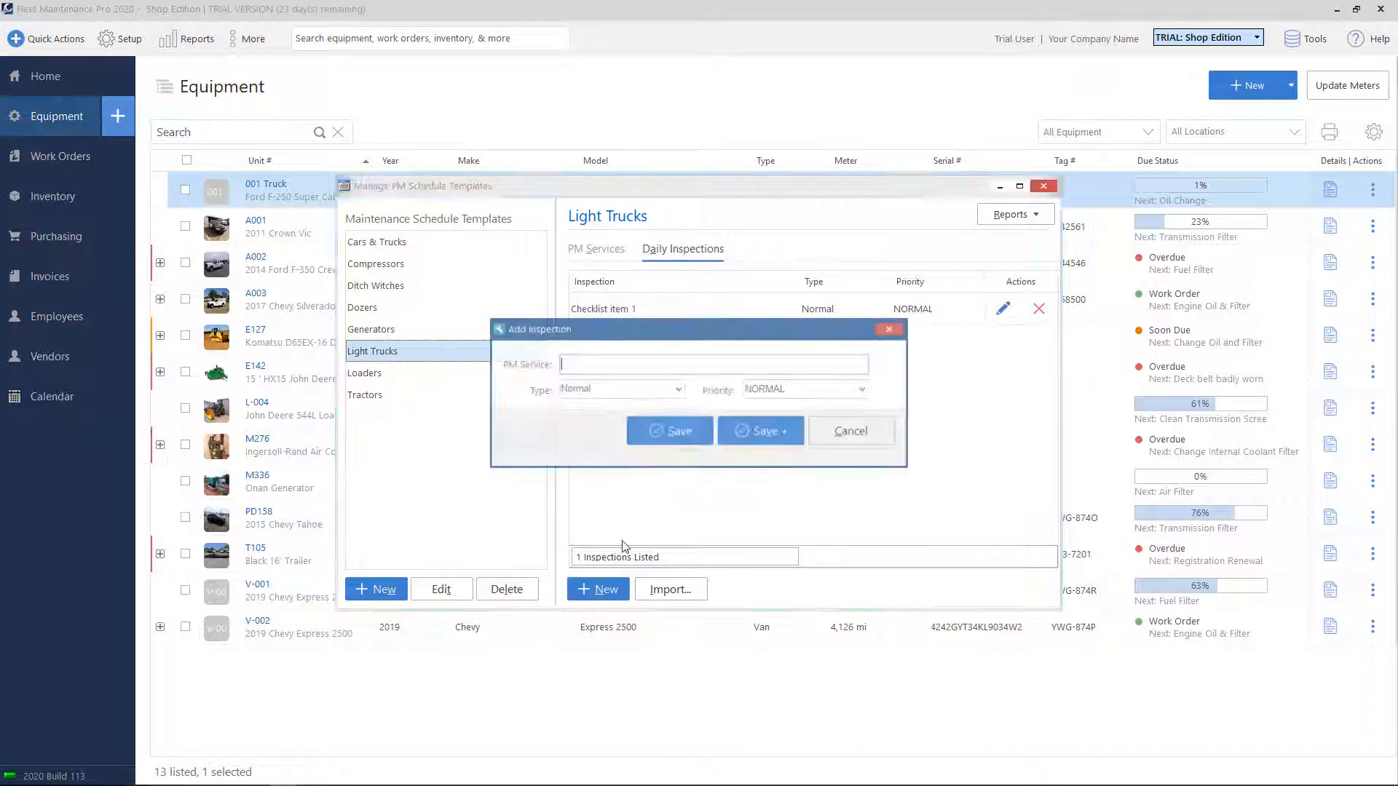
{"action": "type", "text": "Chec"}
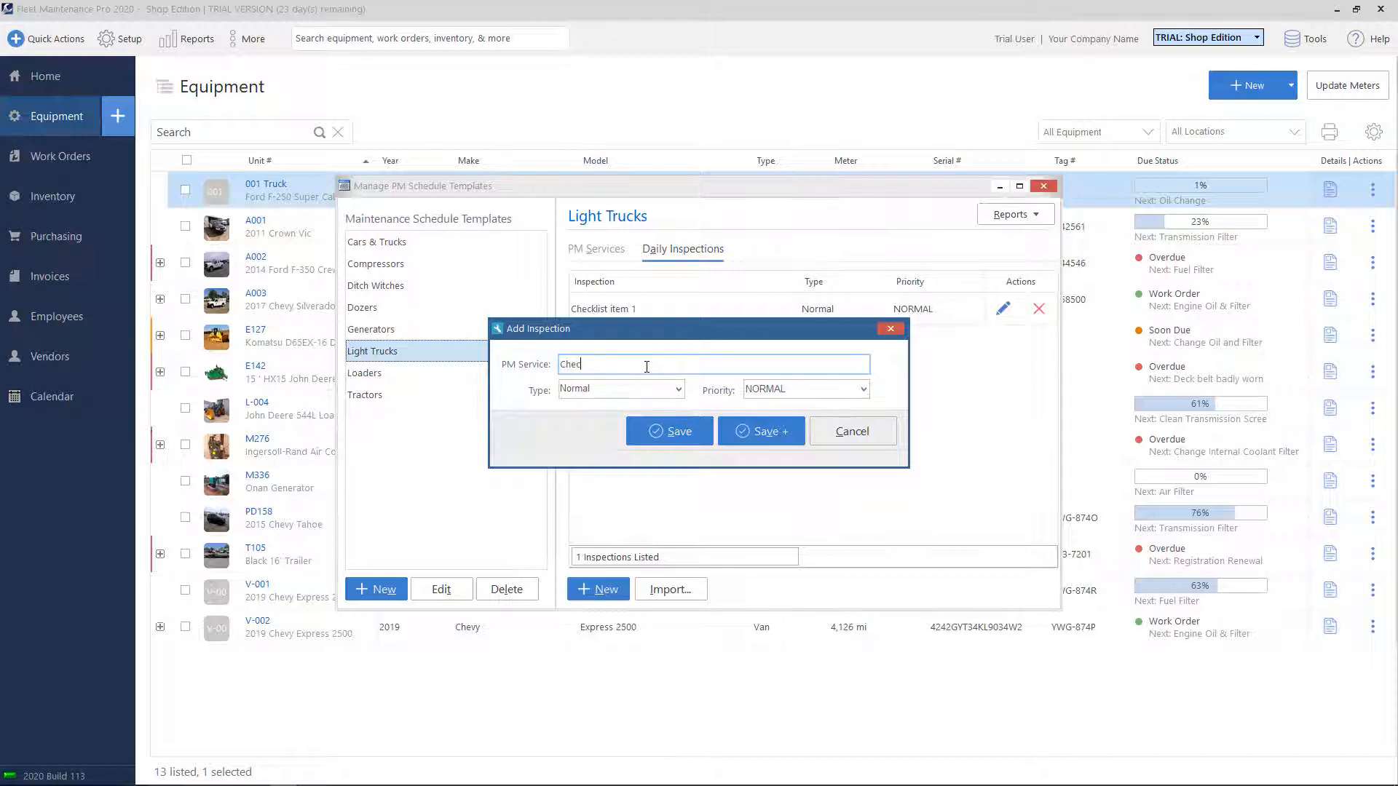
{"action": "type", "text": "Checklist Item 2"}
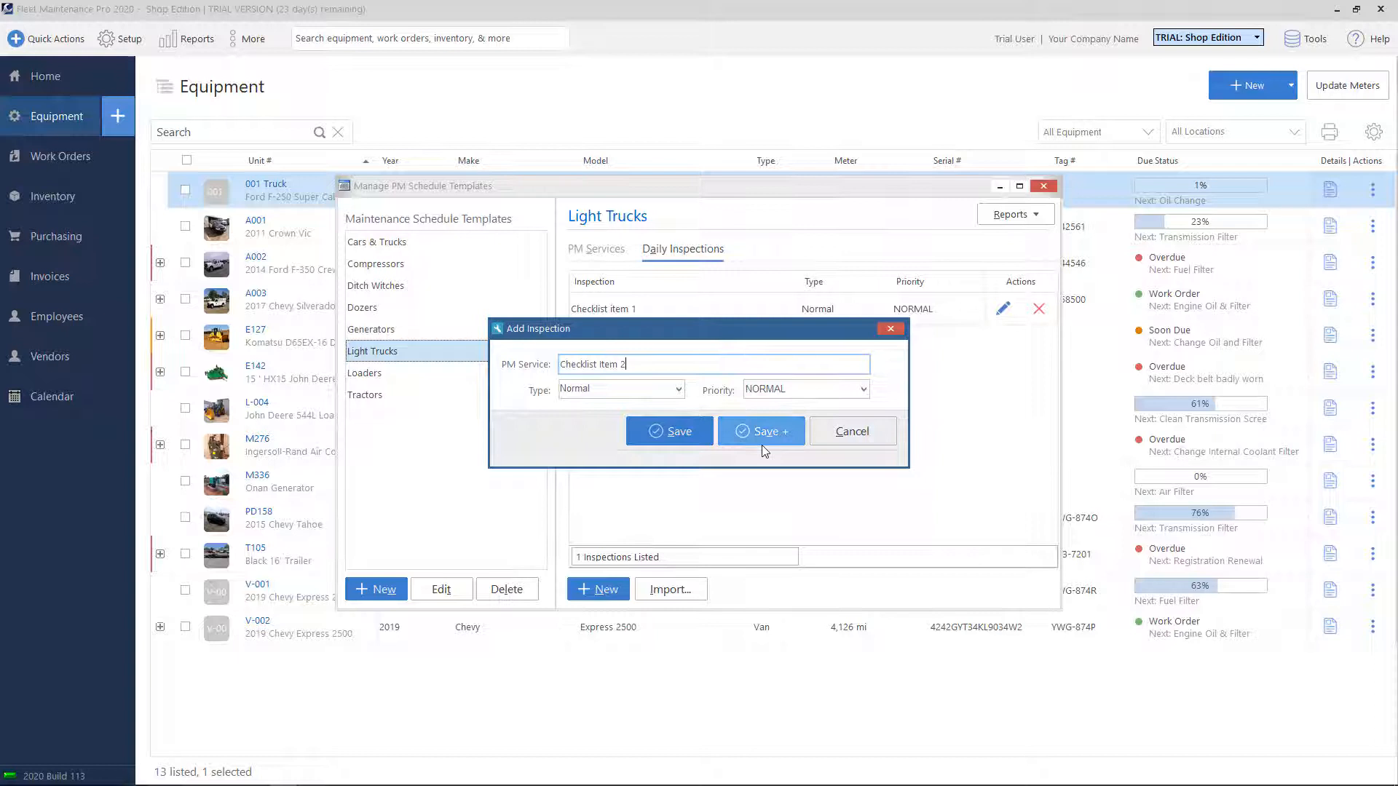
{"action": "left_click", "coordinate": [760, 431]}
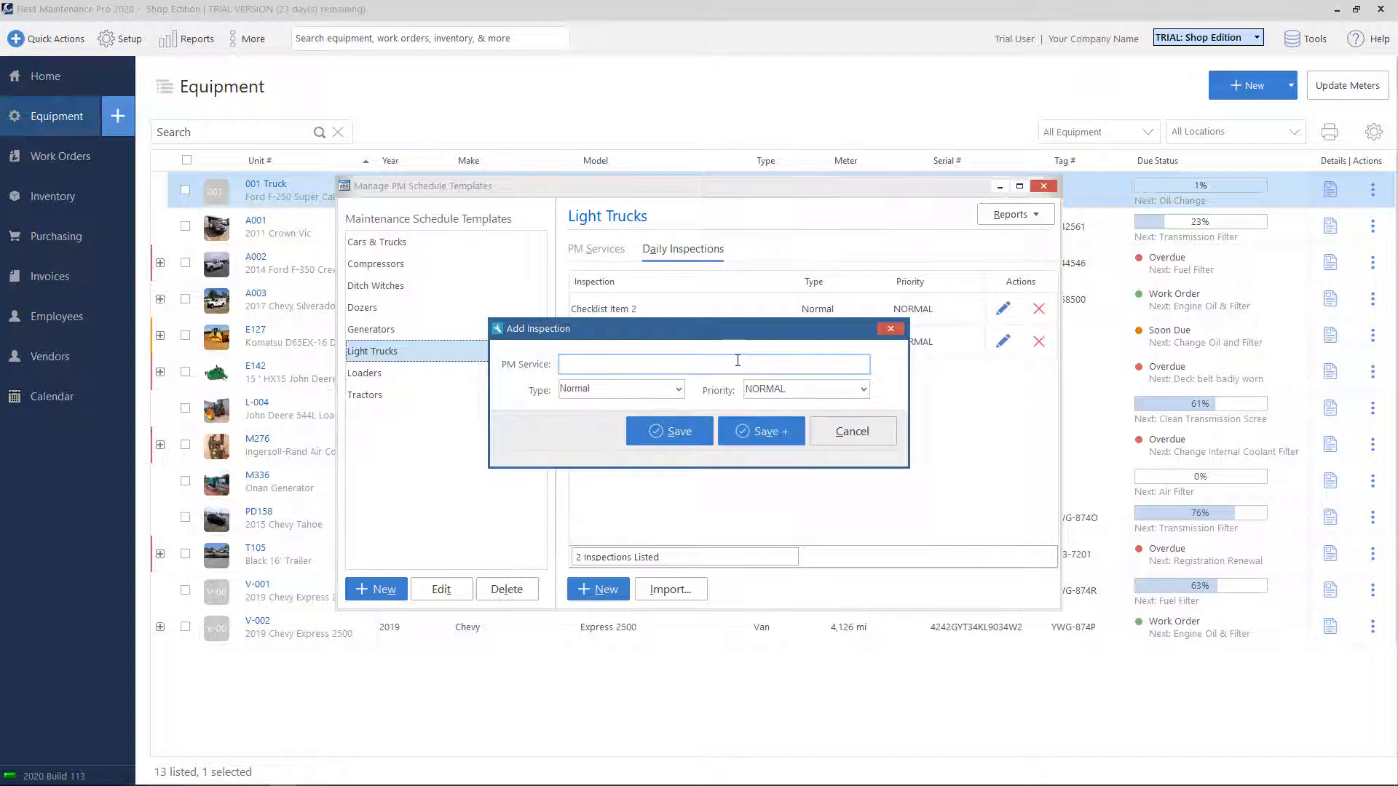
- Add 'Check fluid levels' and 'Check windows for cracks' daily inspections
{"action": "left_click", "coordinate": [713, 364]}
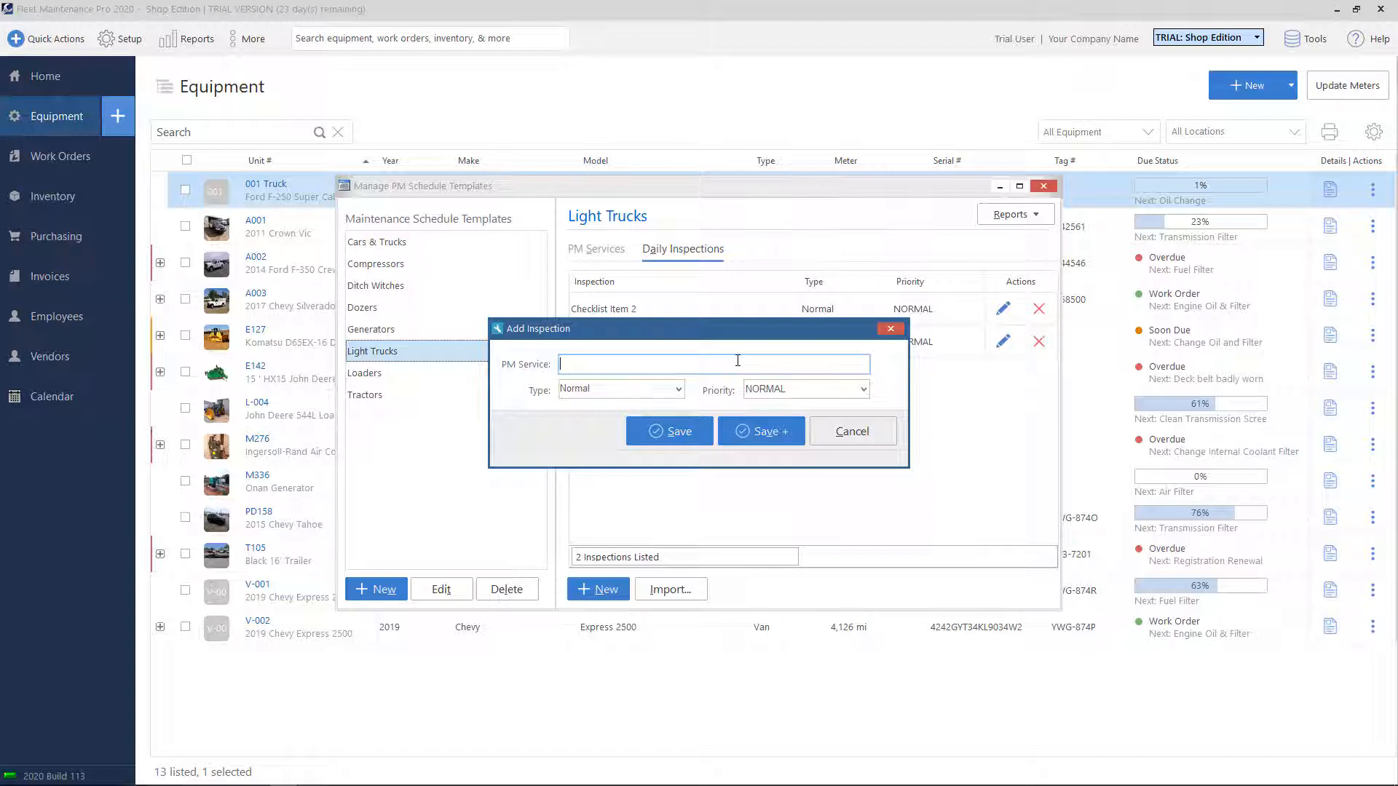
{"action": "type", "text": "Check"}
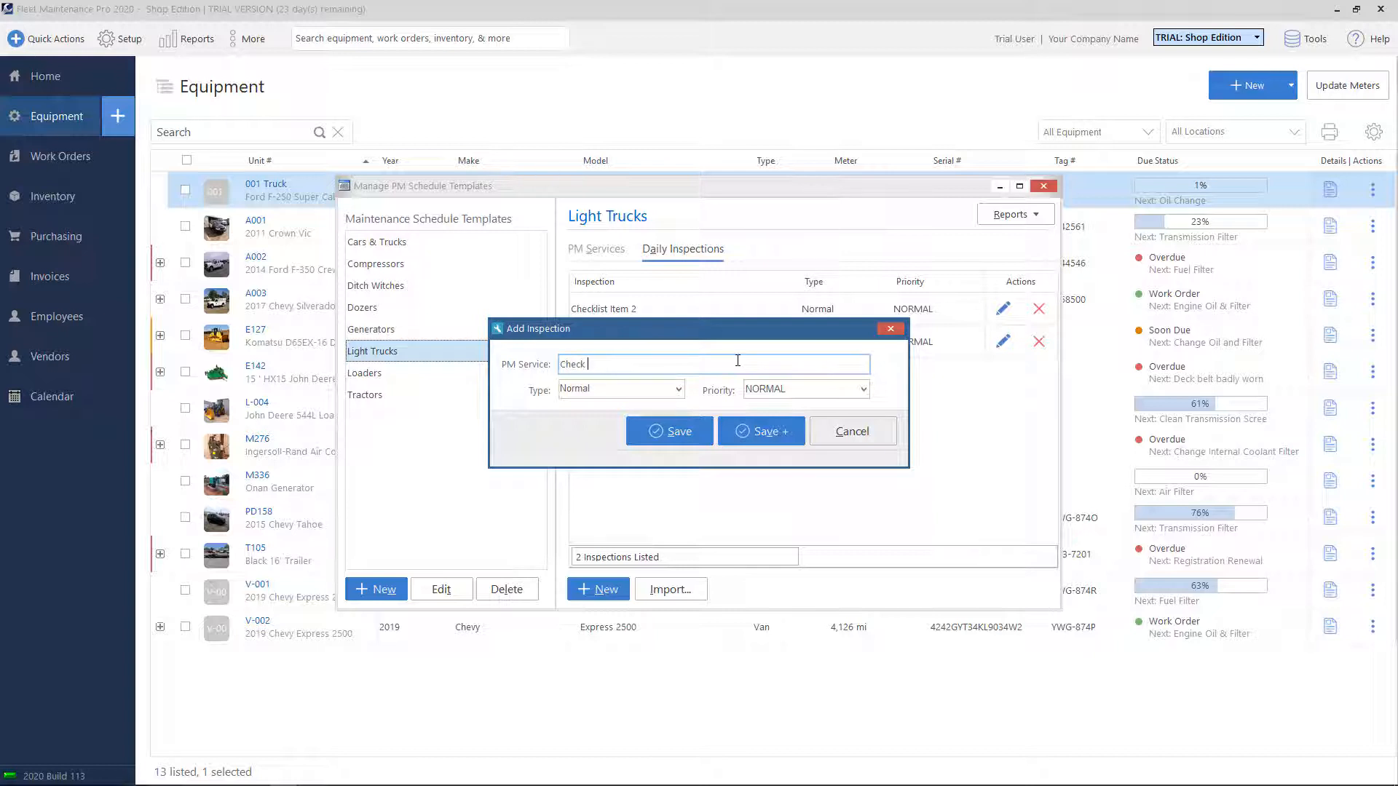
{"action": "type", "text": "fluid levels"}
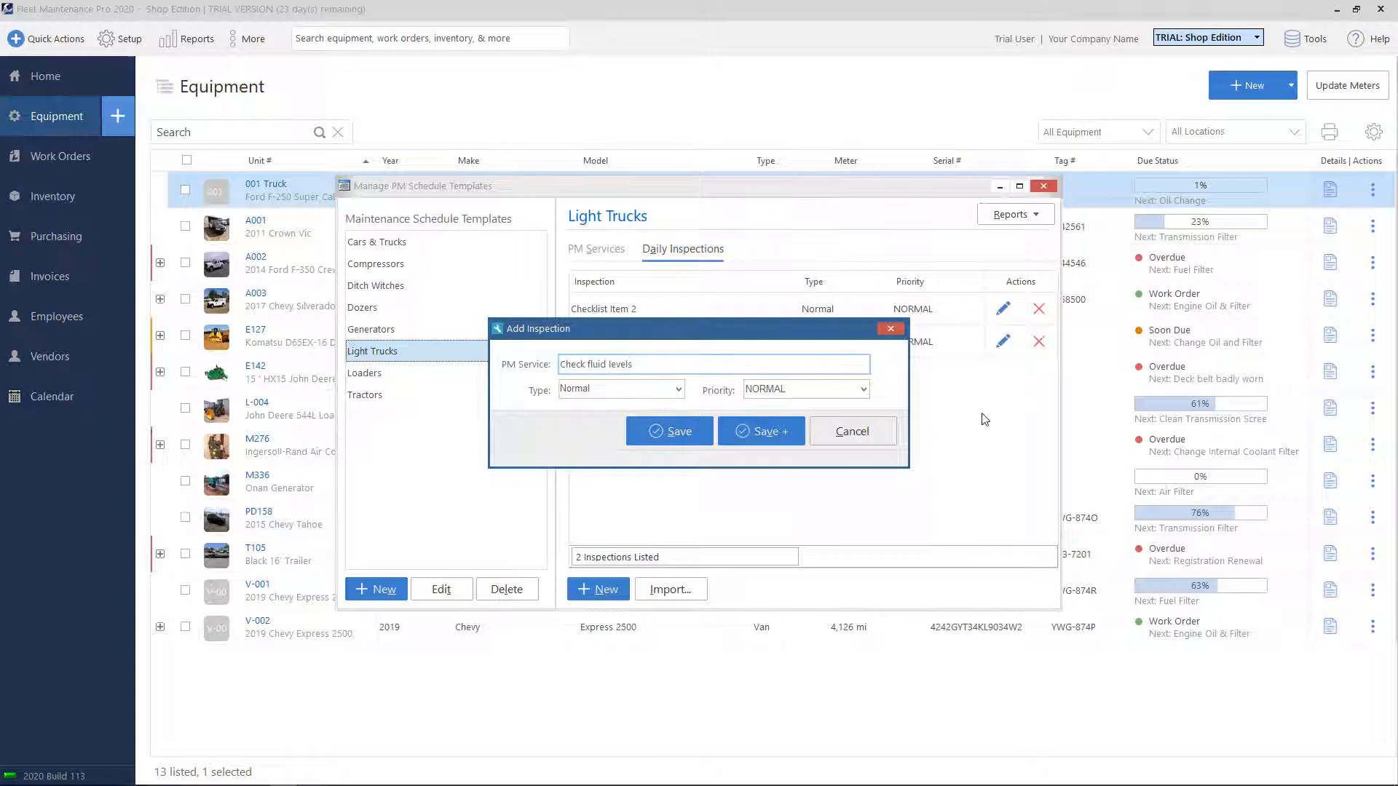
{"action": "left_click", "coordinate": [760, 430]}
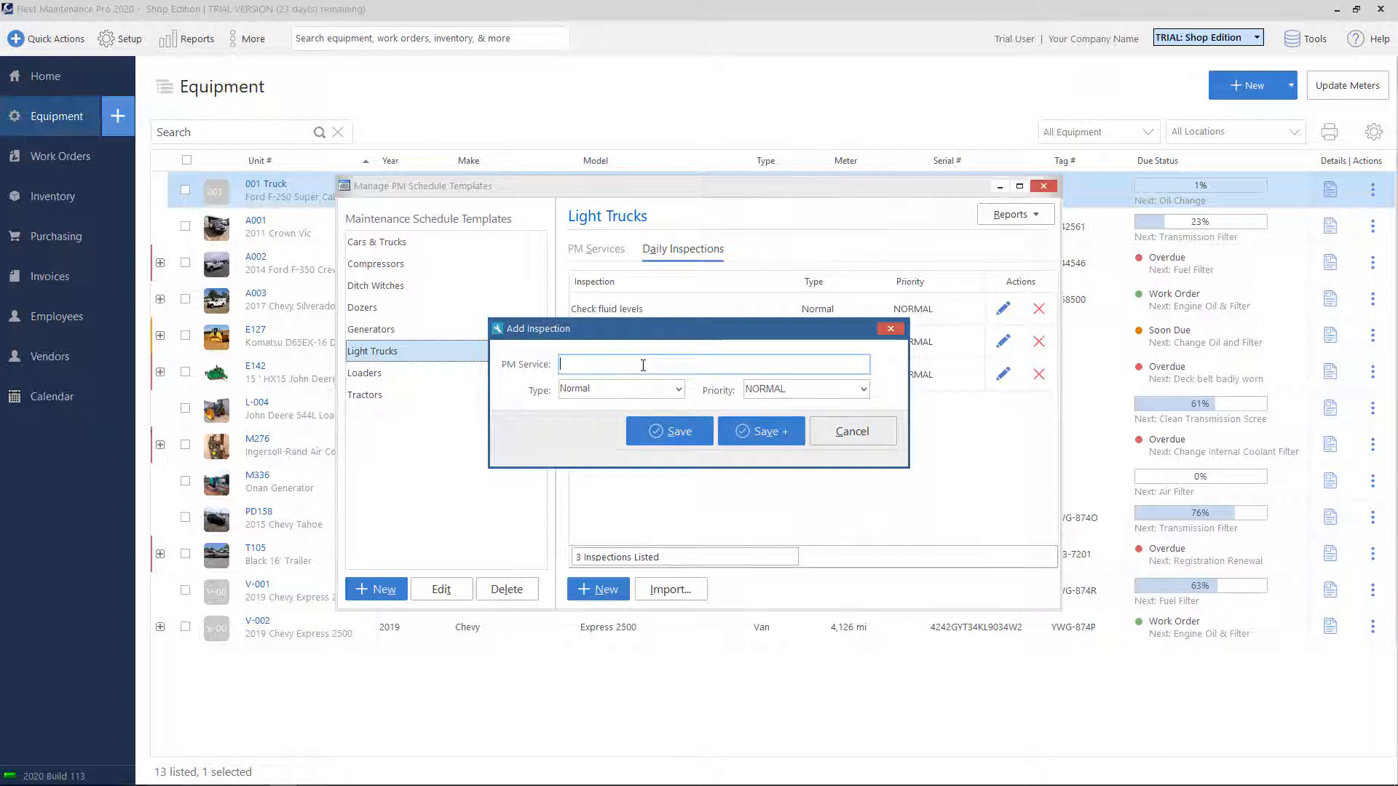
{"action": "type", "text": "Check ob"}
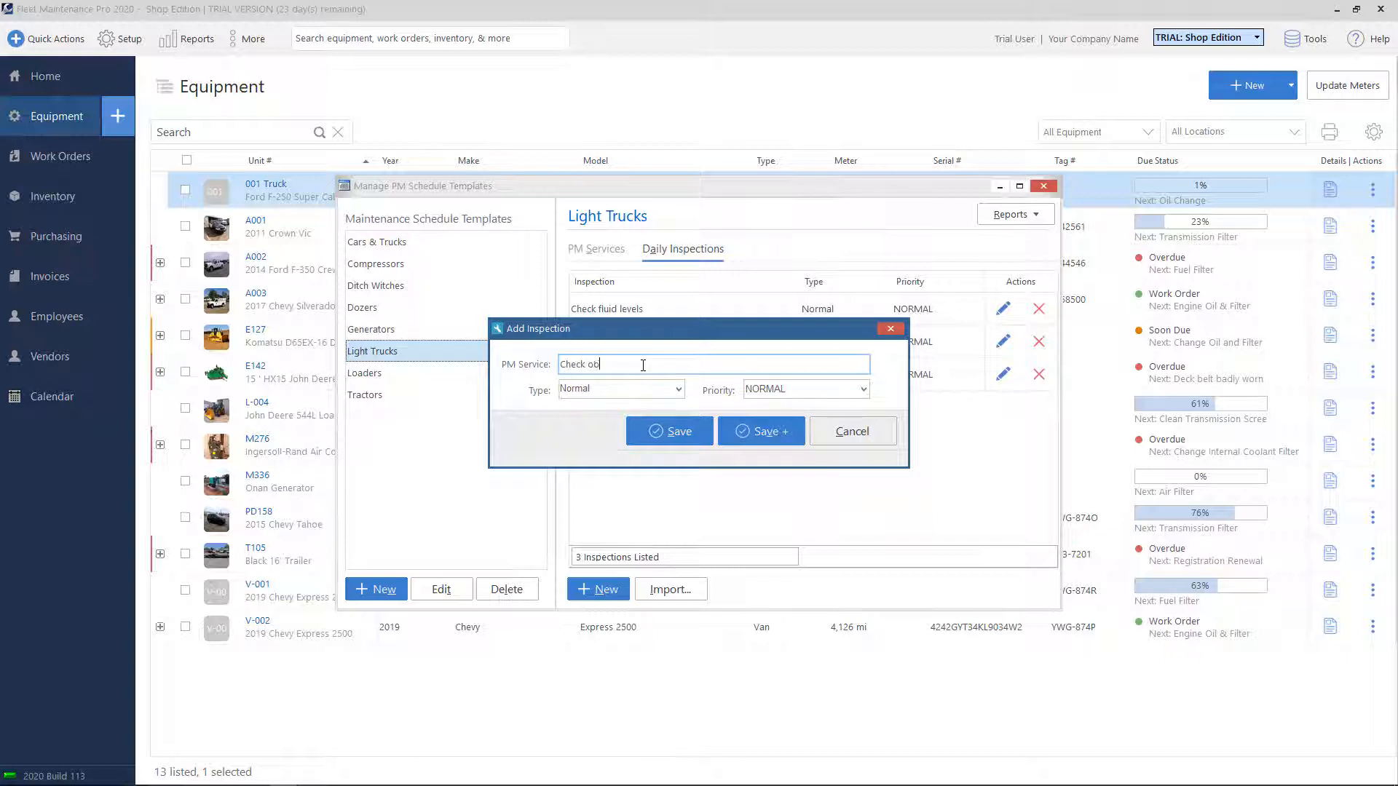
{"action": "key", "text": "Backspace"}
{"action": "type", "text": "windows for cracks"}
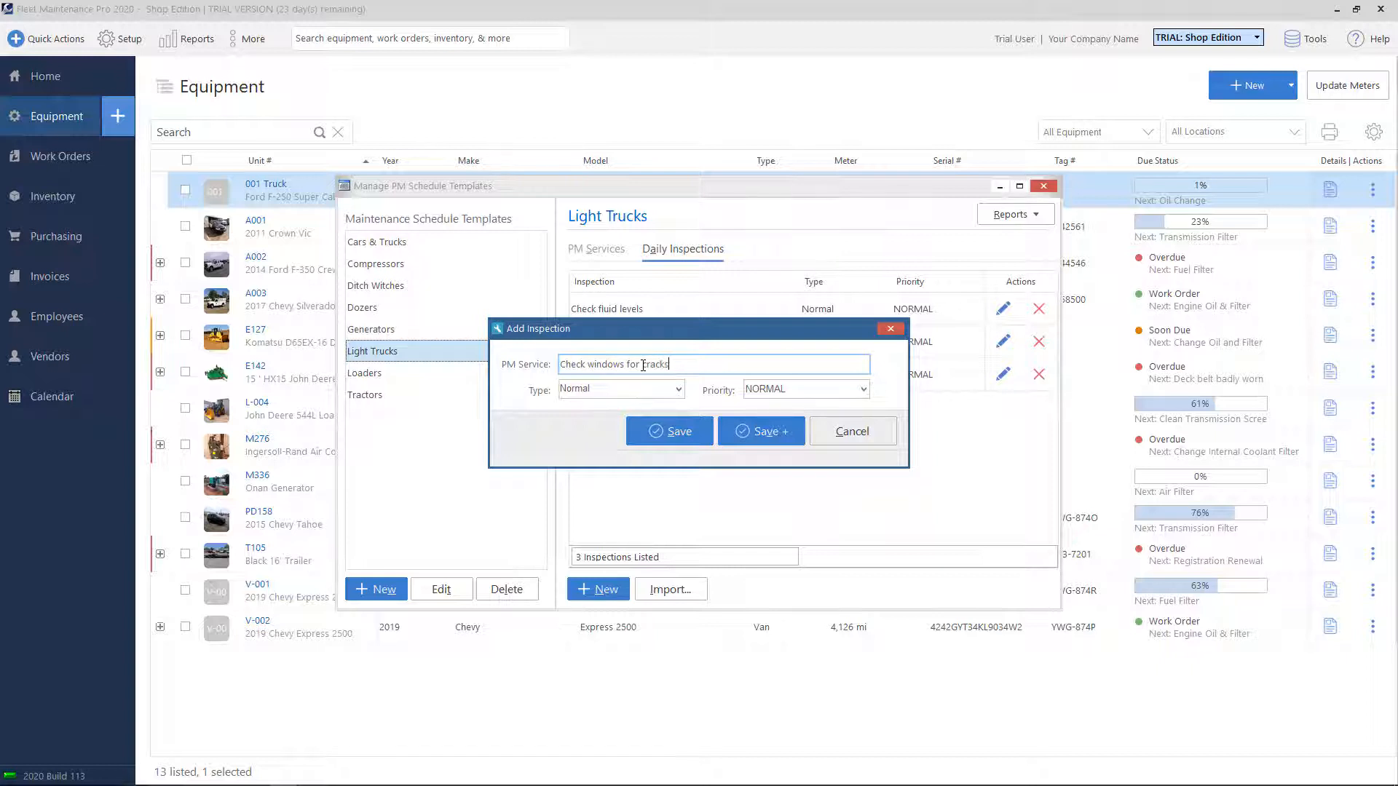
{"action": "left_click", "coordinate": [669, 430]}
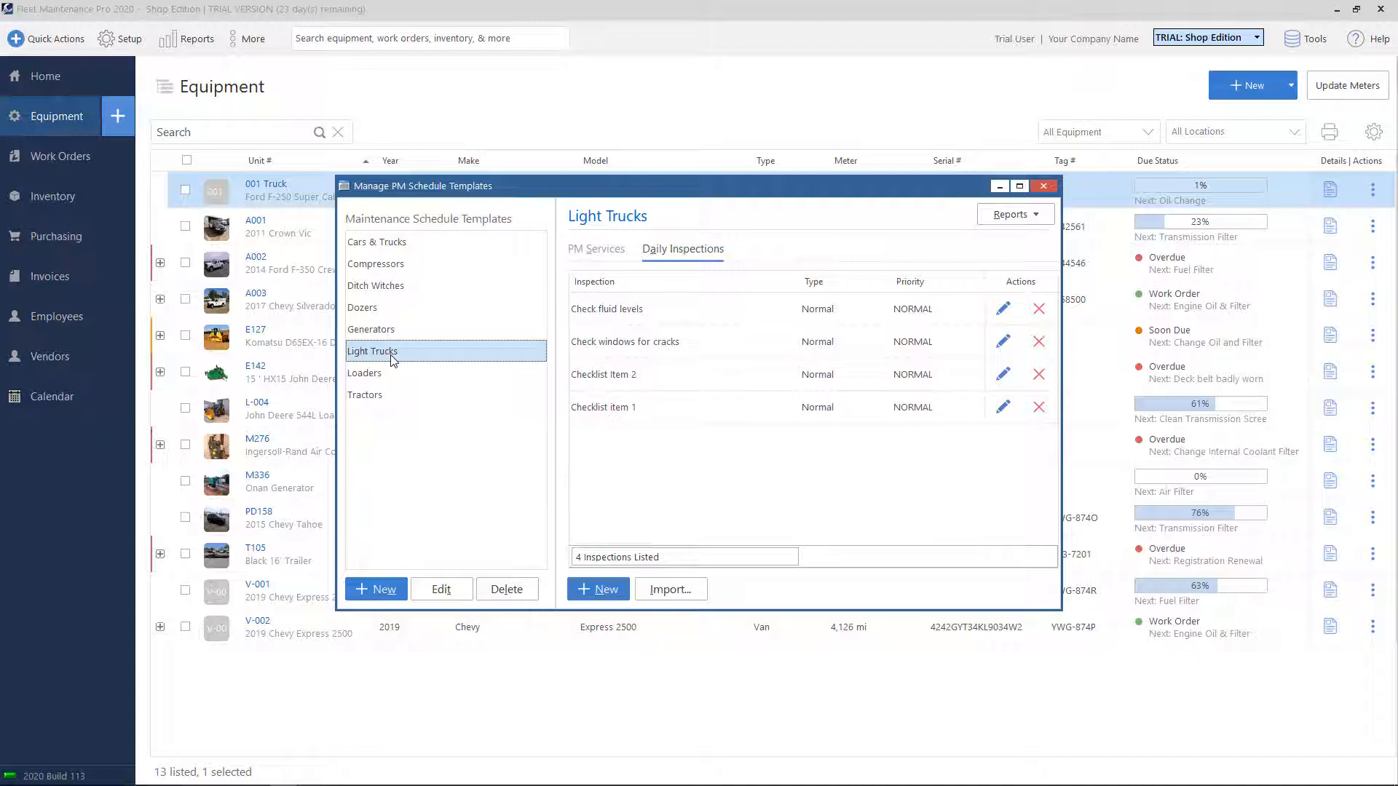
{"action": "mouse_move", "coordinate": [750, 406]}
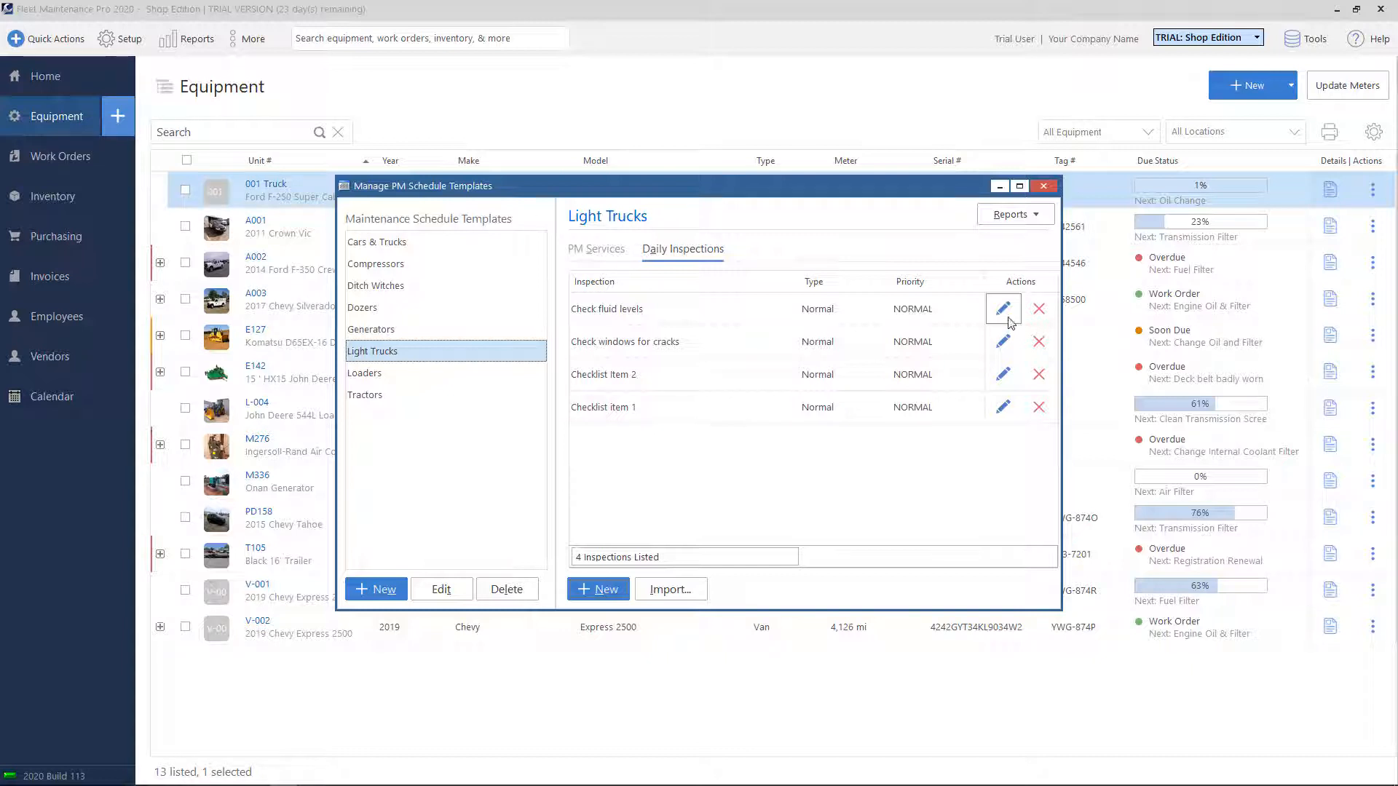
- Cancel deleting Check fluid levels, keeping all four inspections, and close the templates manager
{"action": "left_click", "coordinate": [607, 309]}
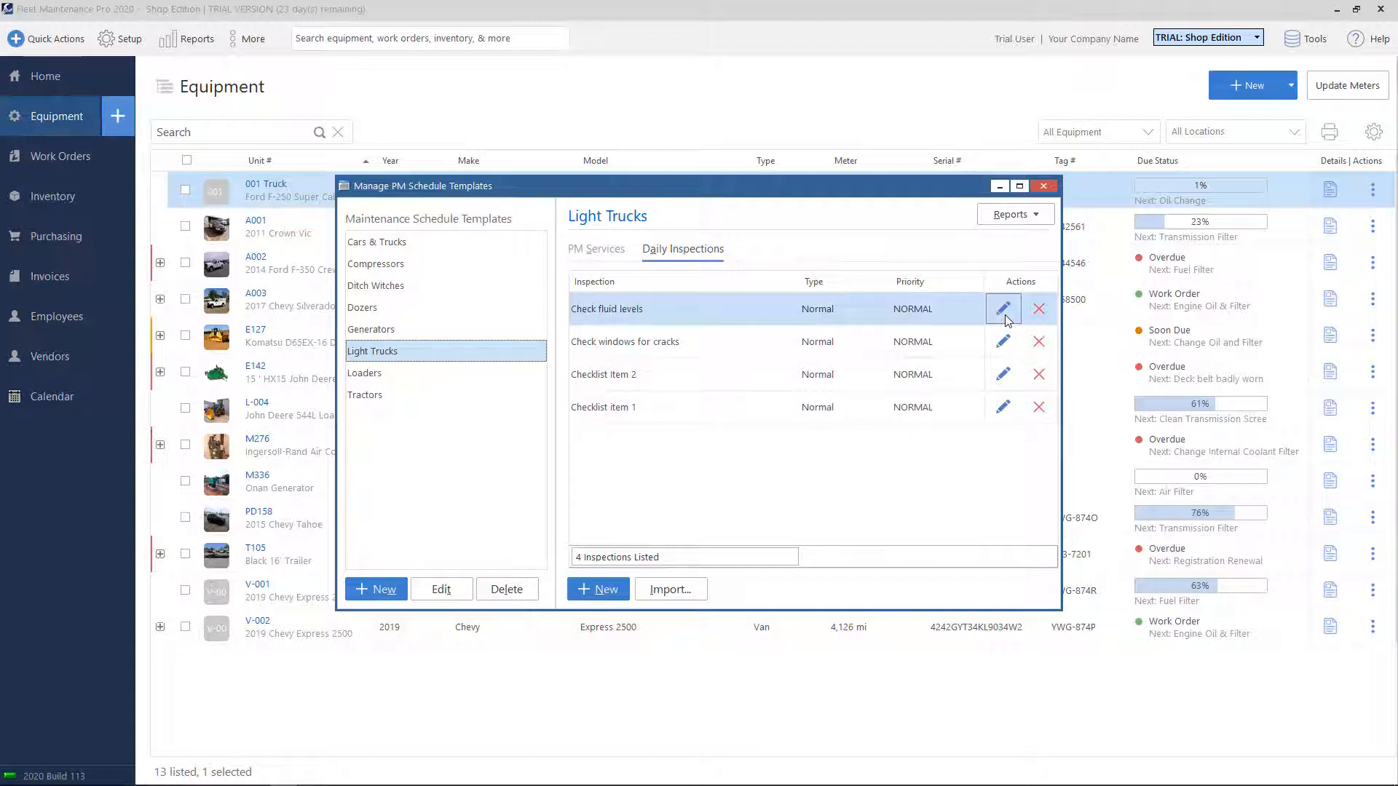
{"action": "left_click", "coordinate": [1003, 309]}
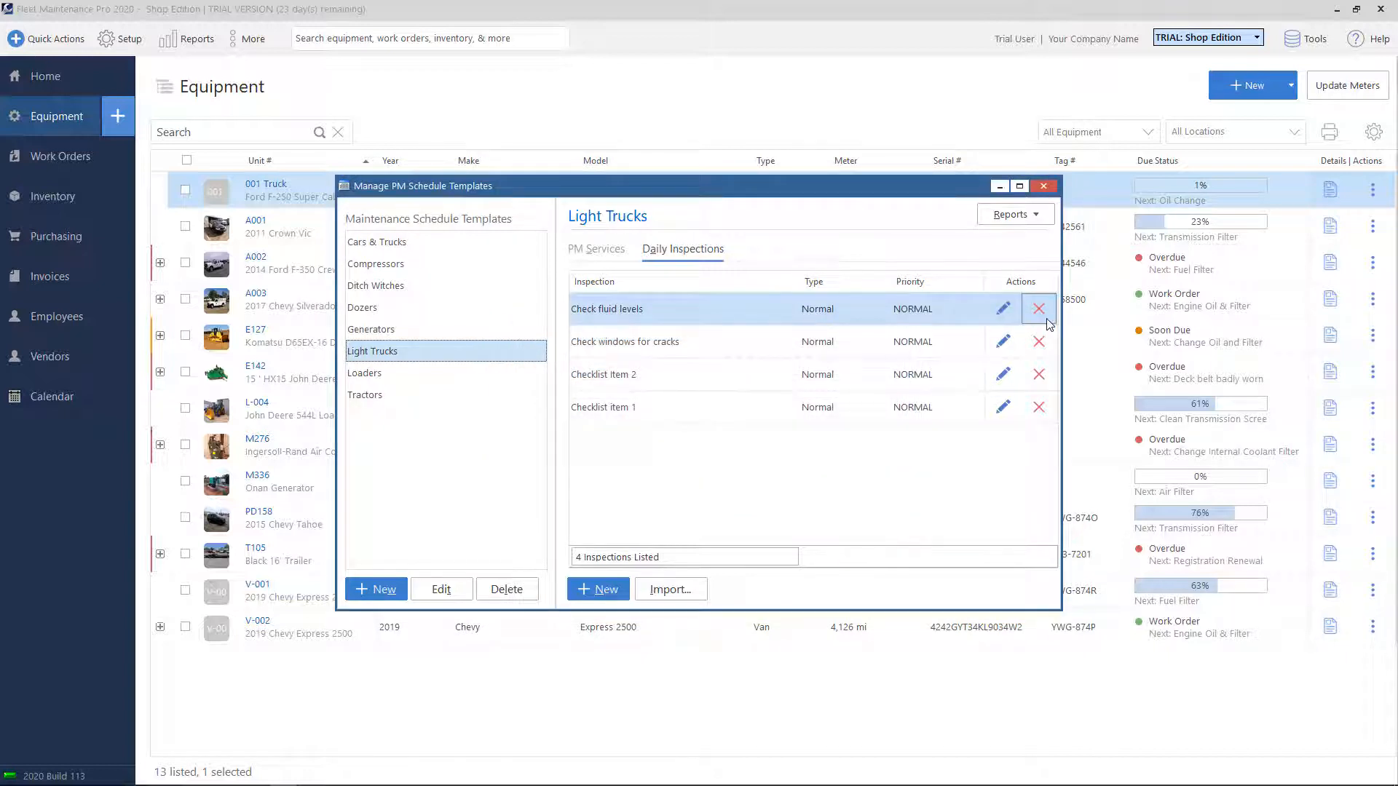
{"action": "left_click", "coordinate": [1038, 308]}
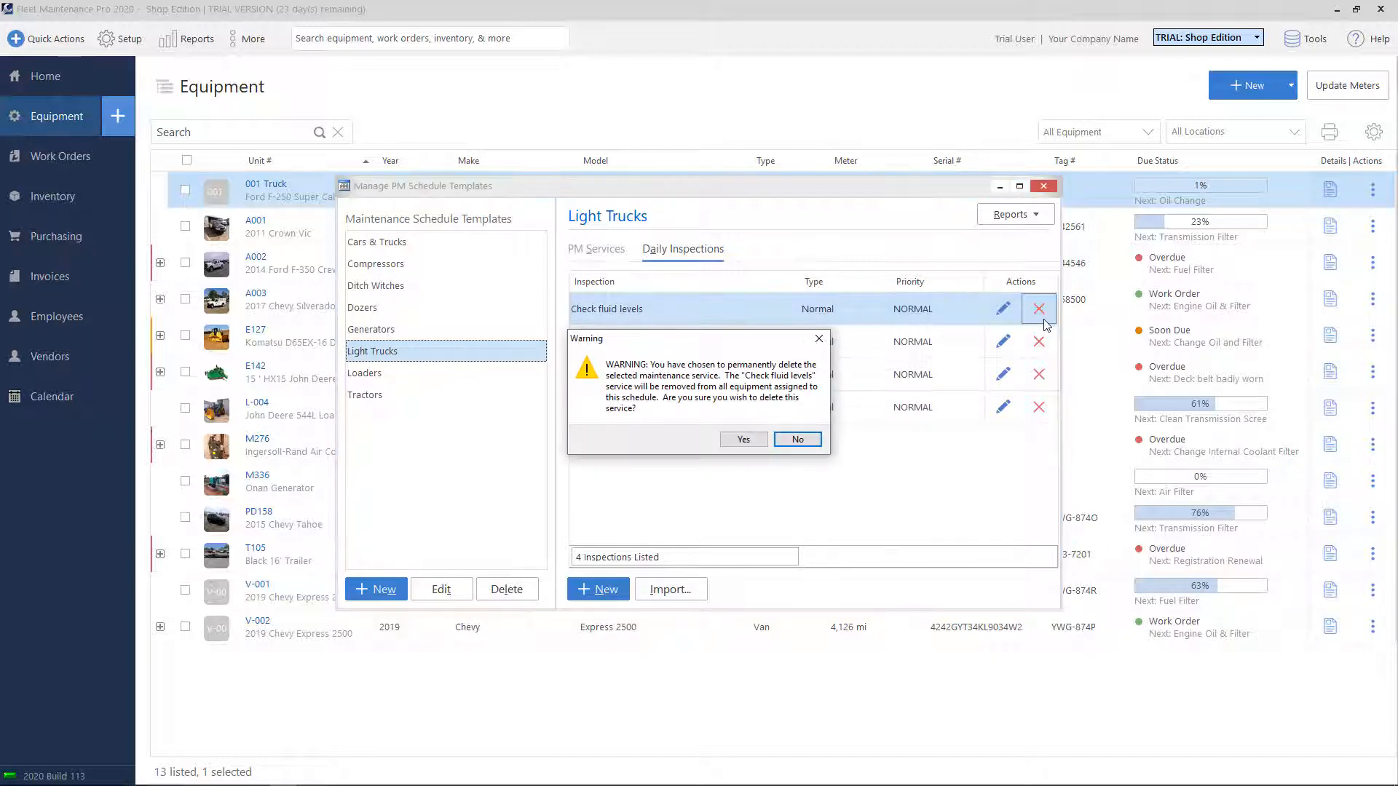
{"action": "left_click", "coordinate": [796, 438]}
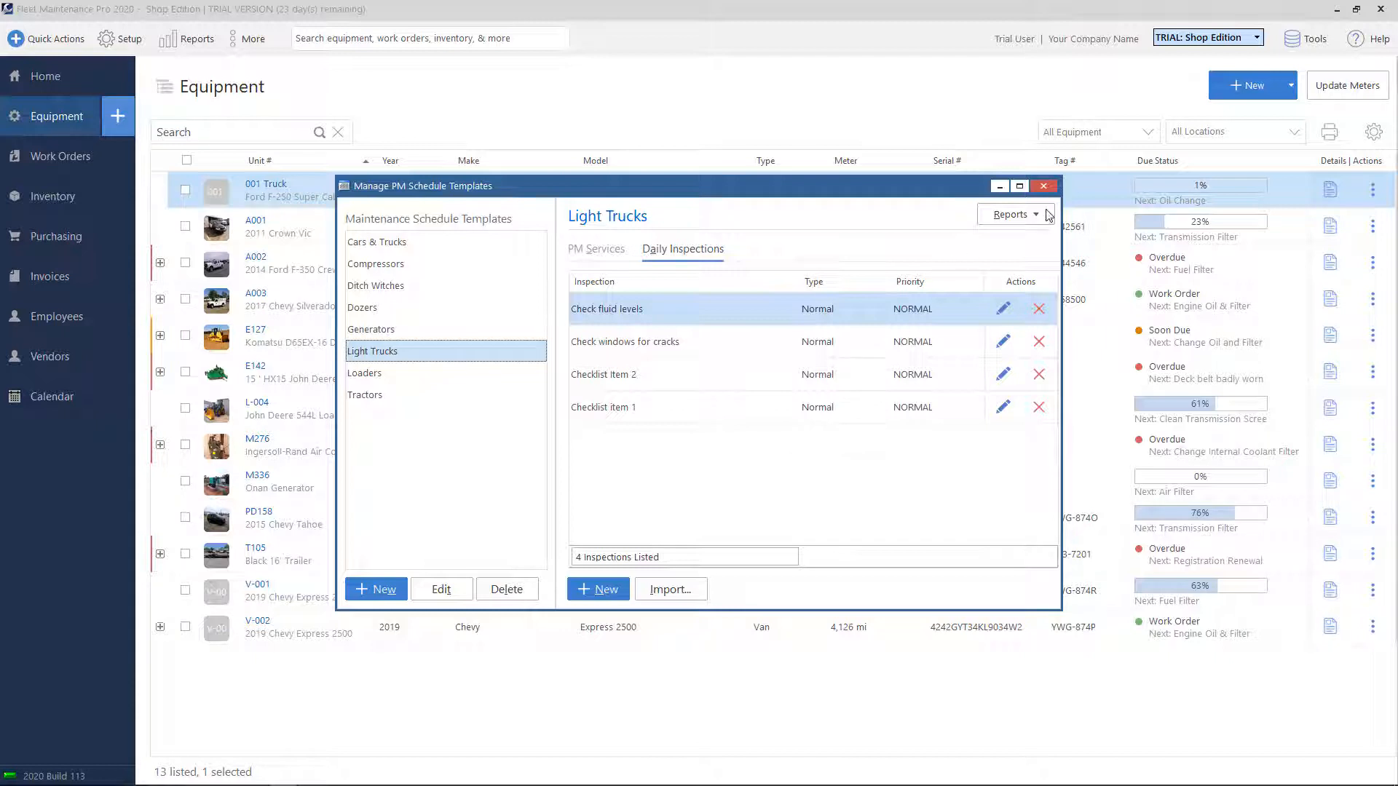
{"action": "mouse_move", "coordinate": [1043, 186]}
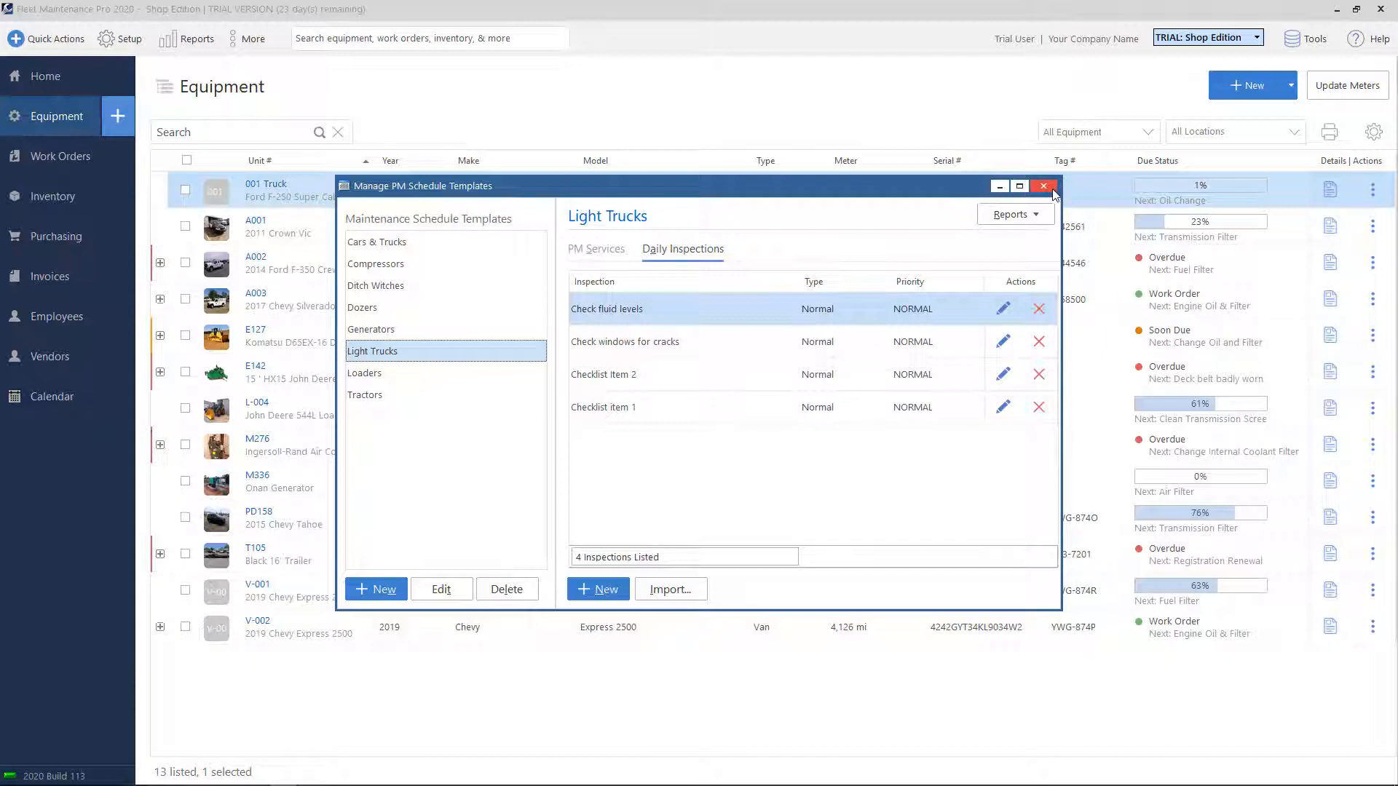
{"action": "left_click", "coordinate": [1042, 186]}
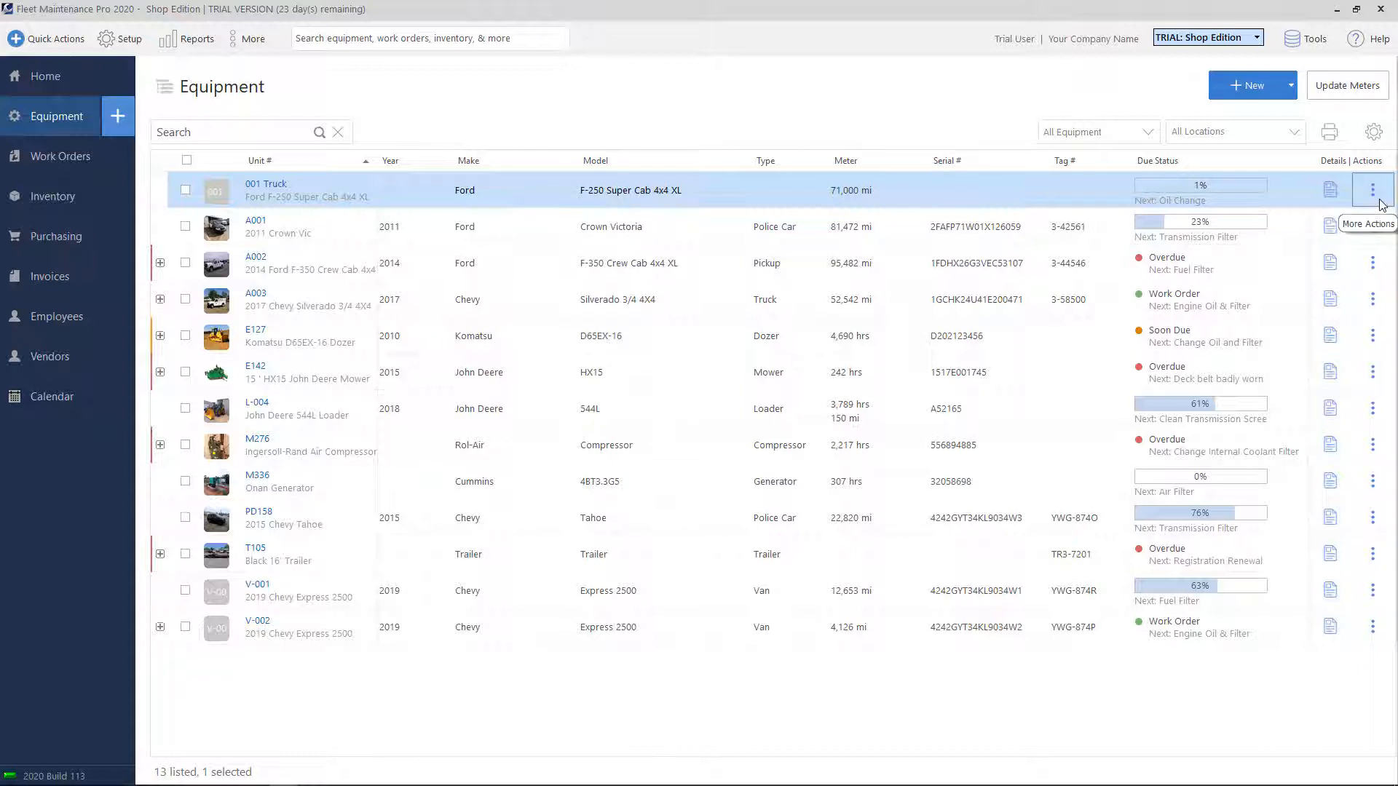
{"action": "left_click", "coordinate": [1372, 190]}
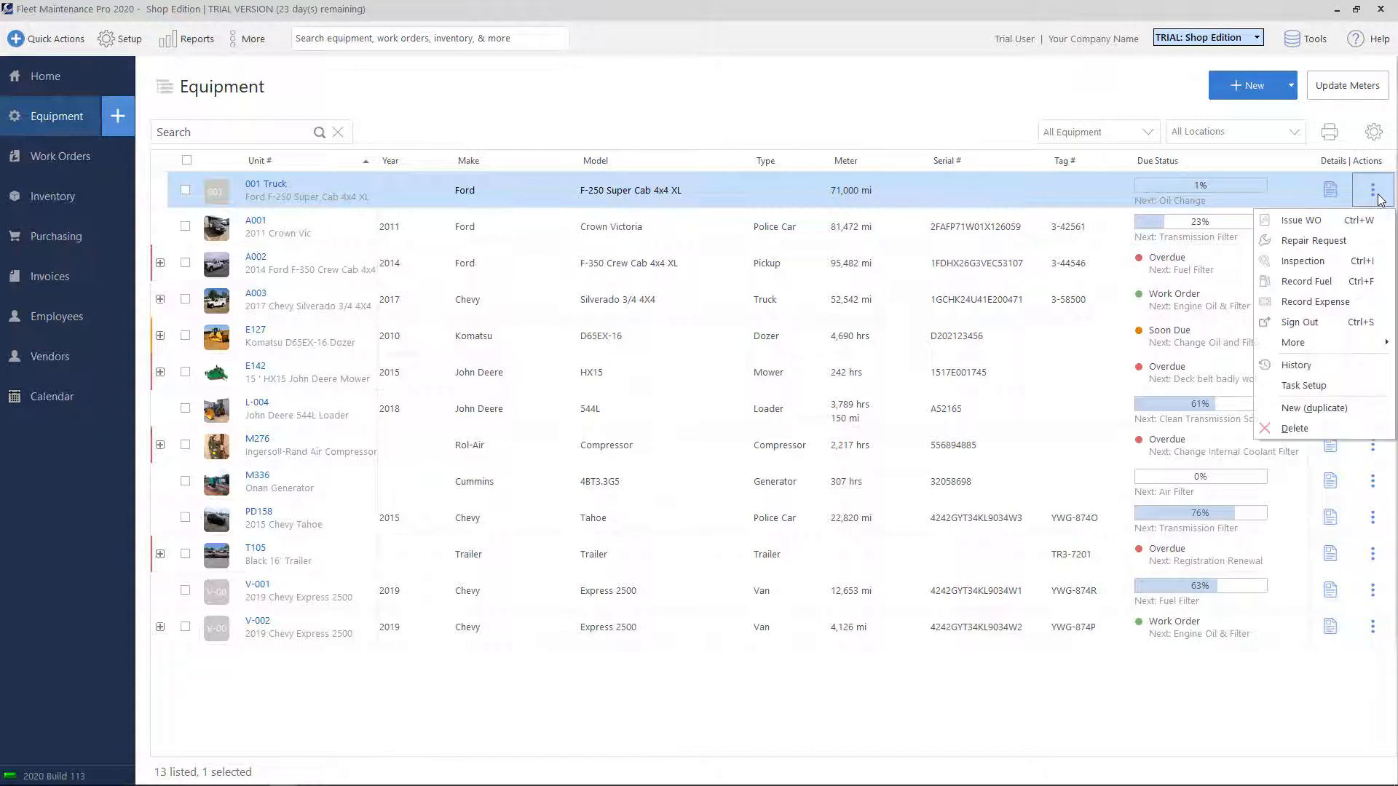
{"action": "mouse_move", "coordinate": [1304, 260]}
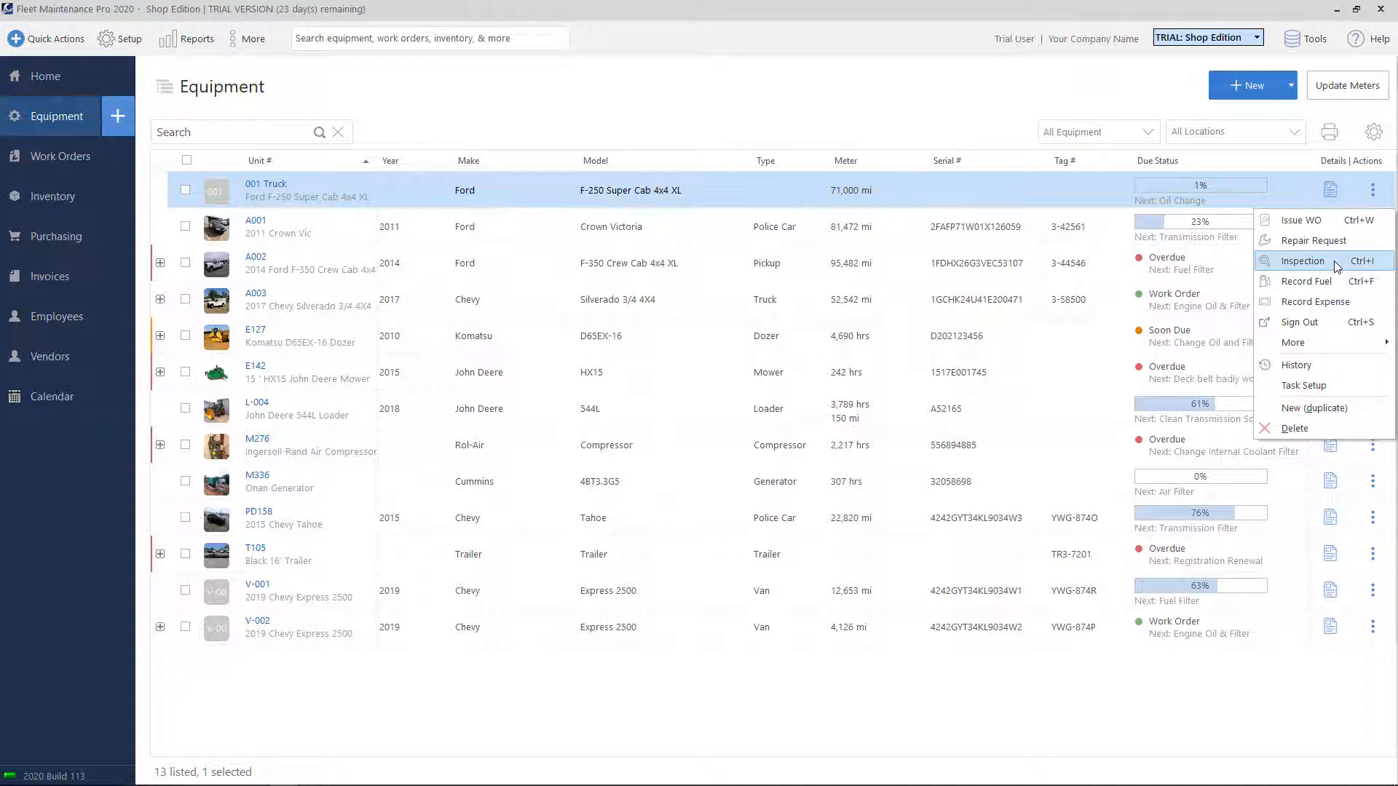
{"action": "left_click", "coordinate": [1303, 261]}
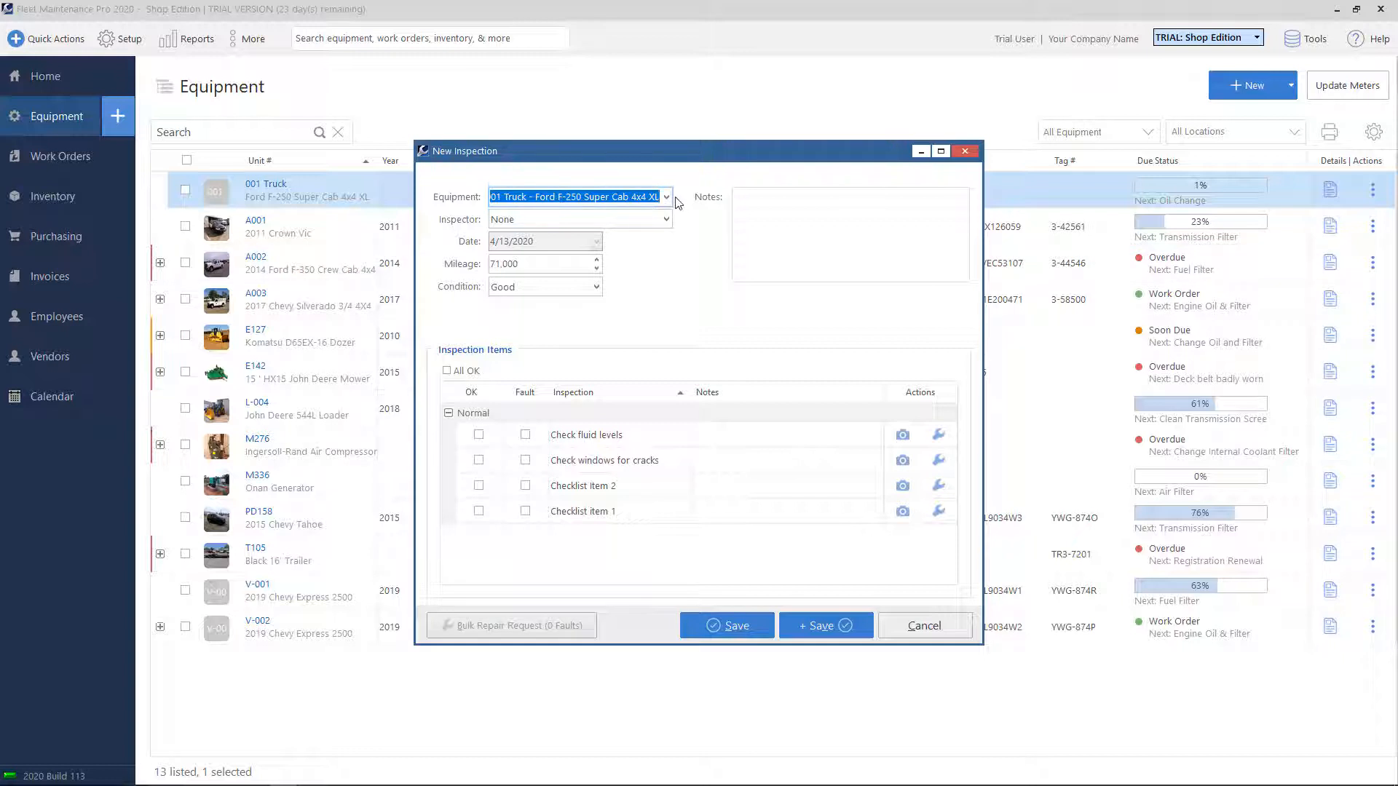
{"action": "left_click", "coordinate": [665, 219]}
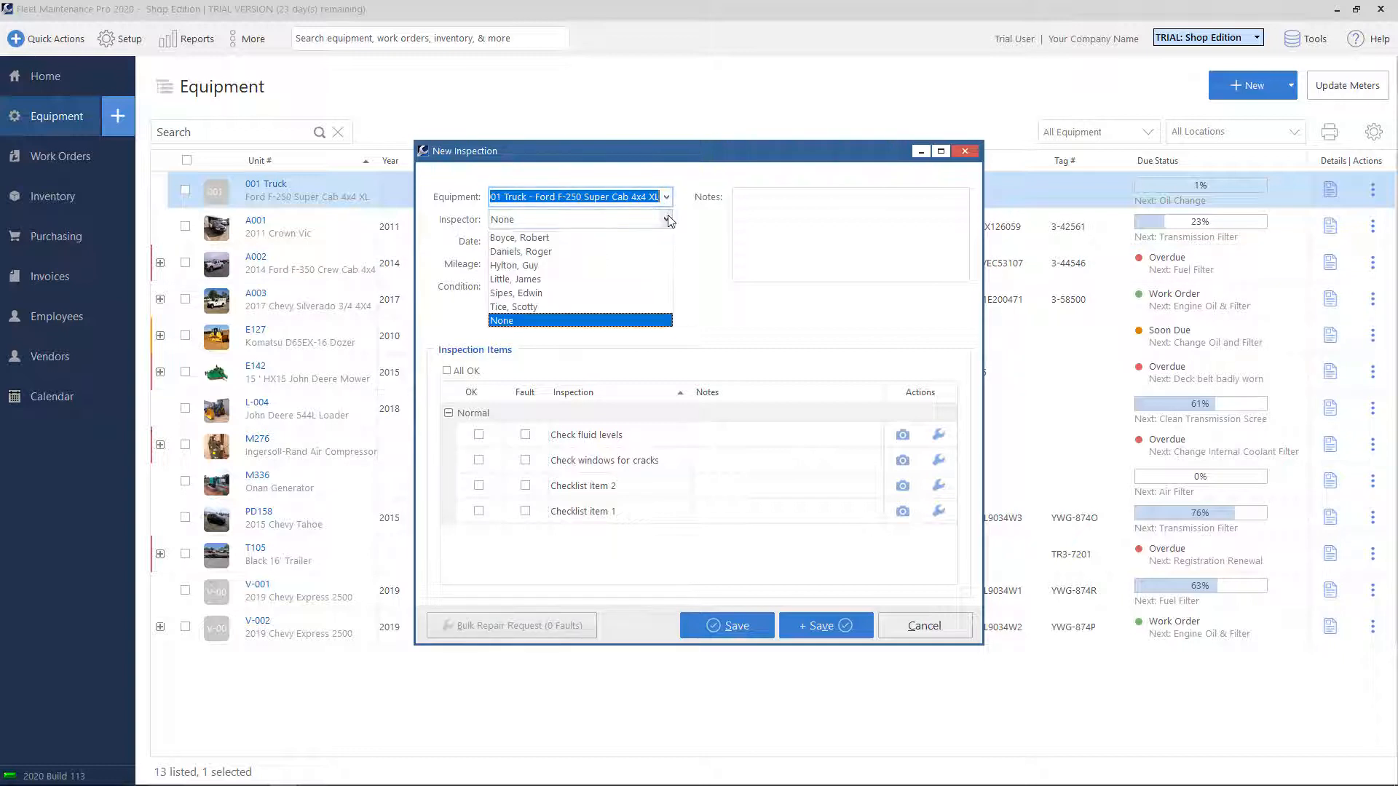
{"action": "mouse_move", "coordinate": [520, 238]}
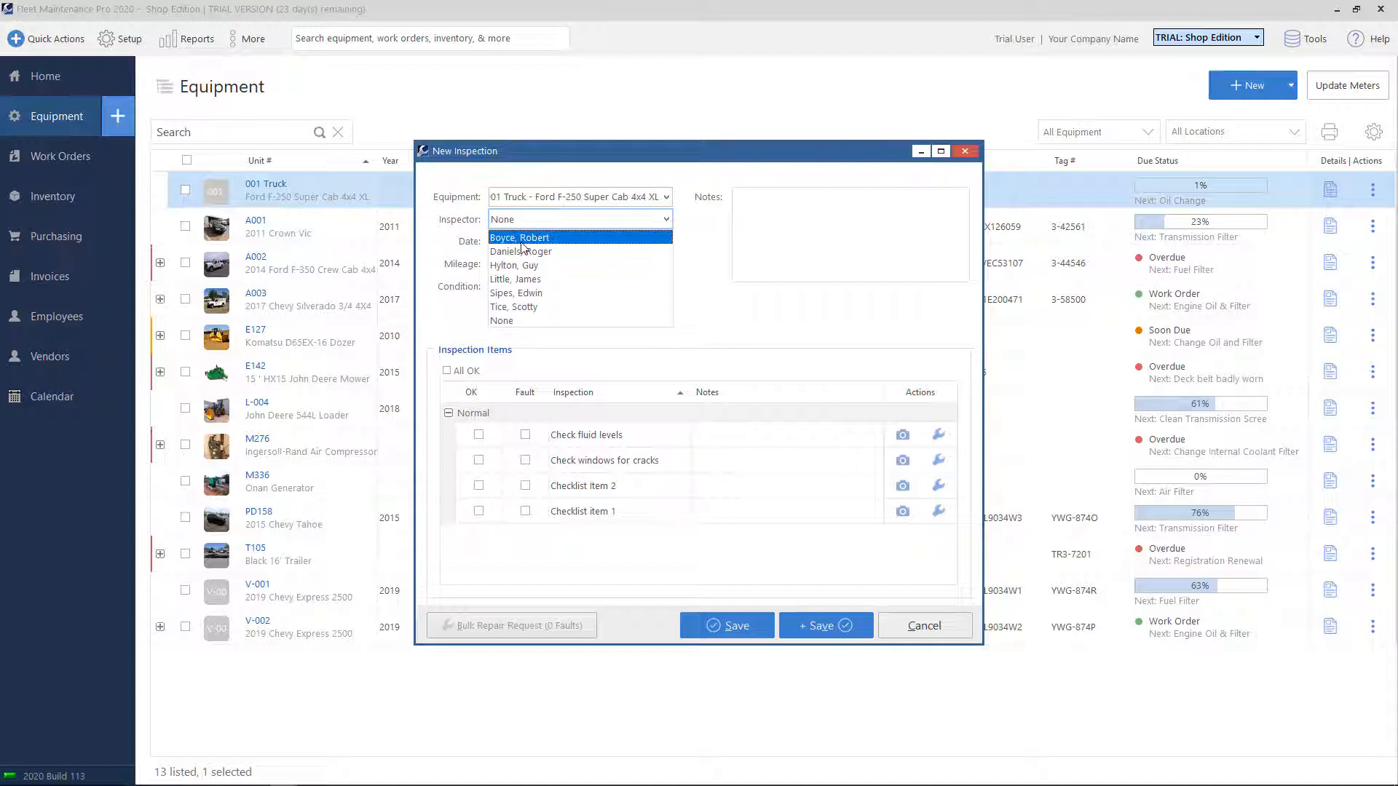
{"action": "left_click", "coordinate": [519, 237]}
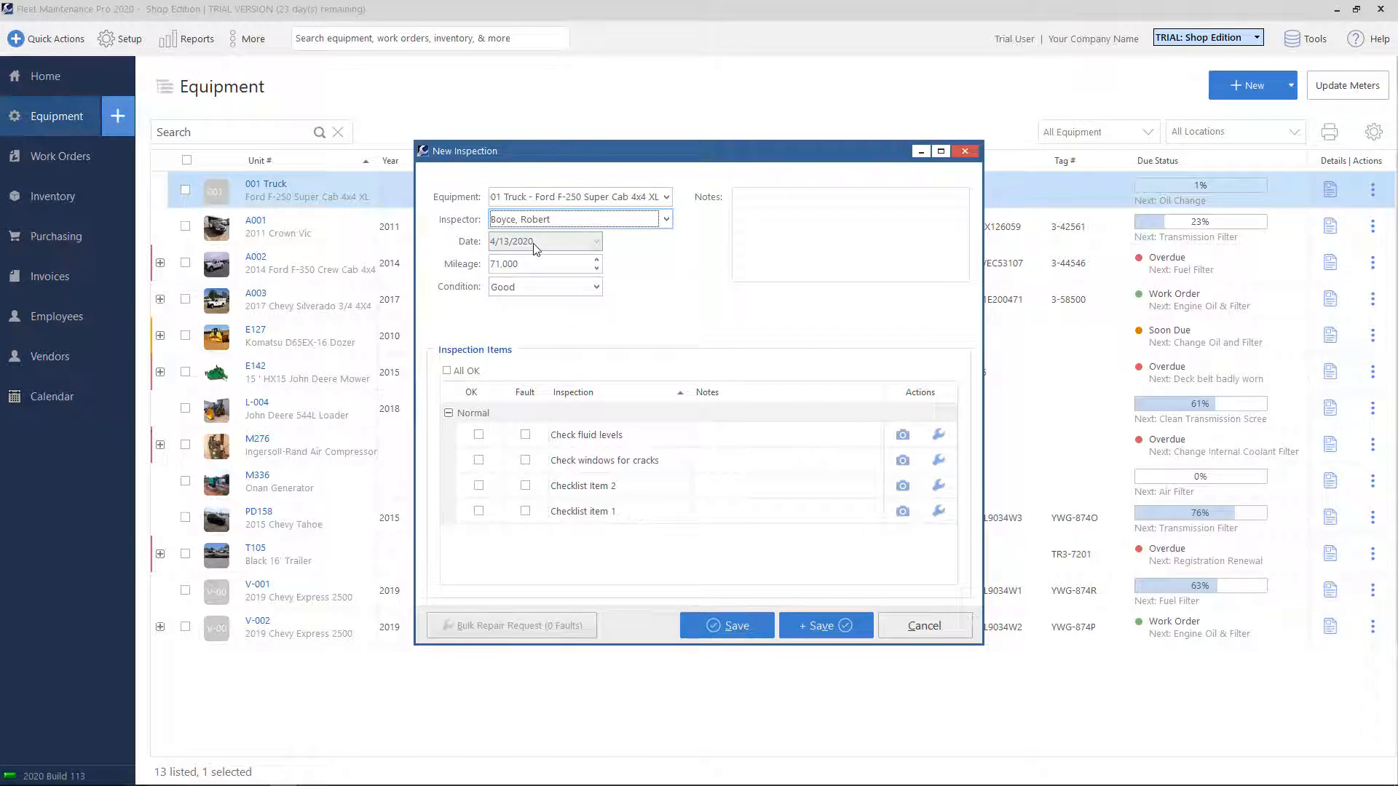
{"action": "left_click", "coordinate": [535, 263]}
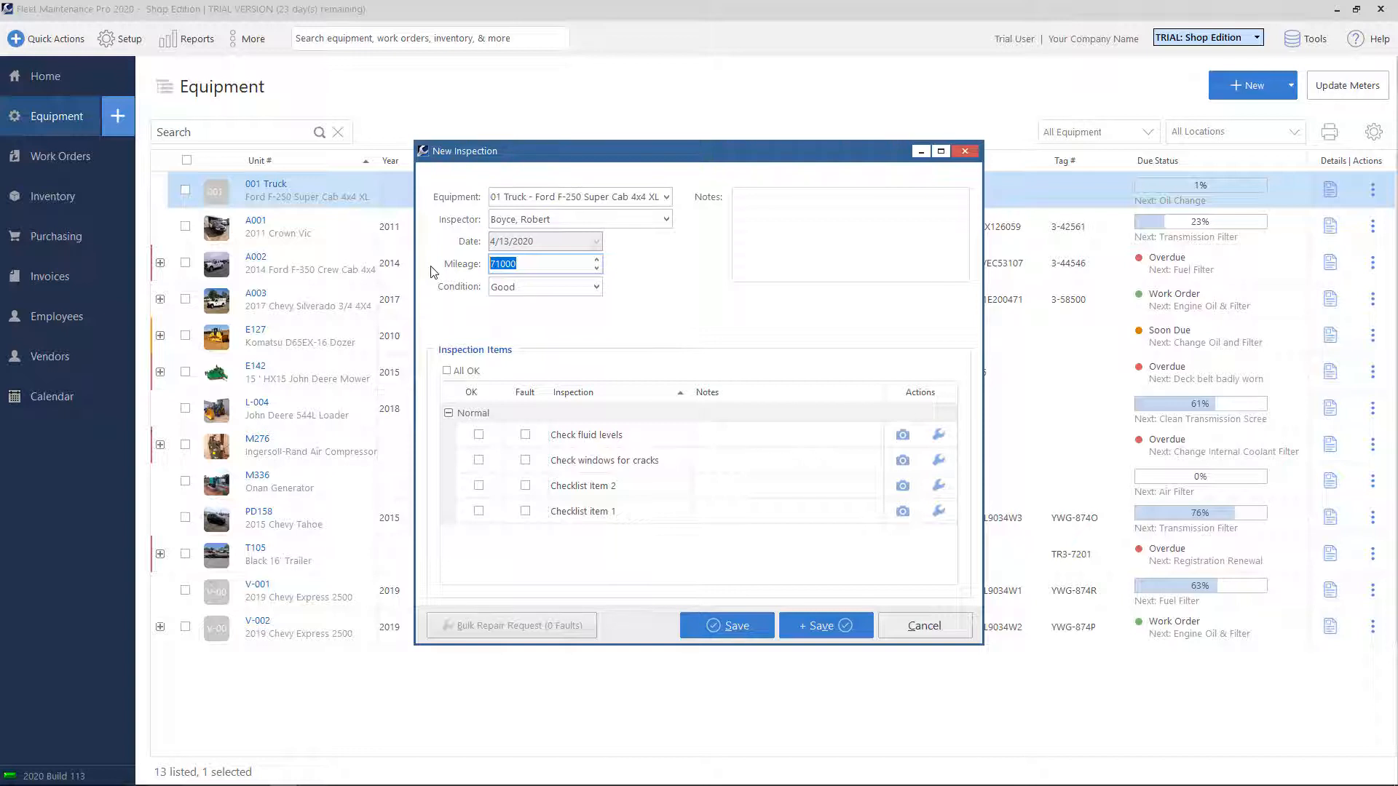
{"action": "type", "text": "71500"}
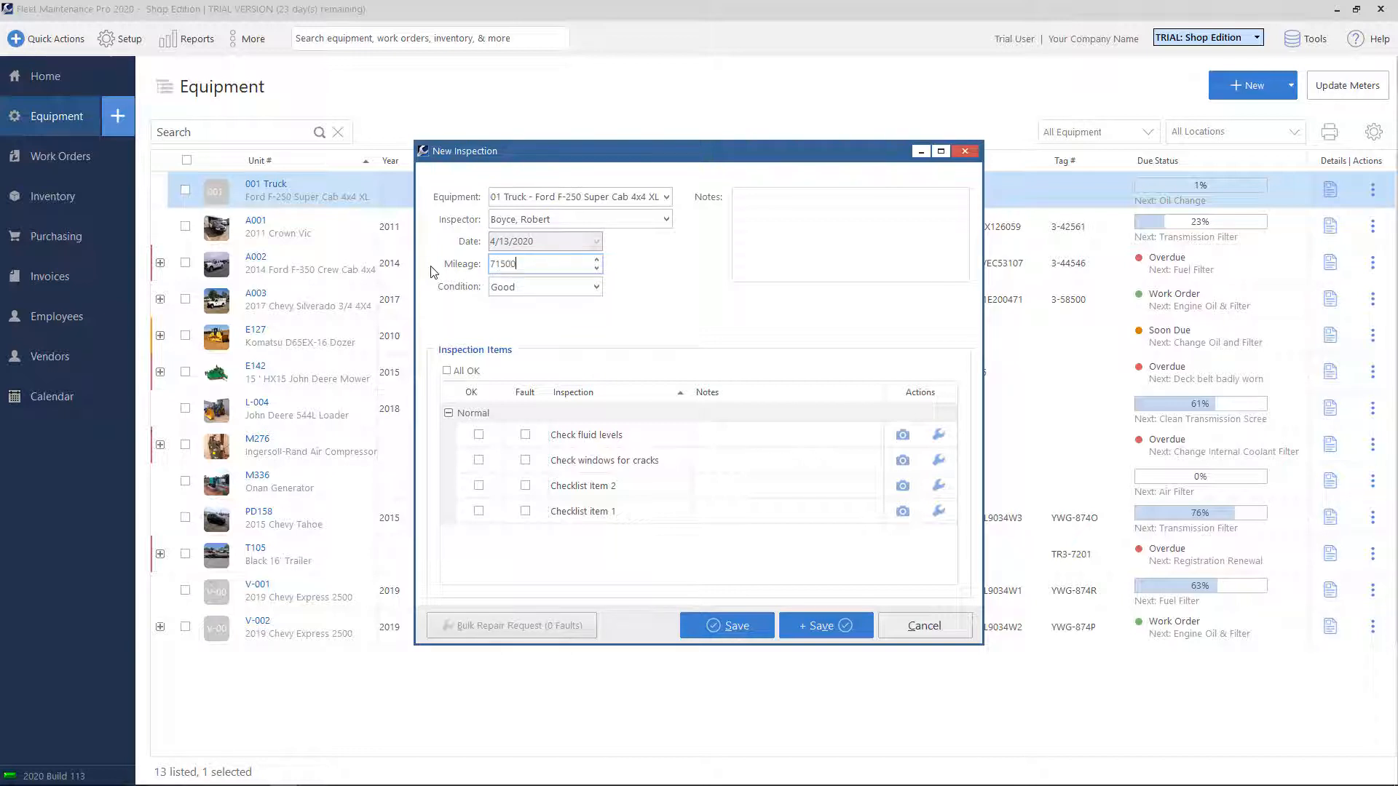
{"action": "mouse_move", "coordinate": [711, 301]}
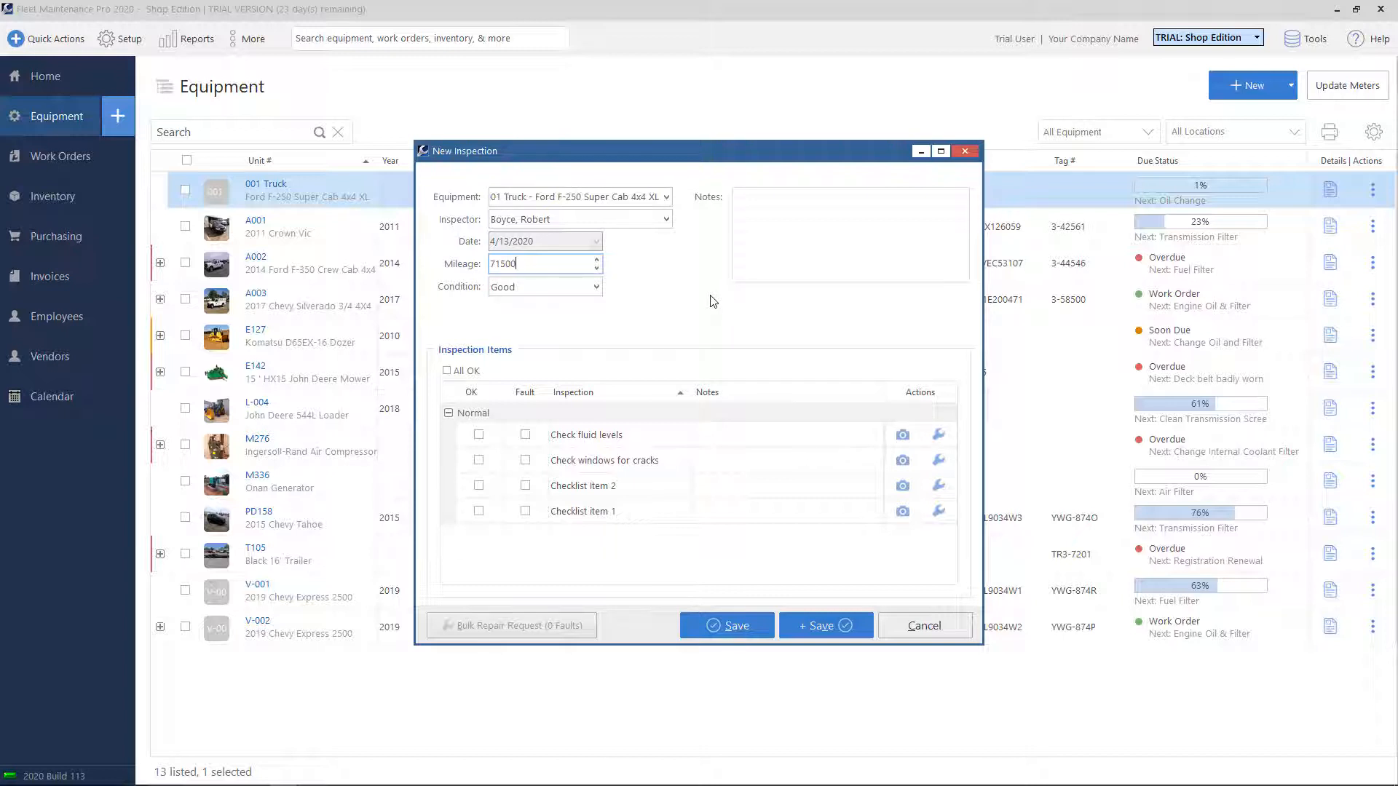
{"action": "mouse_move", "coordinate": [602, 298]}
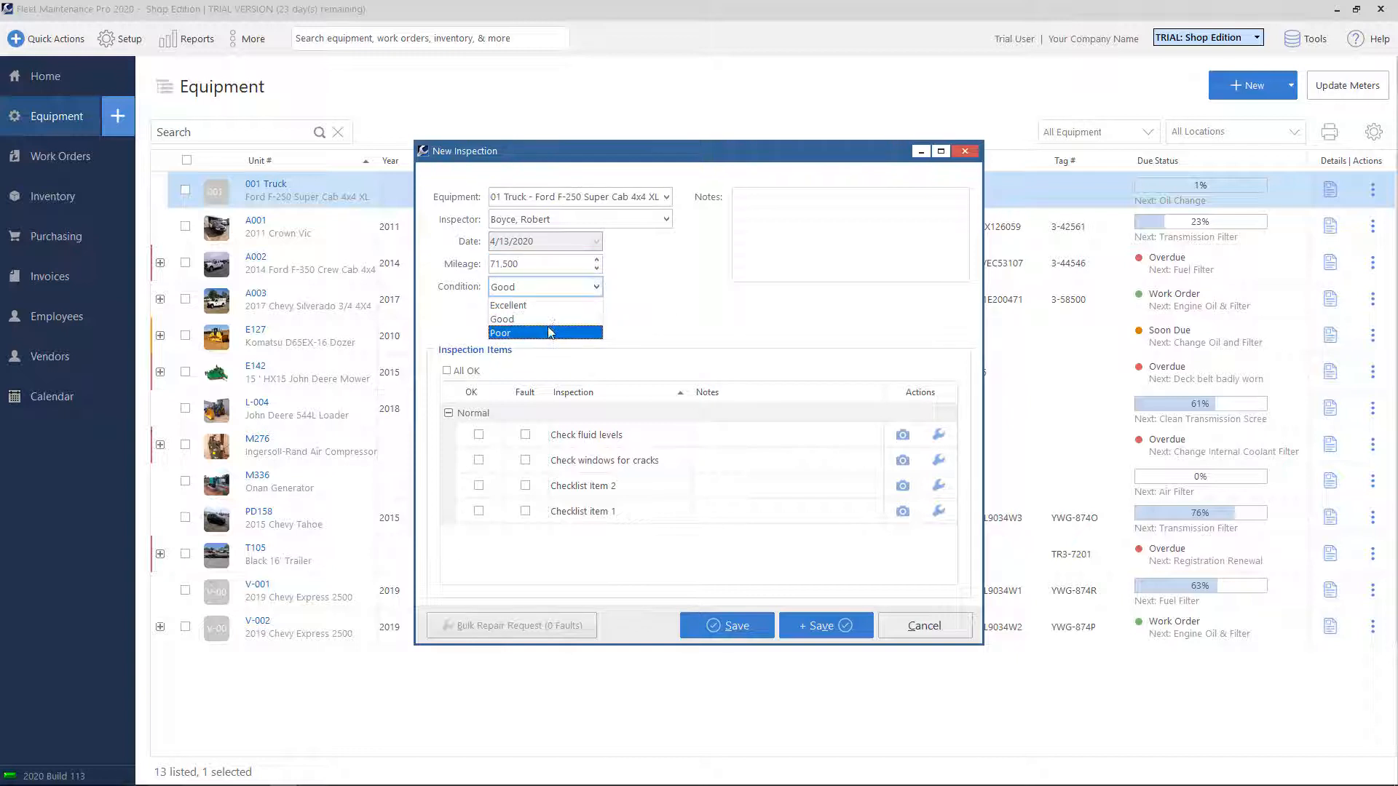
{"action": "mouse_move", "coordinate": [544, 318]}
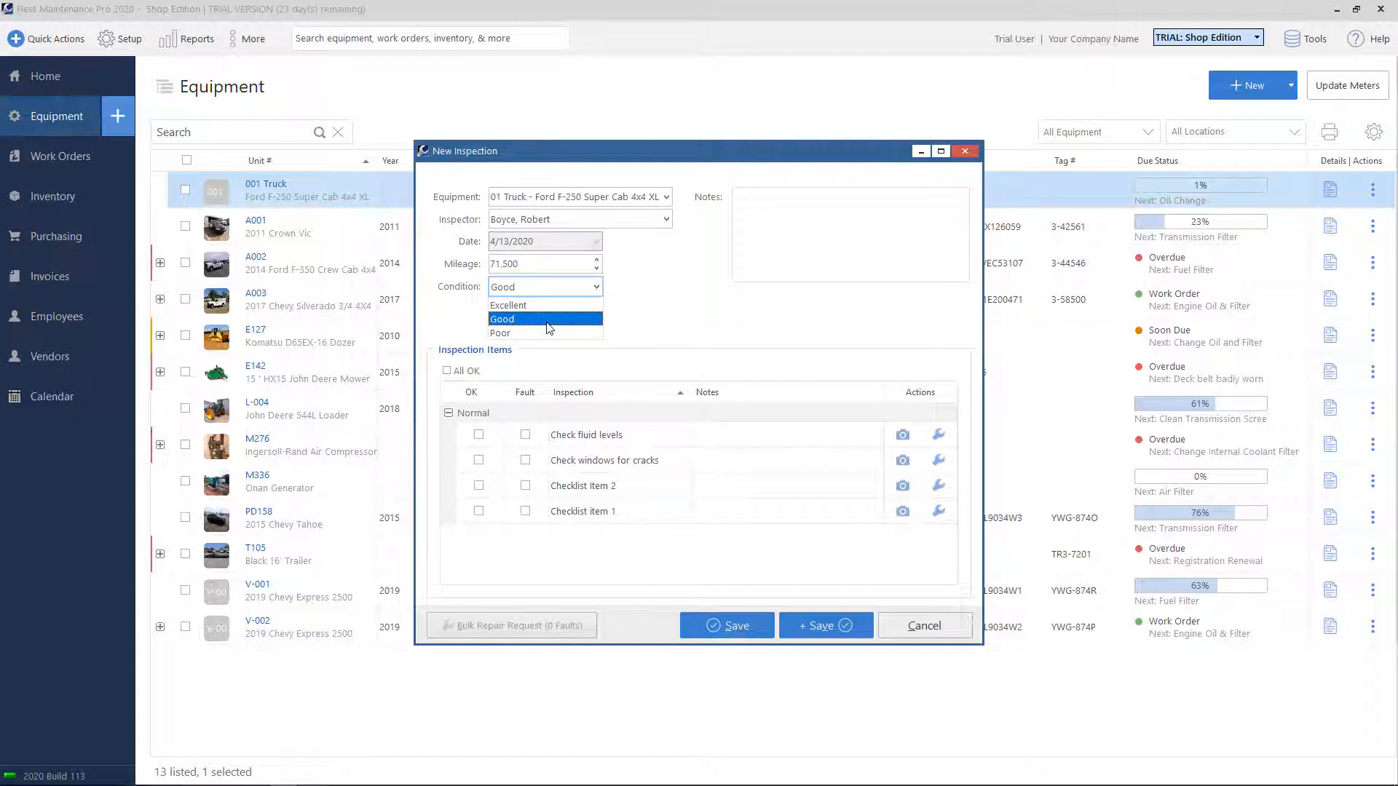
{"action": "mouse_move", "coordinate": [524, 329]}
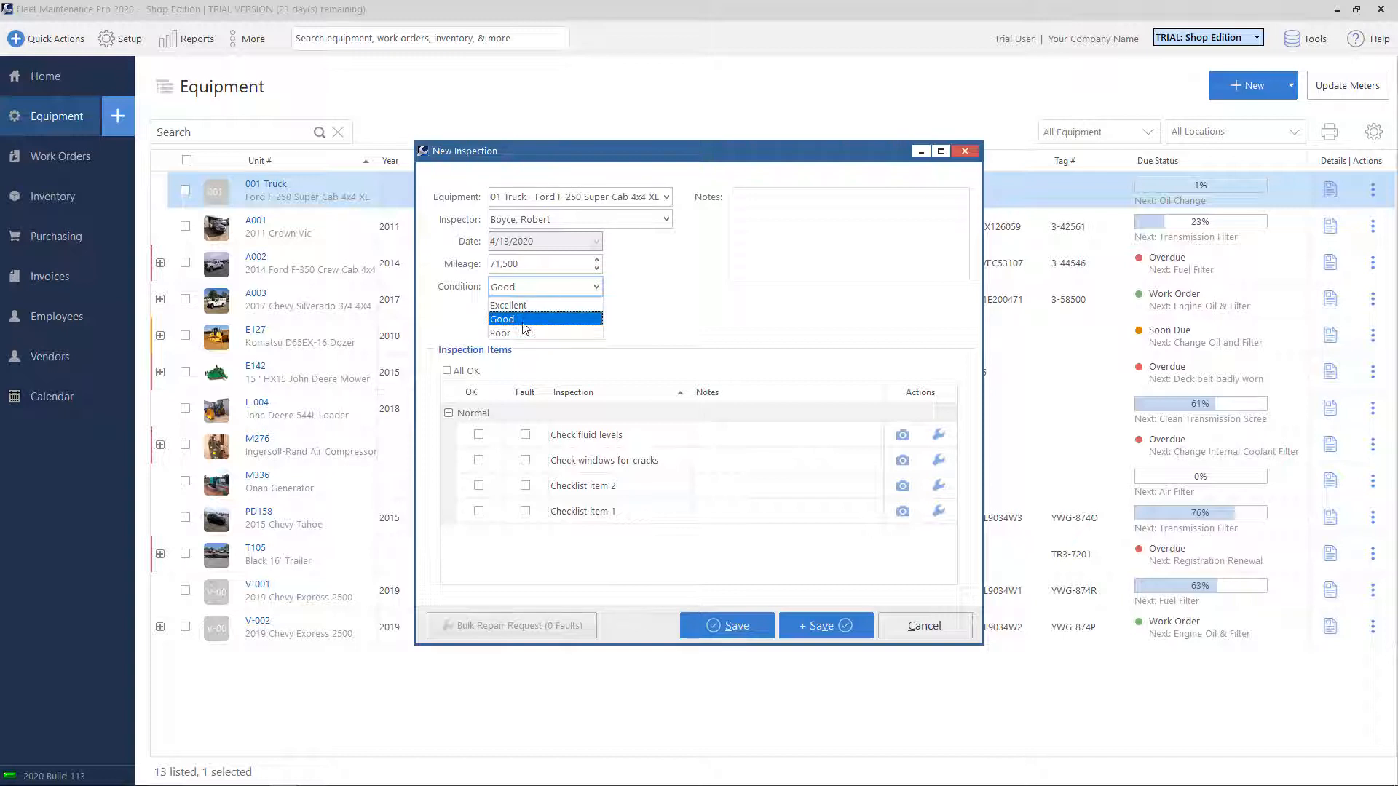
{"action": "left_click", "coordinate": [837, 231]}
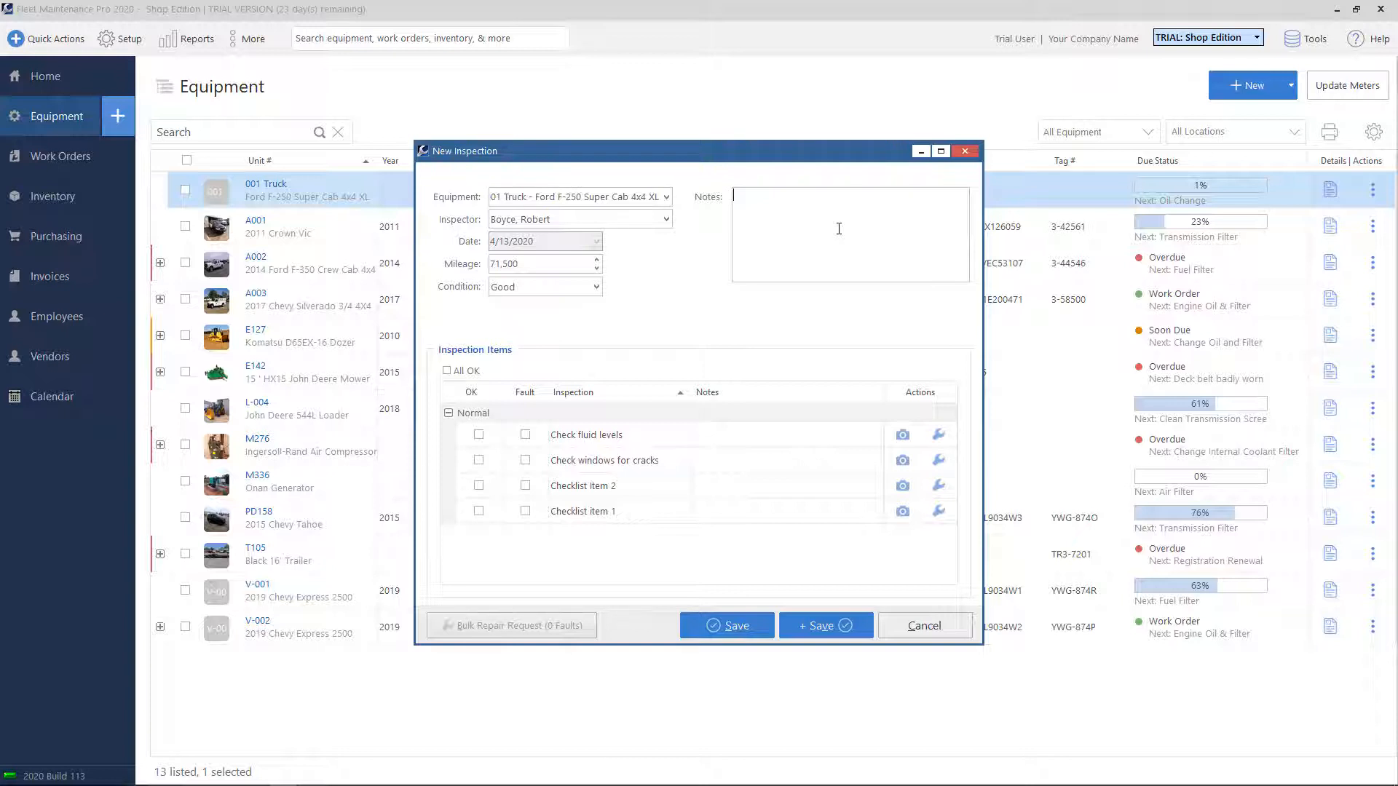
{"action": "mouse_move", "coordinate": [547, 364]}
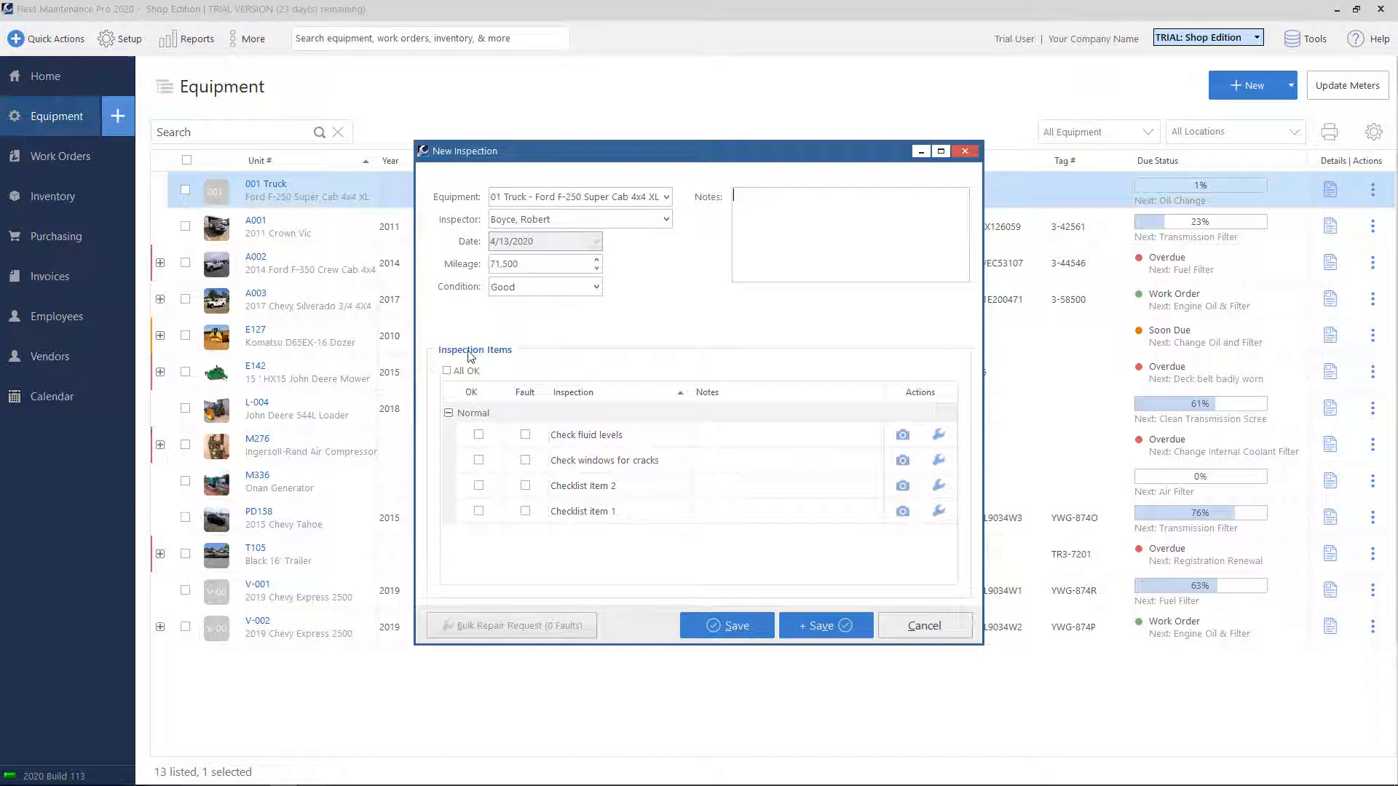
{"action": "mouse_move", "coordinate": [486, 357]}
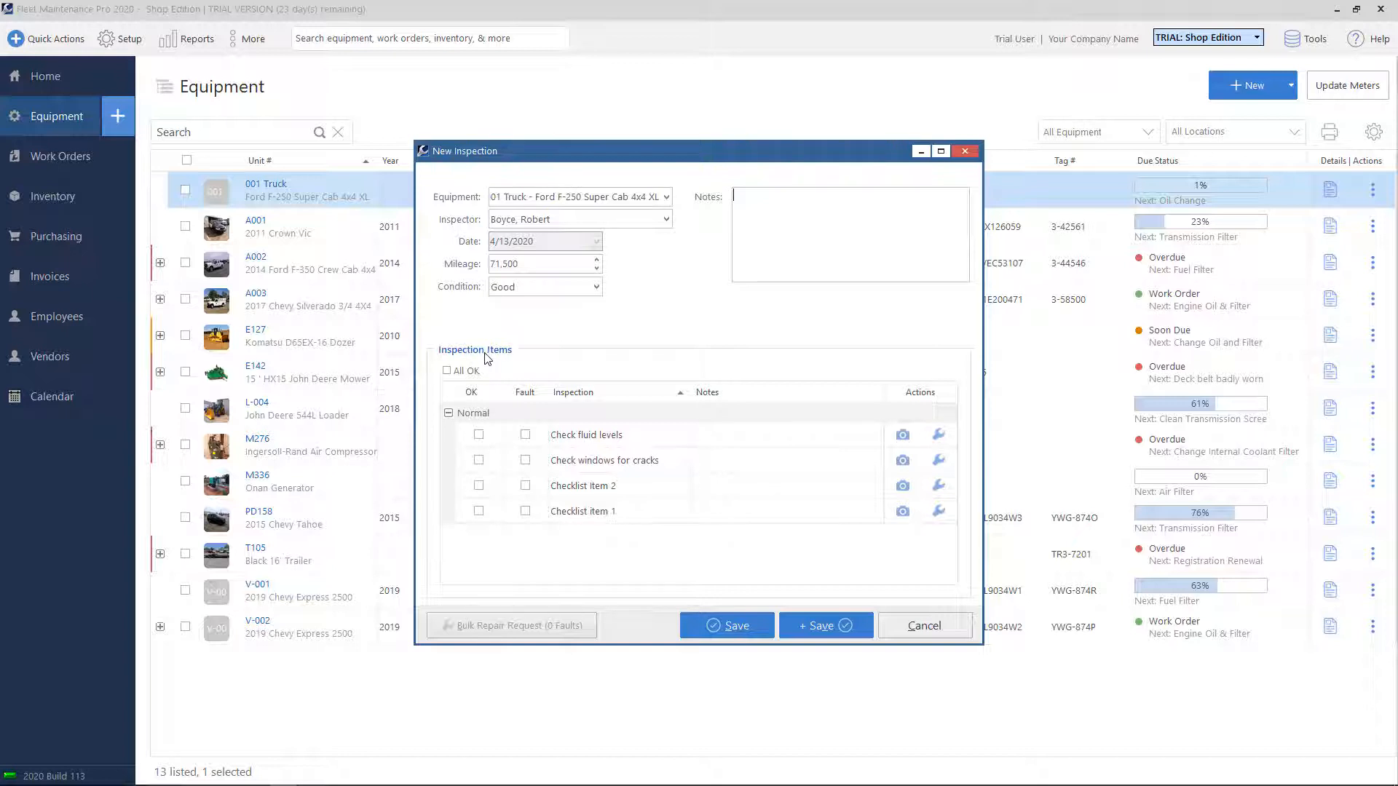
- Mark all items OK and fault Check windows for cracks, noting 'Front windshield cracked.'
{"action": "left_click", "coordinate": [448, 371]}
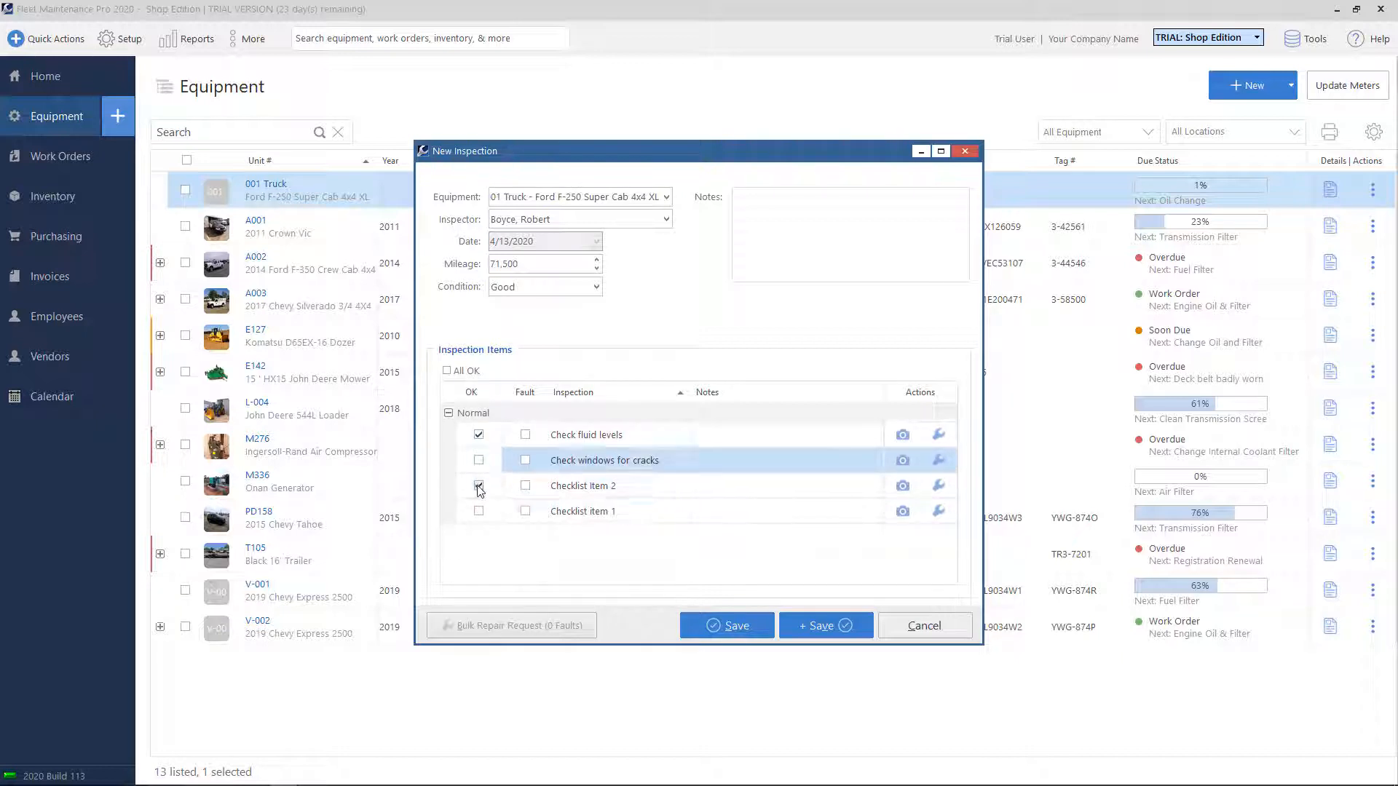
{"action": "left_click", "coordinate": [446, 370]}
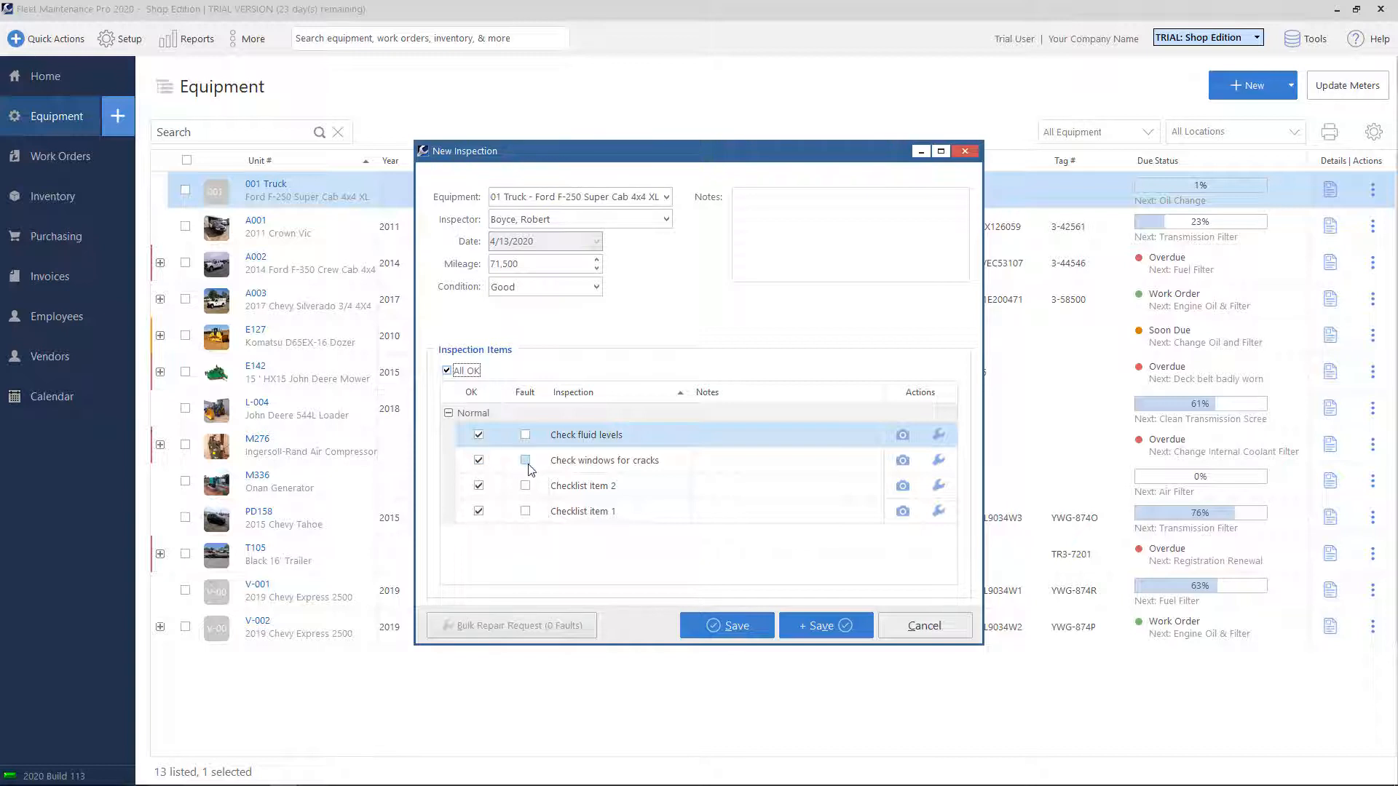
{"action": "left_click", "coordinate": [524, 460]}
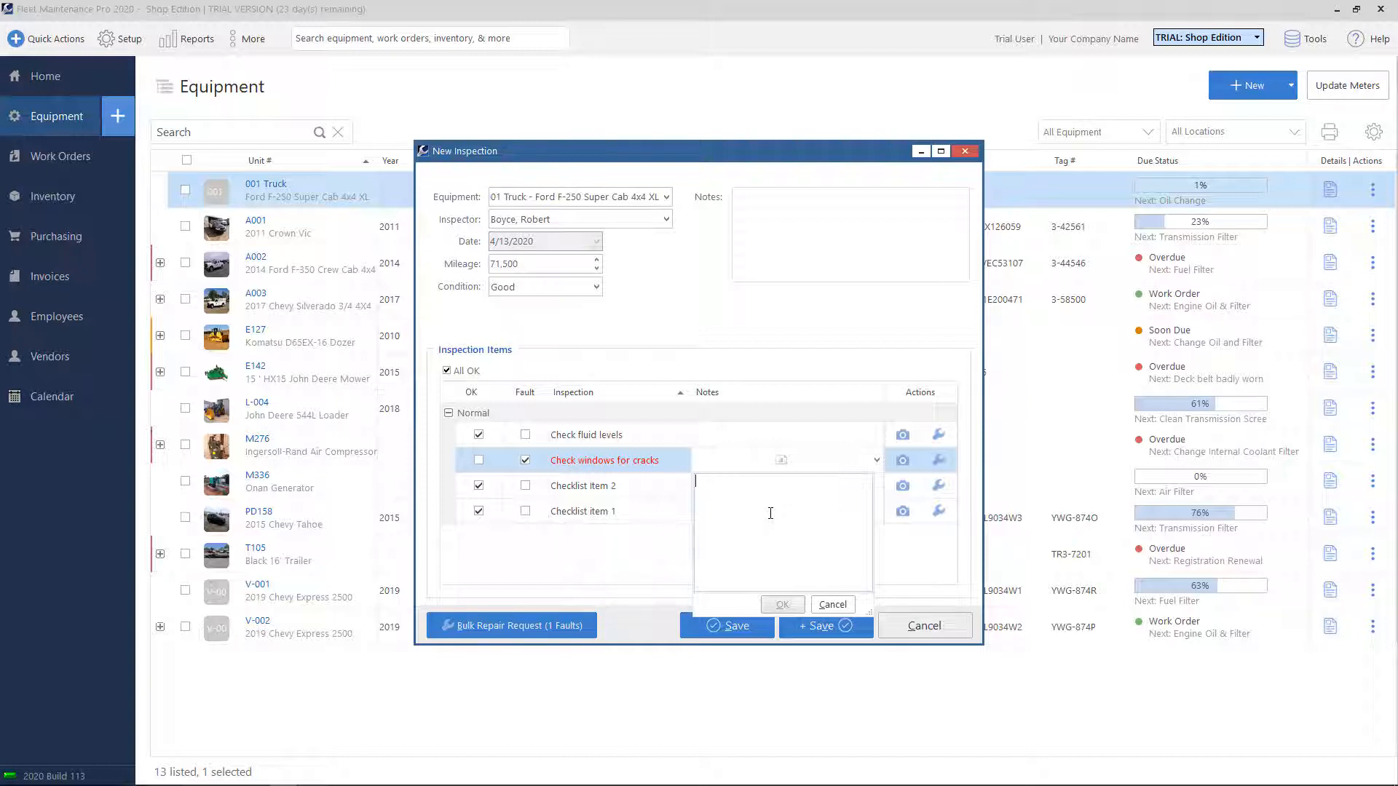
{"action": "type", "text": "Front windshield cracked."}
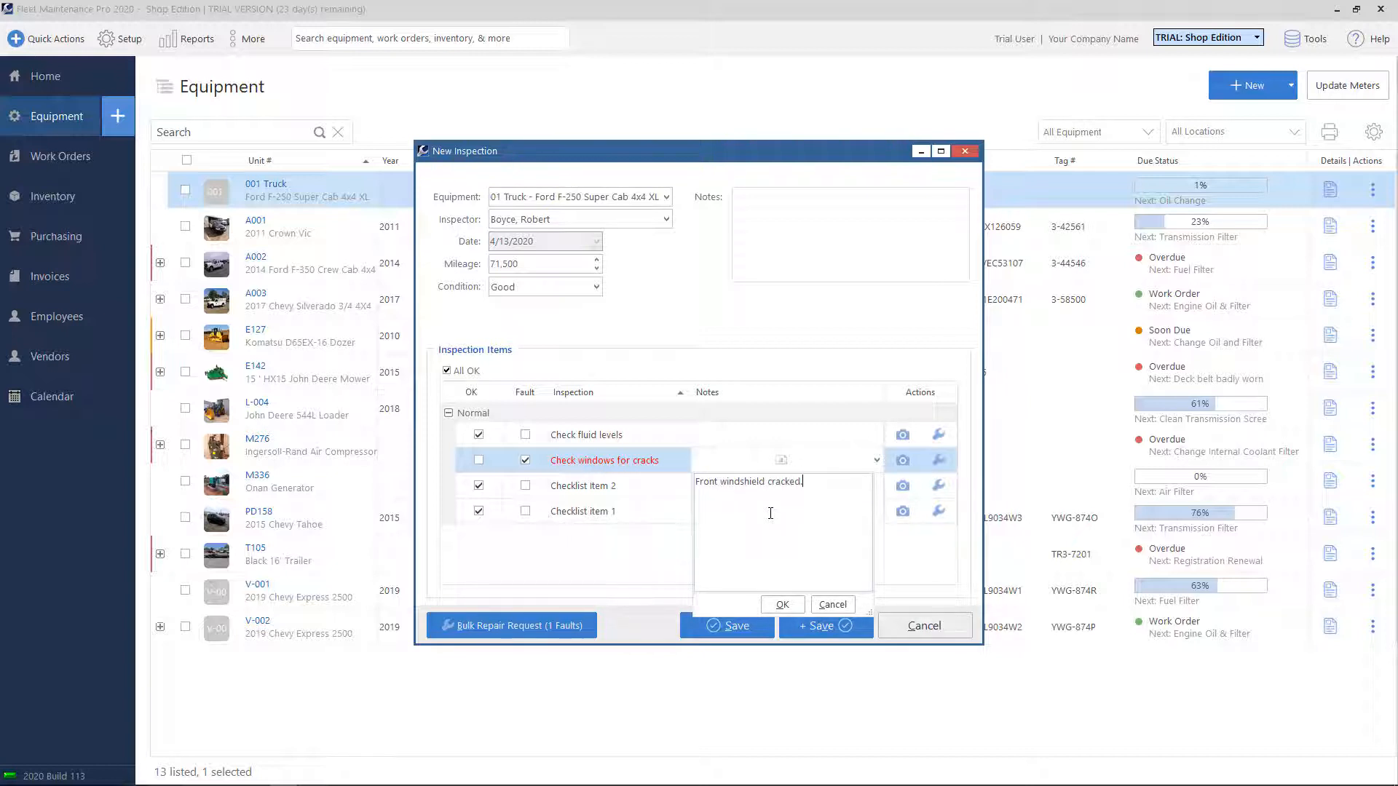
{"action": "left_click", "coordinate": [781, 604]}
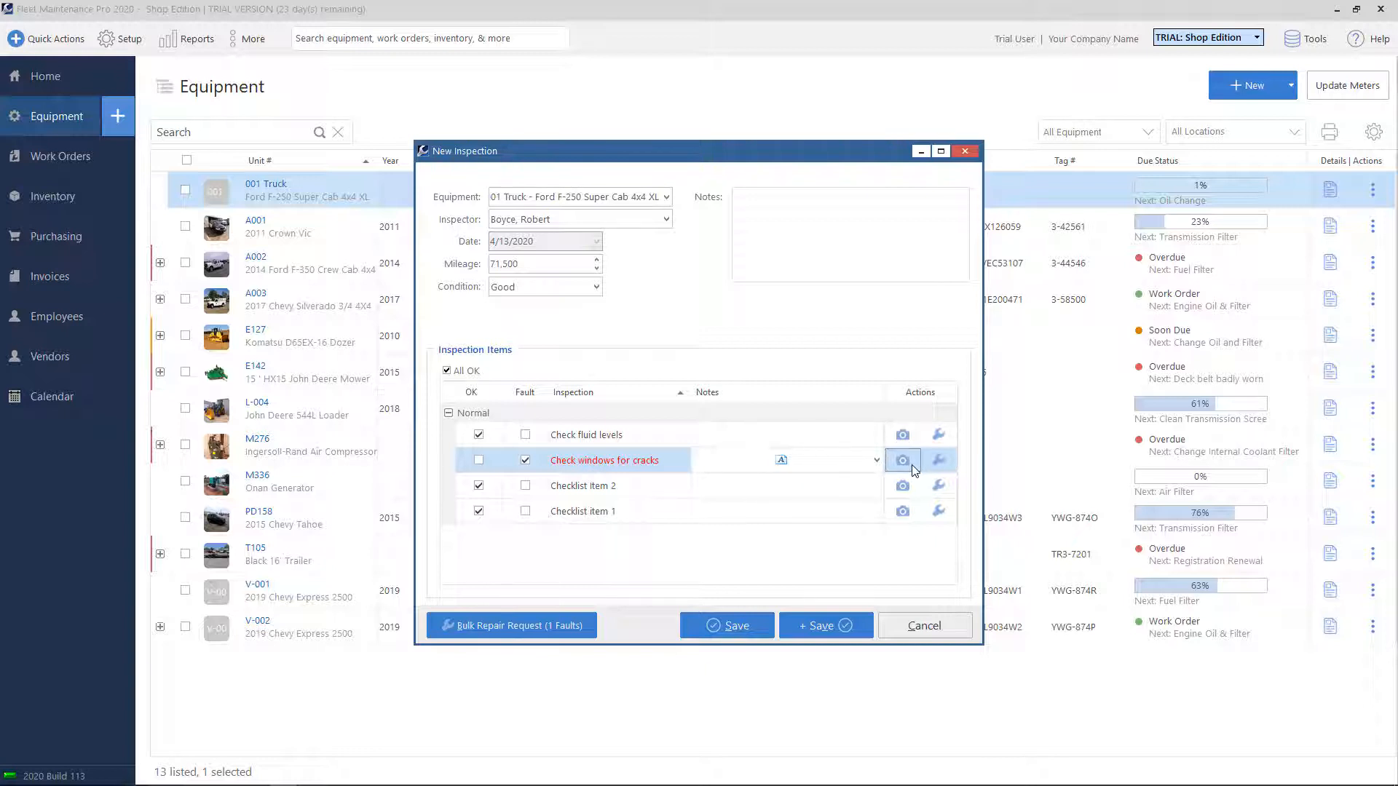
{"action": "left_click", "coordinate": [902, 460]}
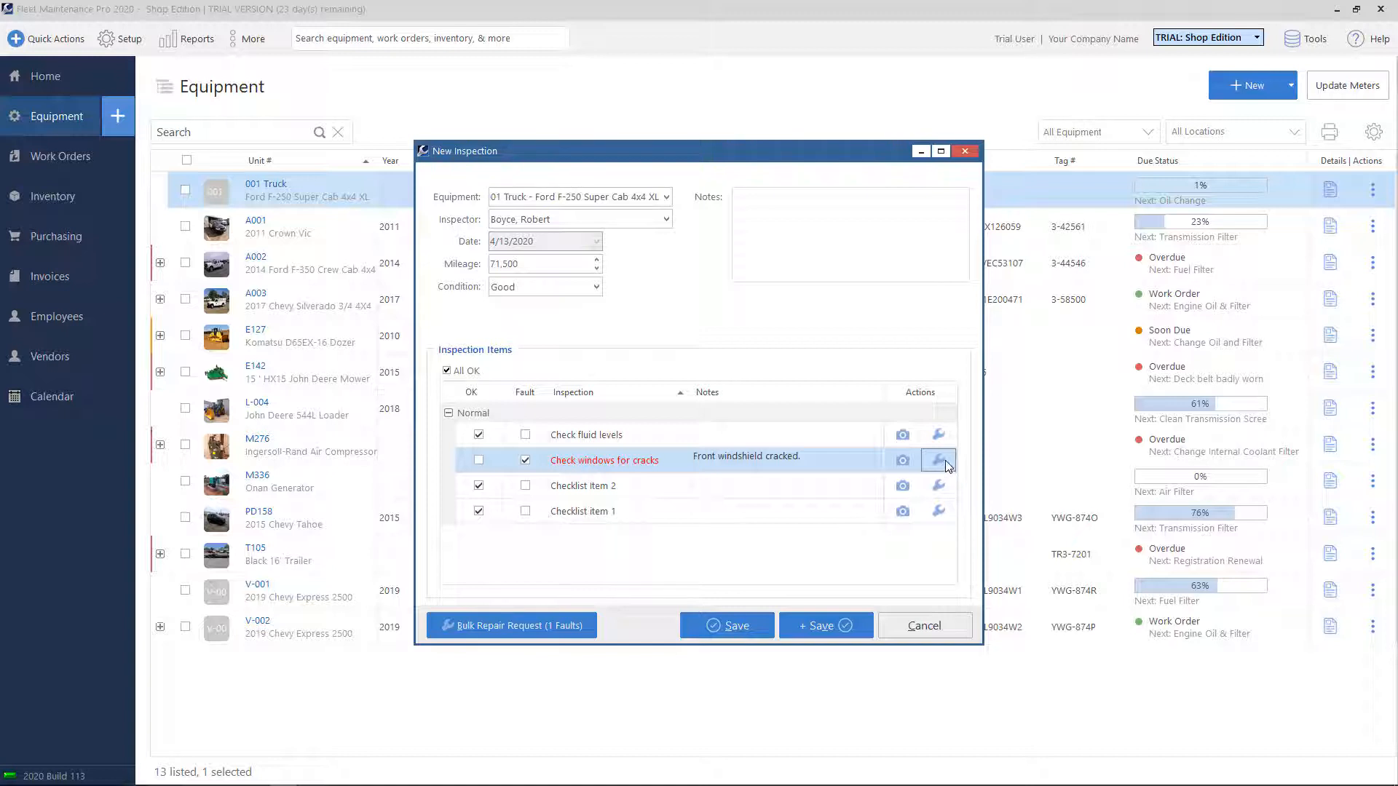
{"action": "mouse_move", "coordinate": [512, 624]}
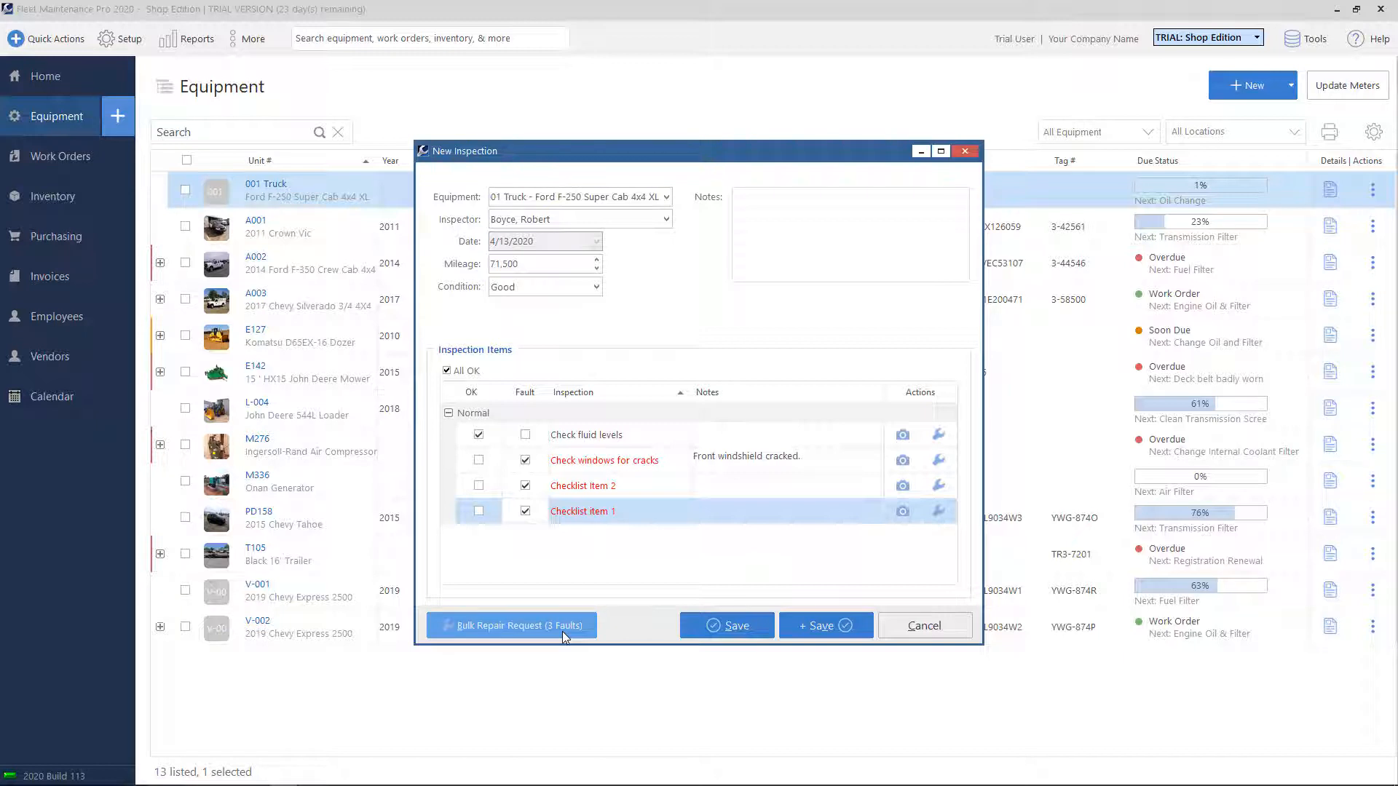
{"action": "mouse_move", "coordinate": [480, 559]}
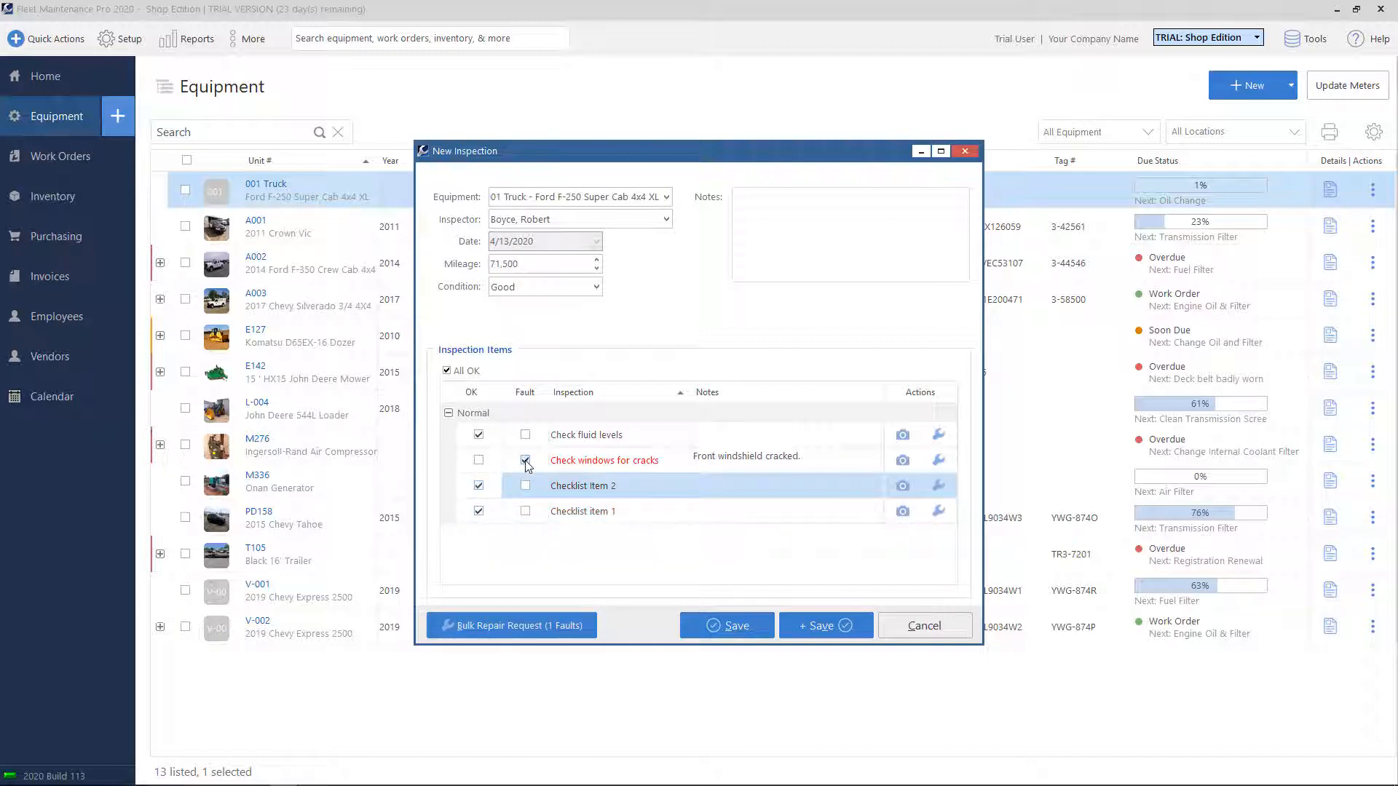
{"action": "left_click", "coordinate": [525, 460]}
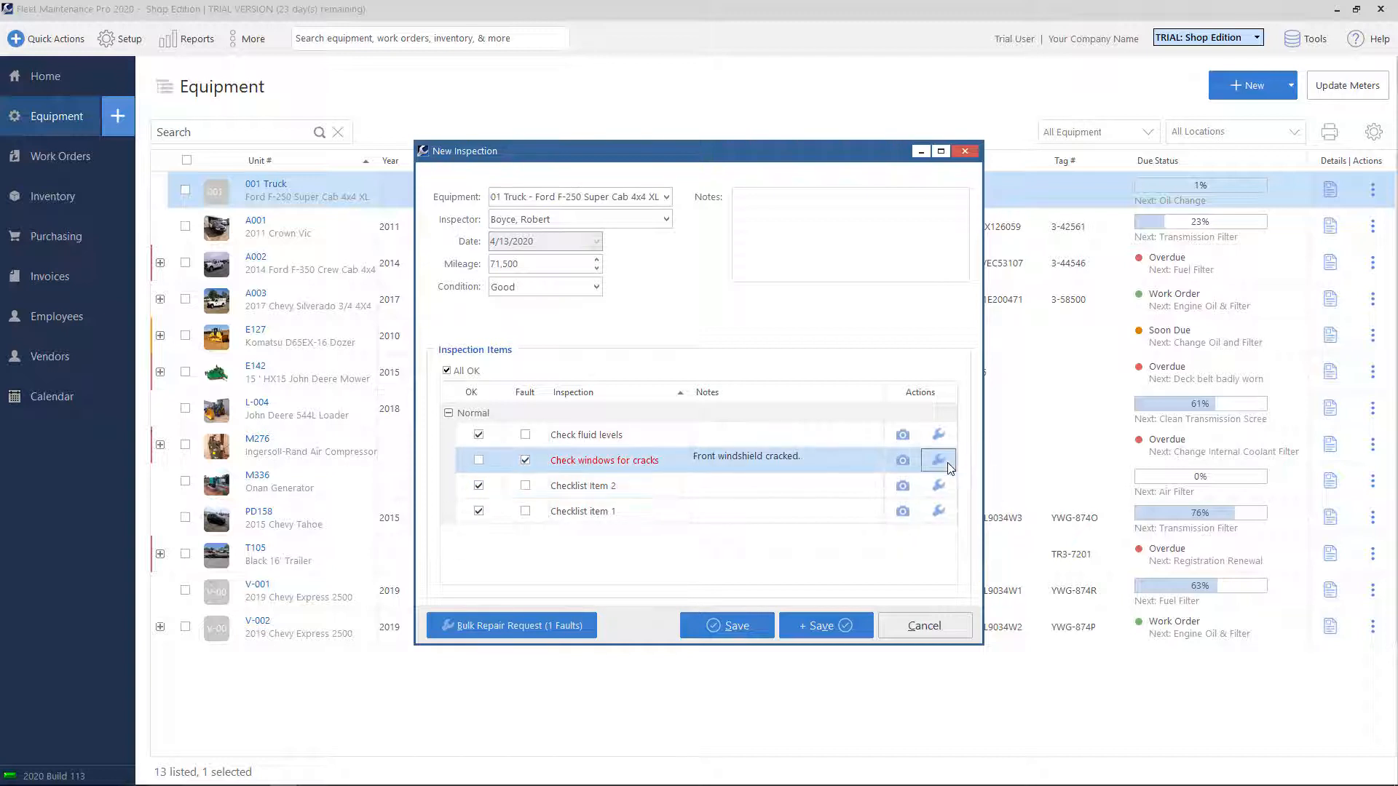
- Start a windshield repair request, set its due date, and keep Medium priority
{"action": "left_click", "coordinate": [937, 460]}
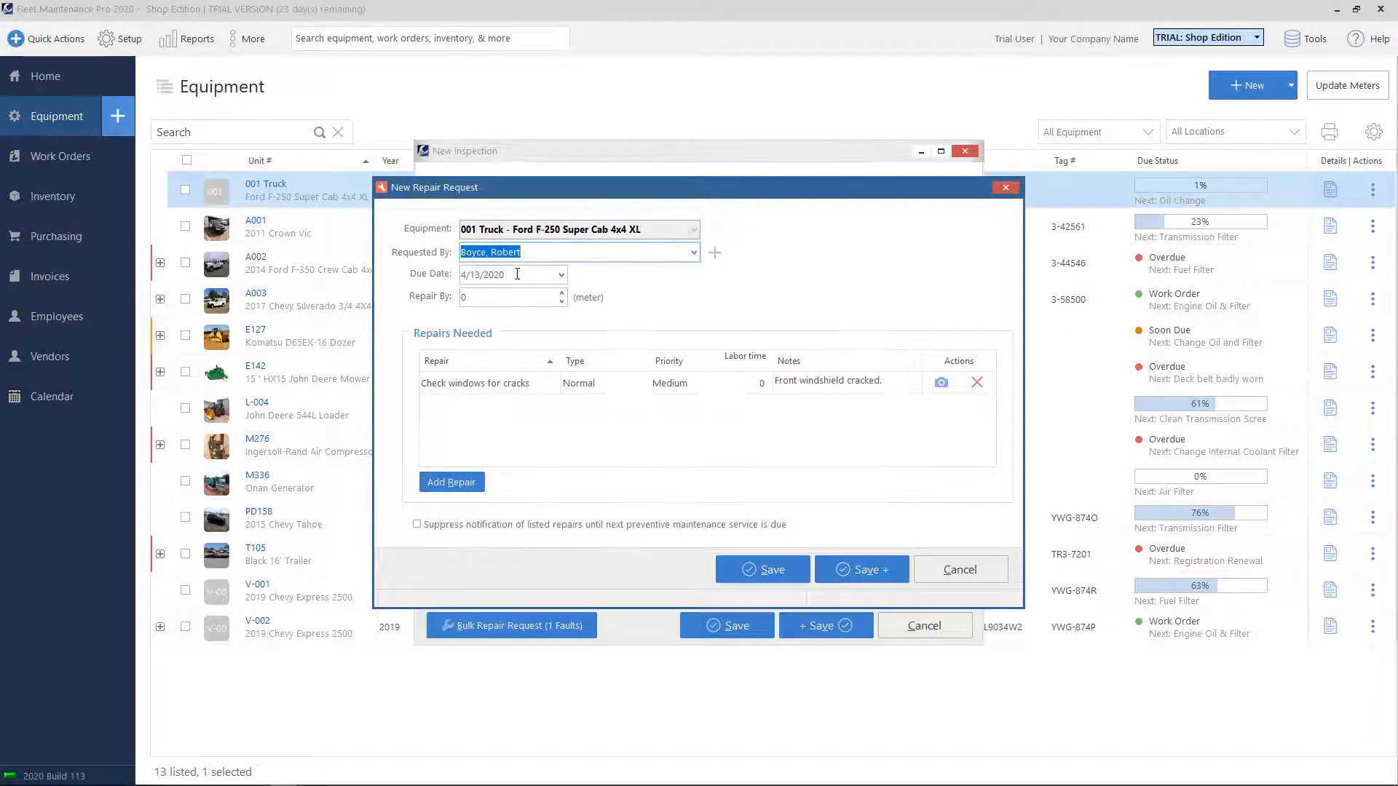
{"action": "left_click", "coordinate": [561, 274]}
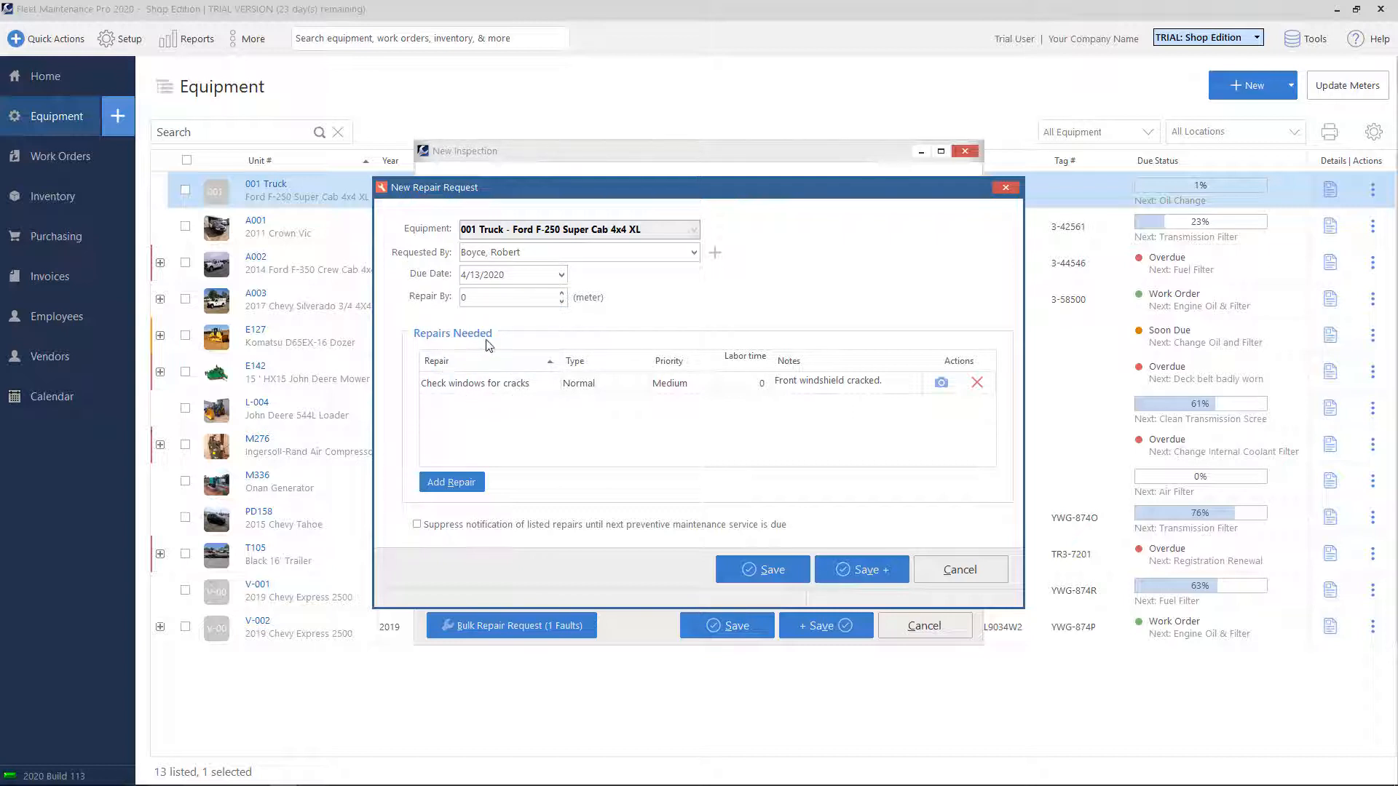
{"action": "mouse_move", "coordinate": [420, 346]}
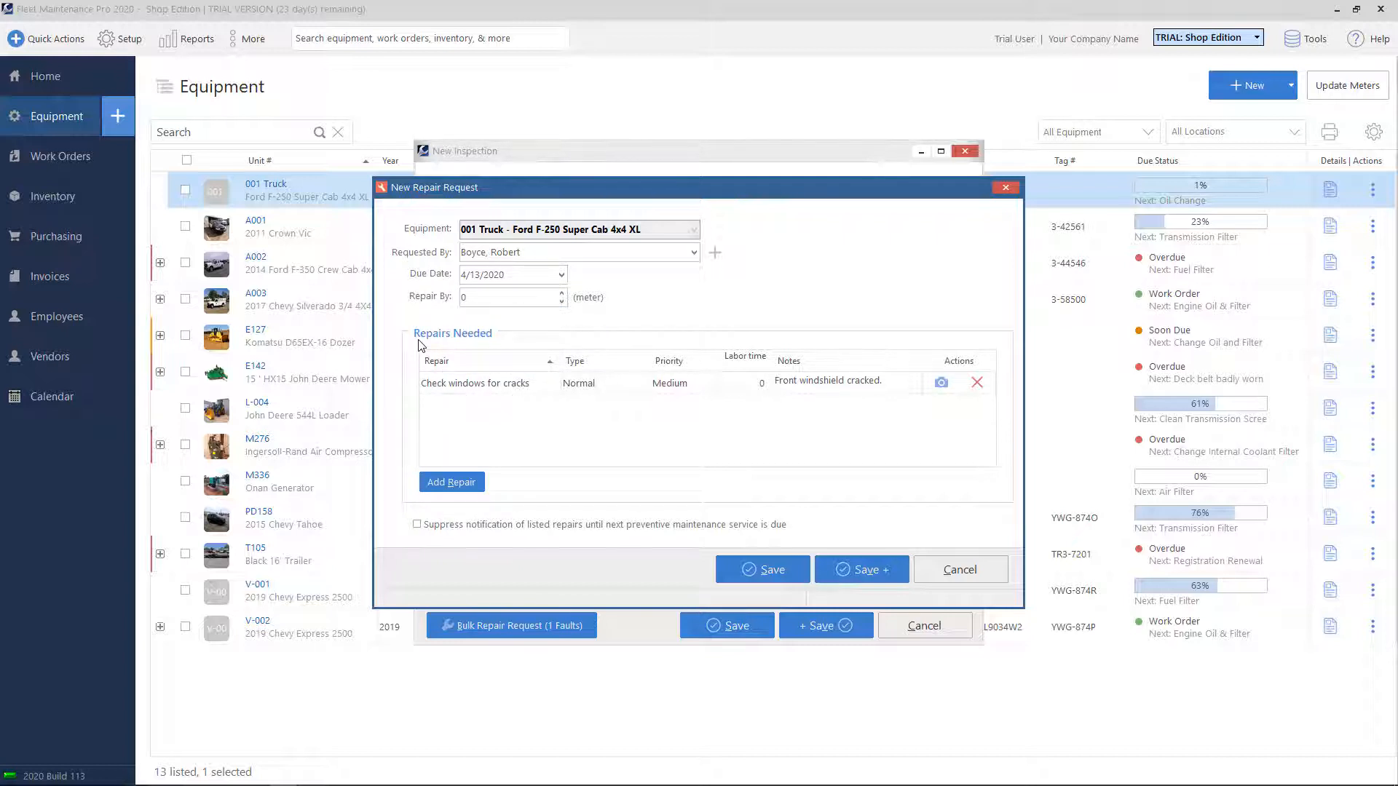
{"action": "mouse_move", "coordinate": [504, 393]}
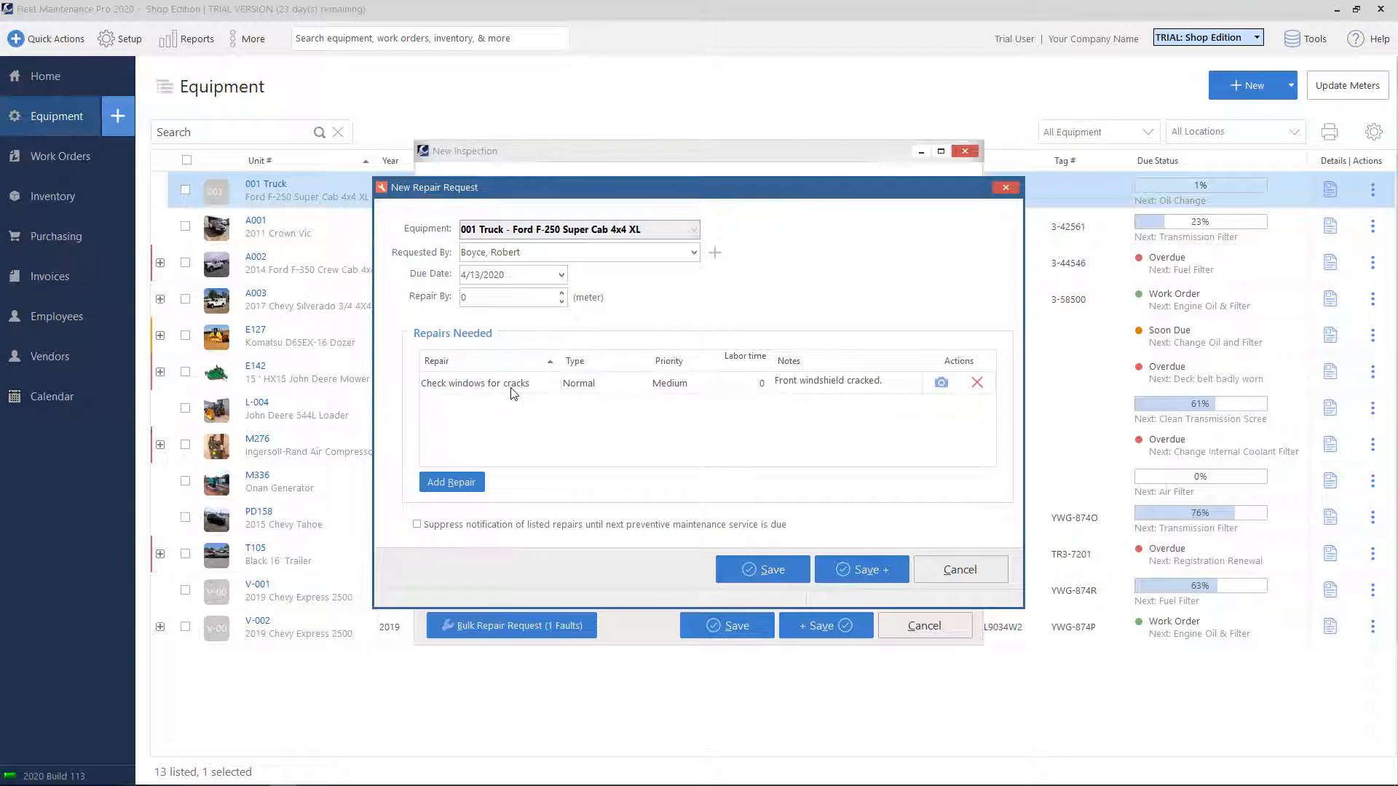
{"action": "mouse_move", "coordinate": [628, 389]}
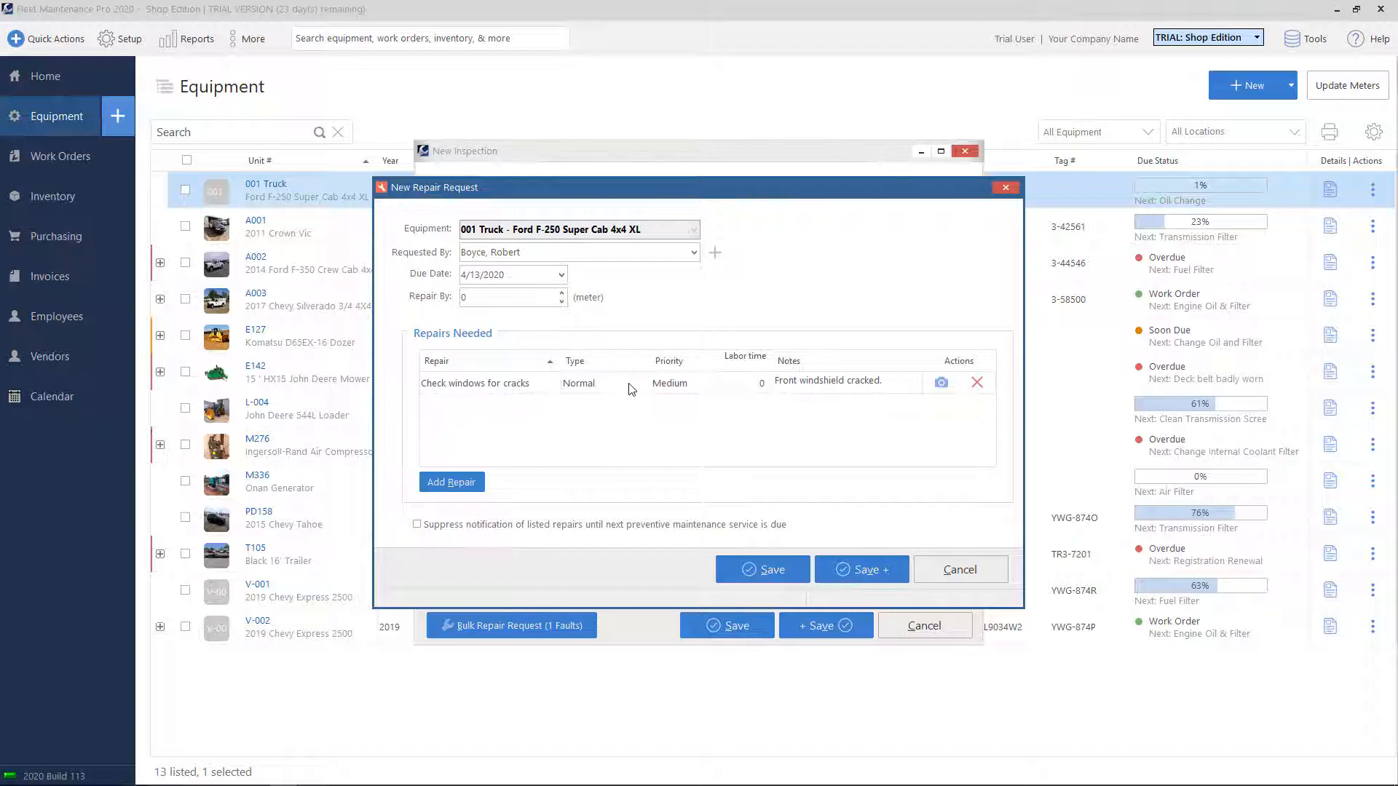
{"action": "left_click", "coordinate": [708, 384]}
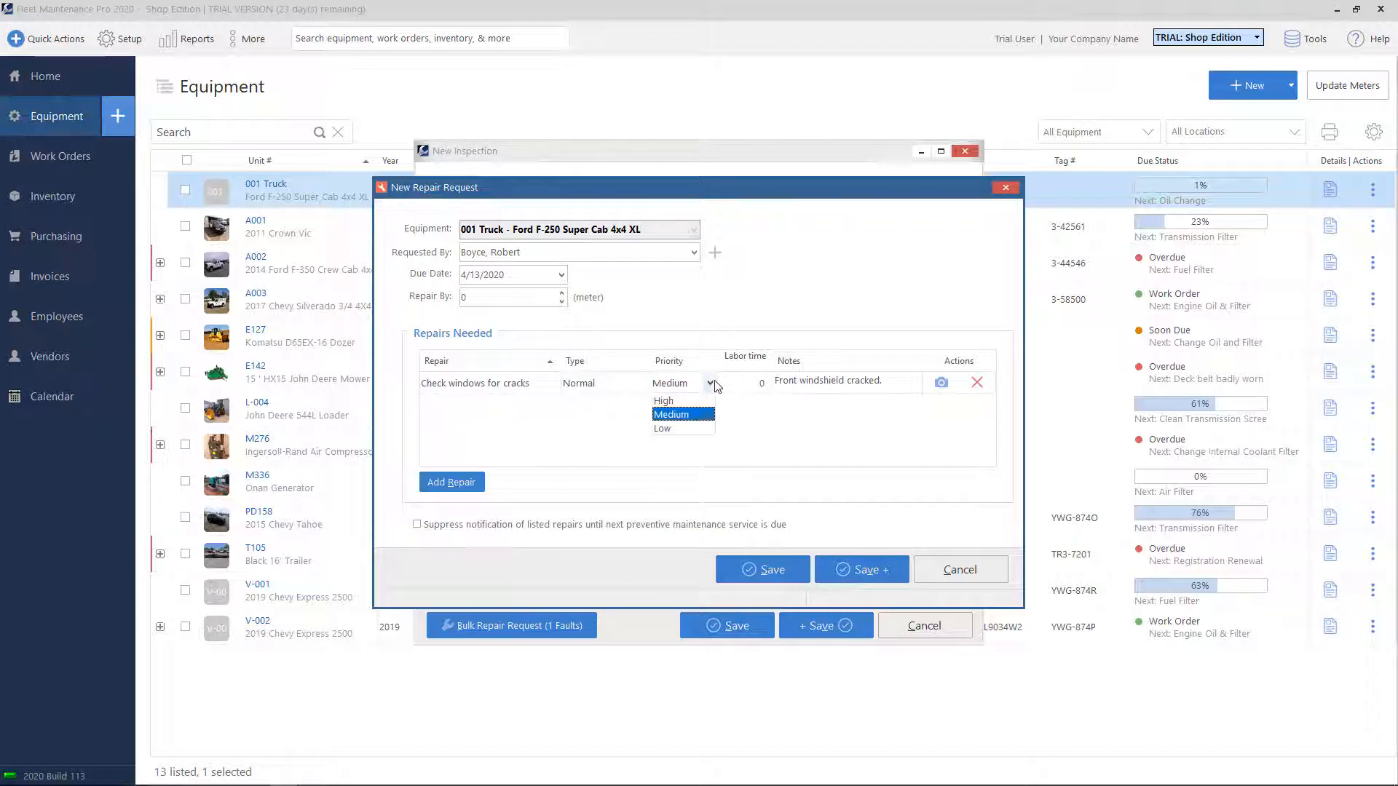
{"action": "left_click", "coordinate": [670, 413]}
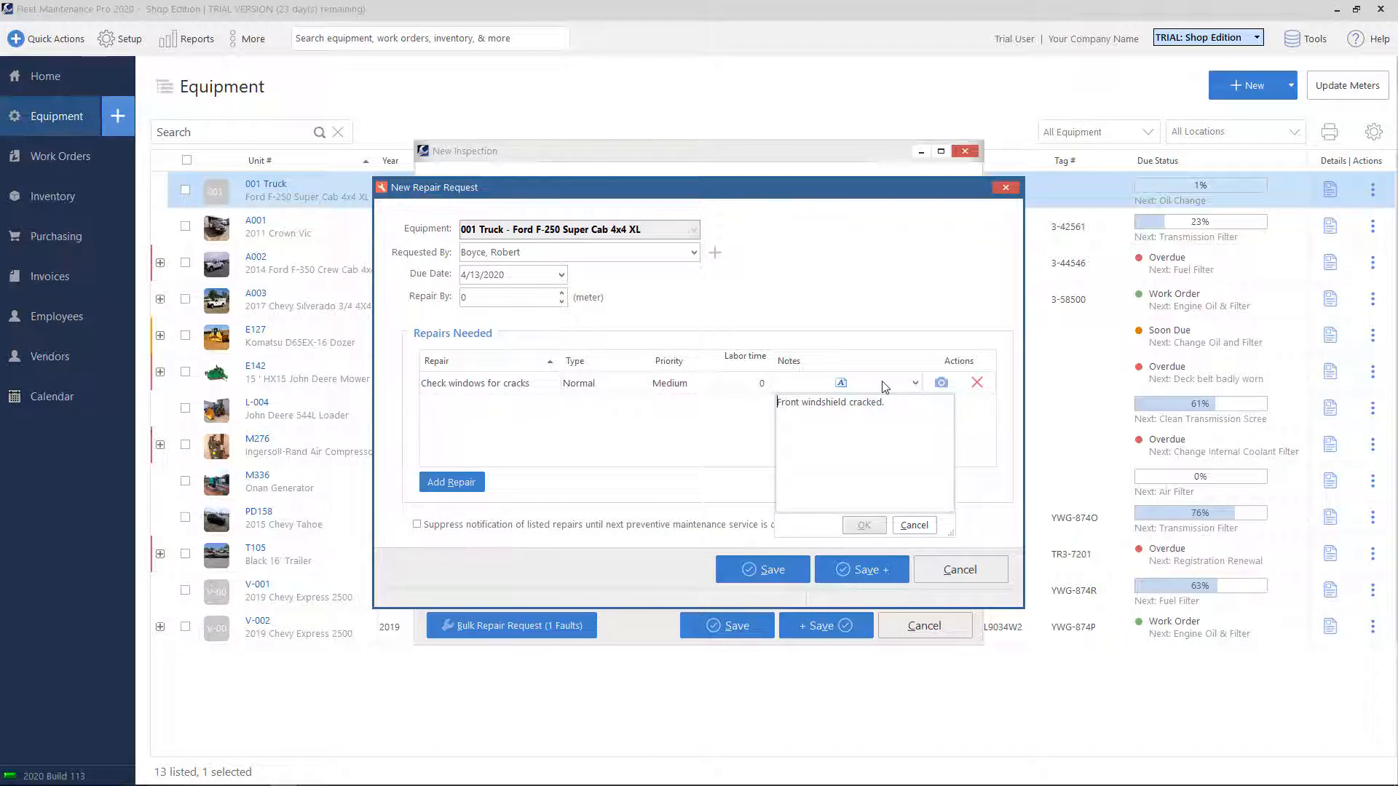
{"action": "mouse_move", "coordinate": [825, 273]}
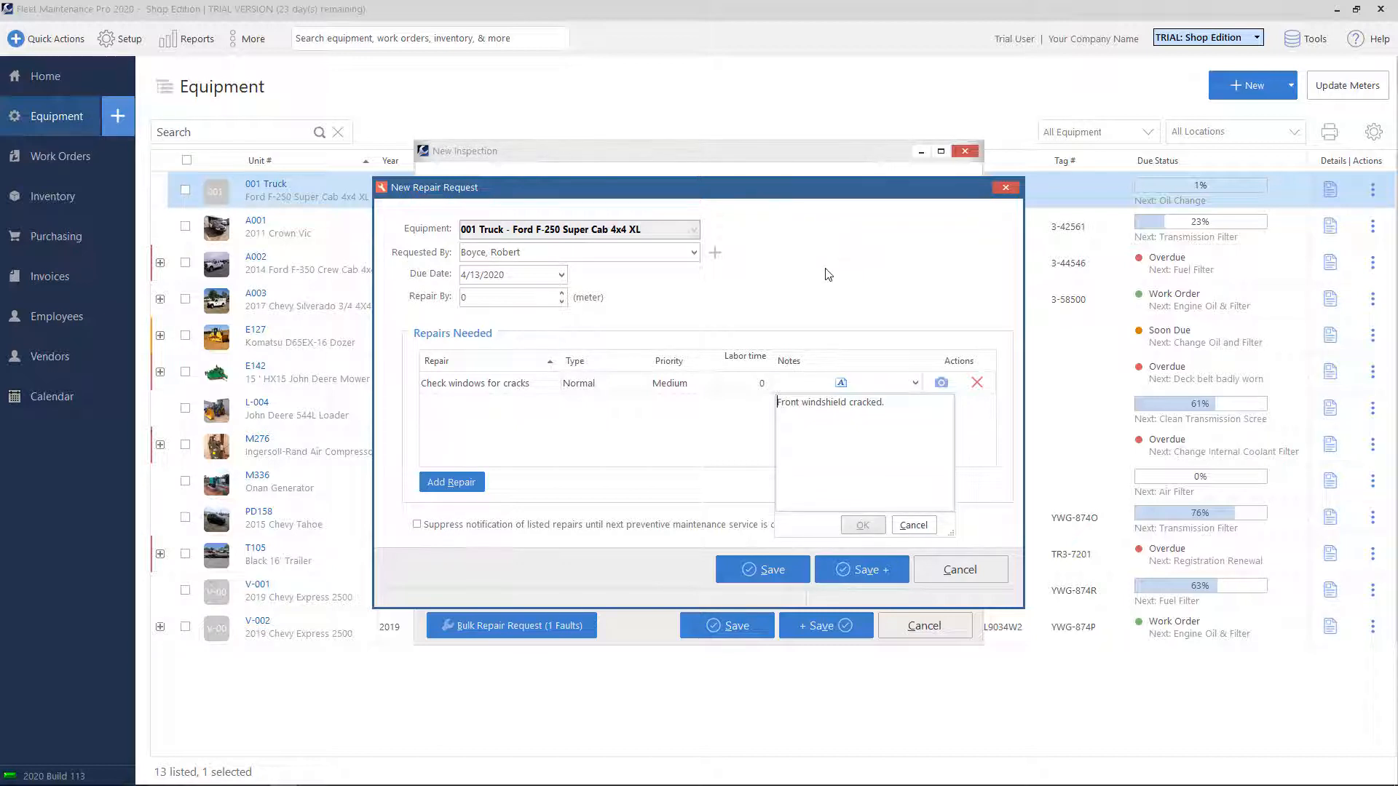
- Add a Brake Shoes repair line to the request
{"action": "left_click", "coordinate": [861, 524]}
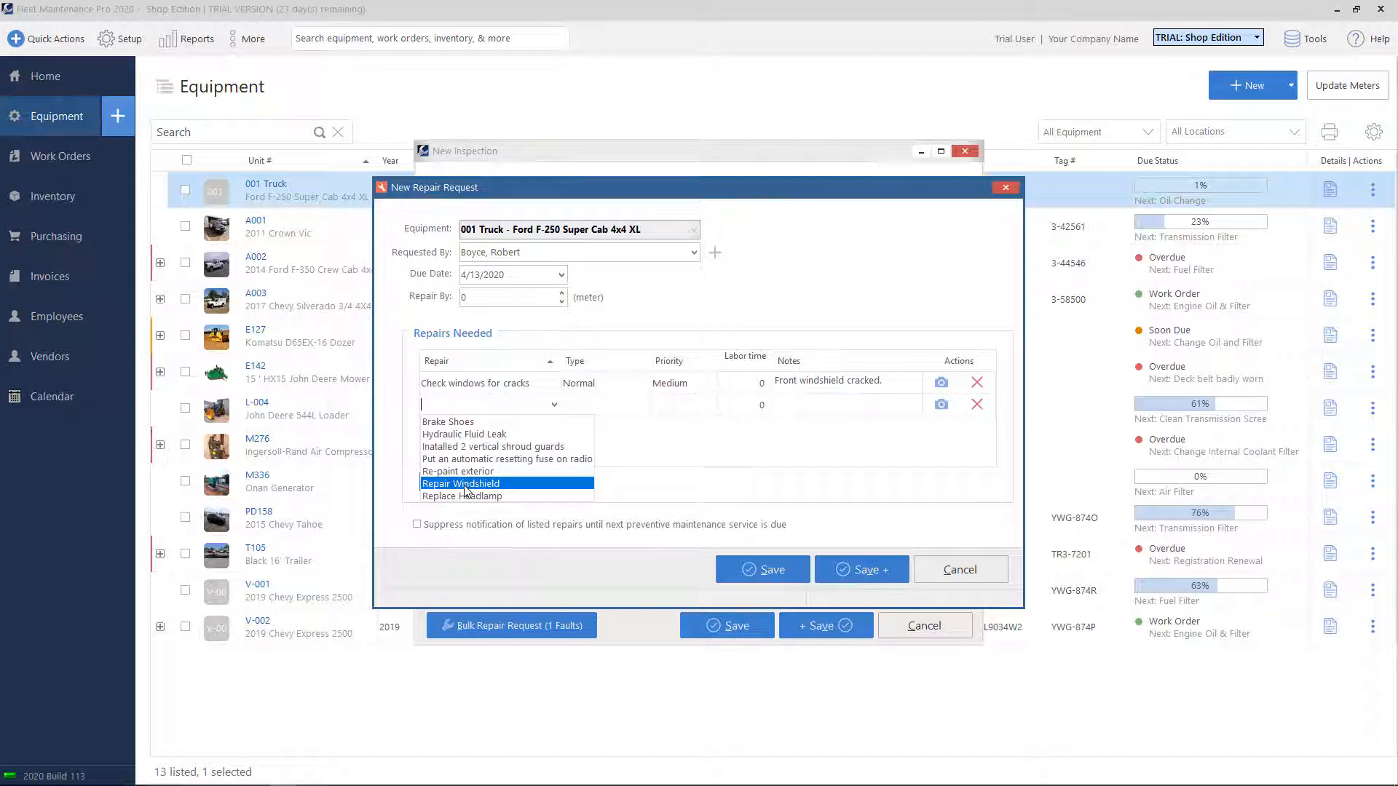
{"action": "mouse_move", "coordinate": [463, 434]}
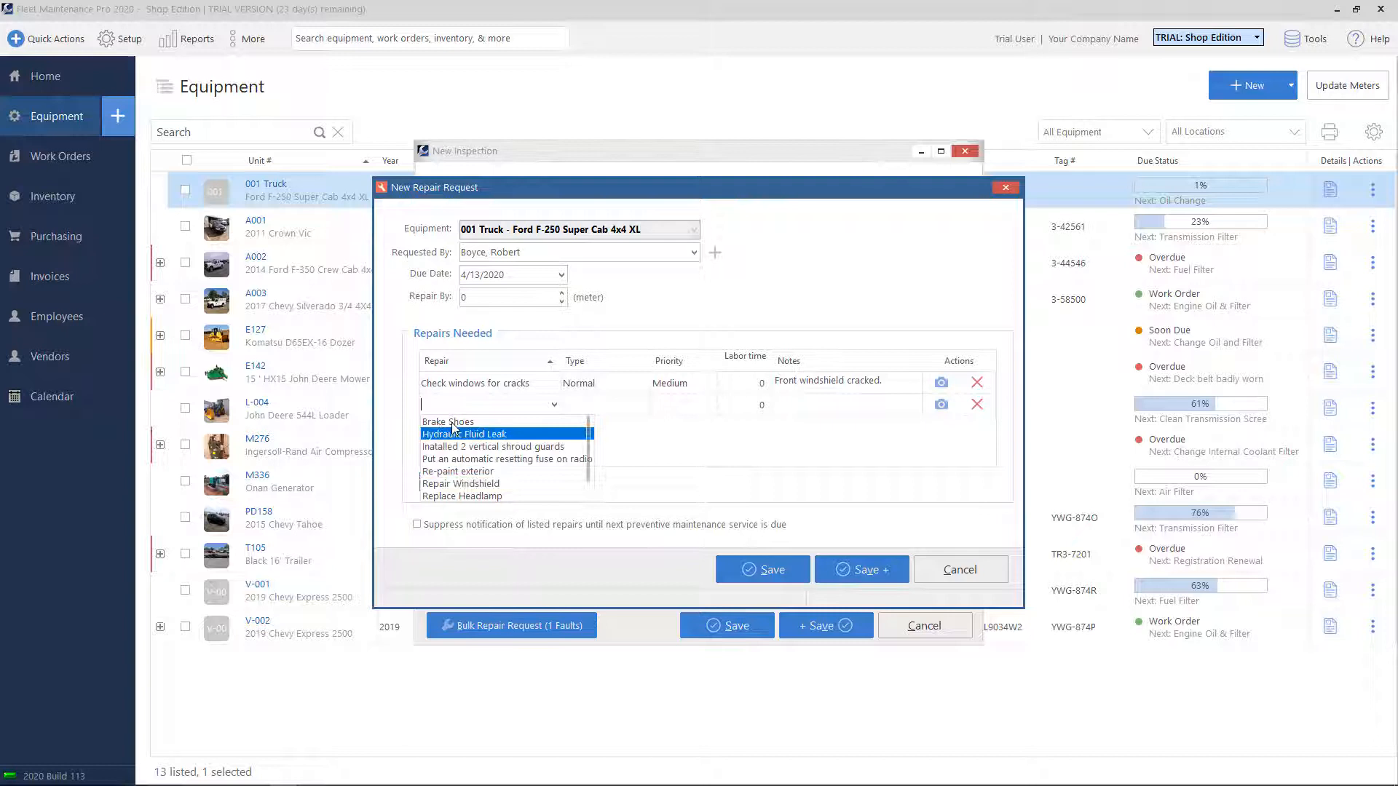
{"action": "left_click", "coordinate": [448, 422]}
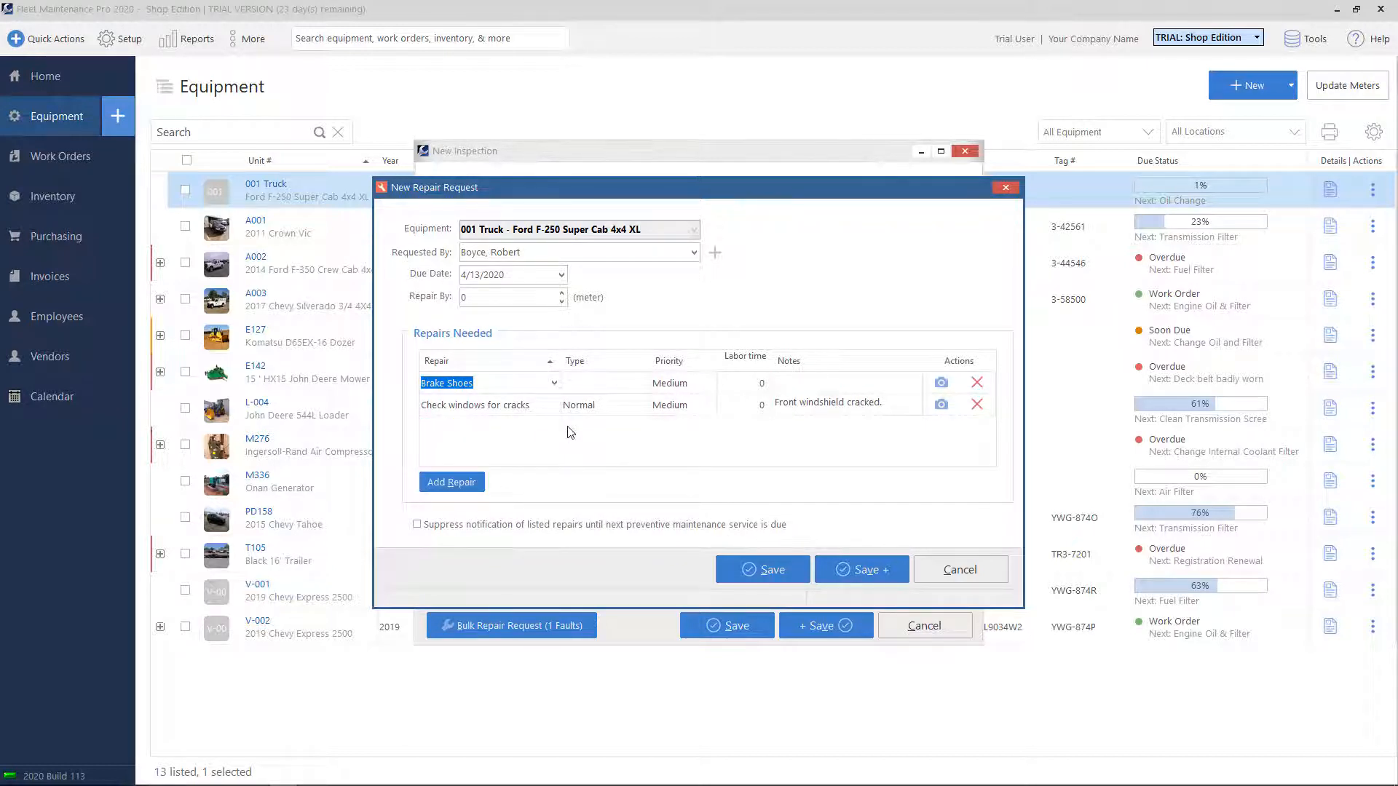
{"action": "mouse_move", "coordinate": [761, 569]}
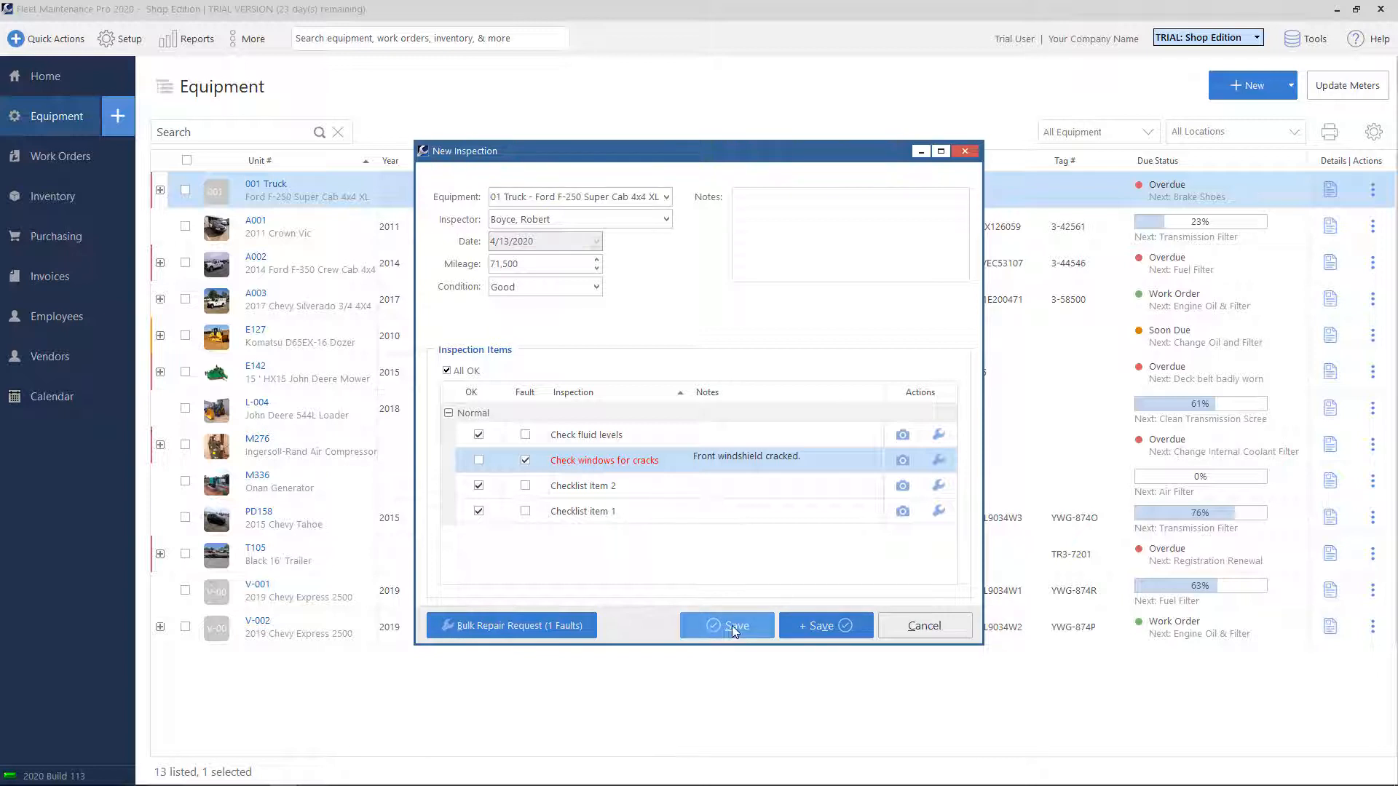
- Save the inspection and open 001 Truck's maintenance history
{"action": "left_click", "coordinate": [726, 624]}
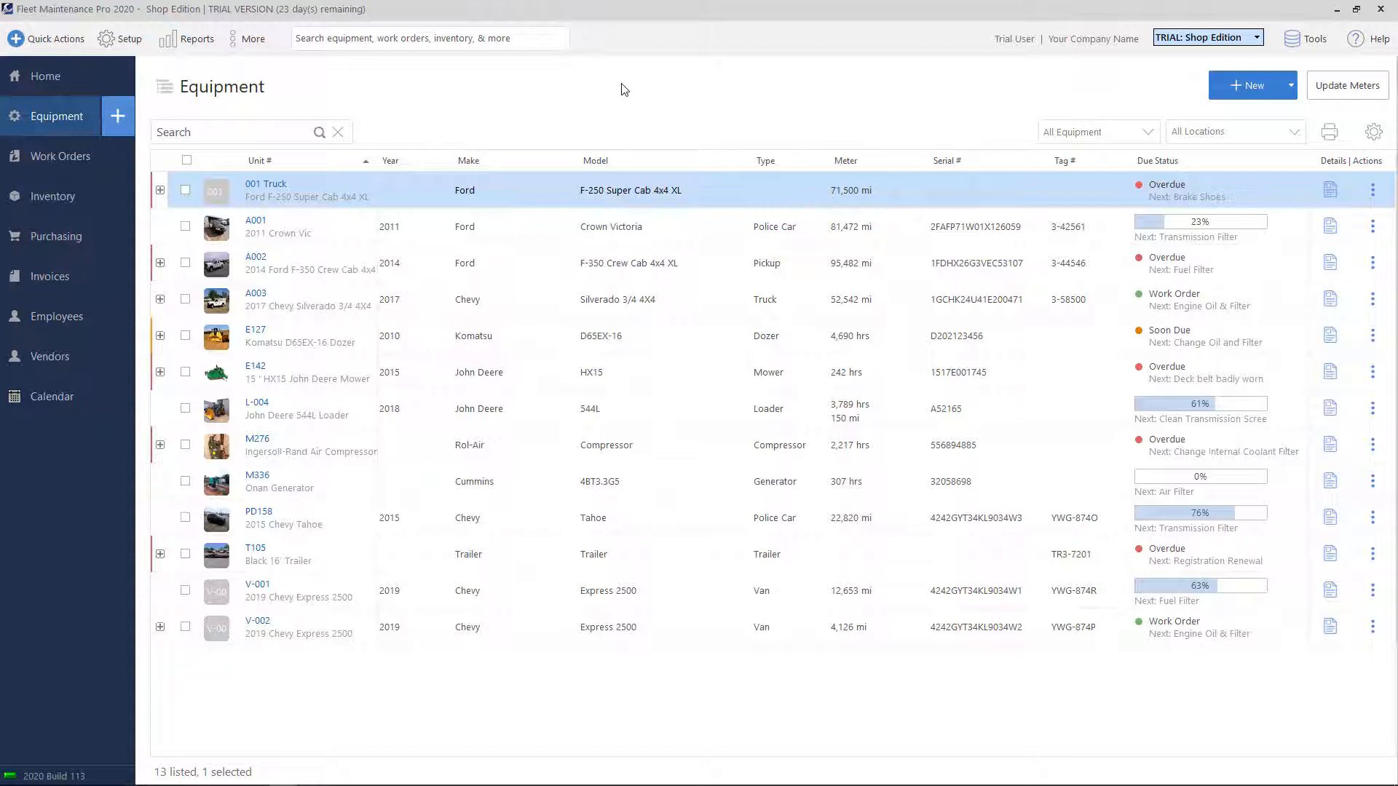
{"action": "mouse_move", "coordinate": [1373, 190]}
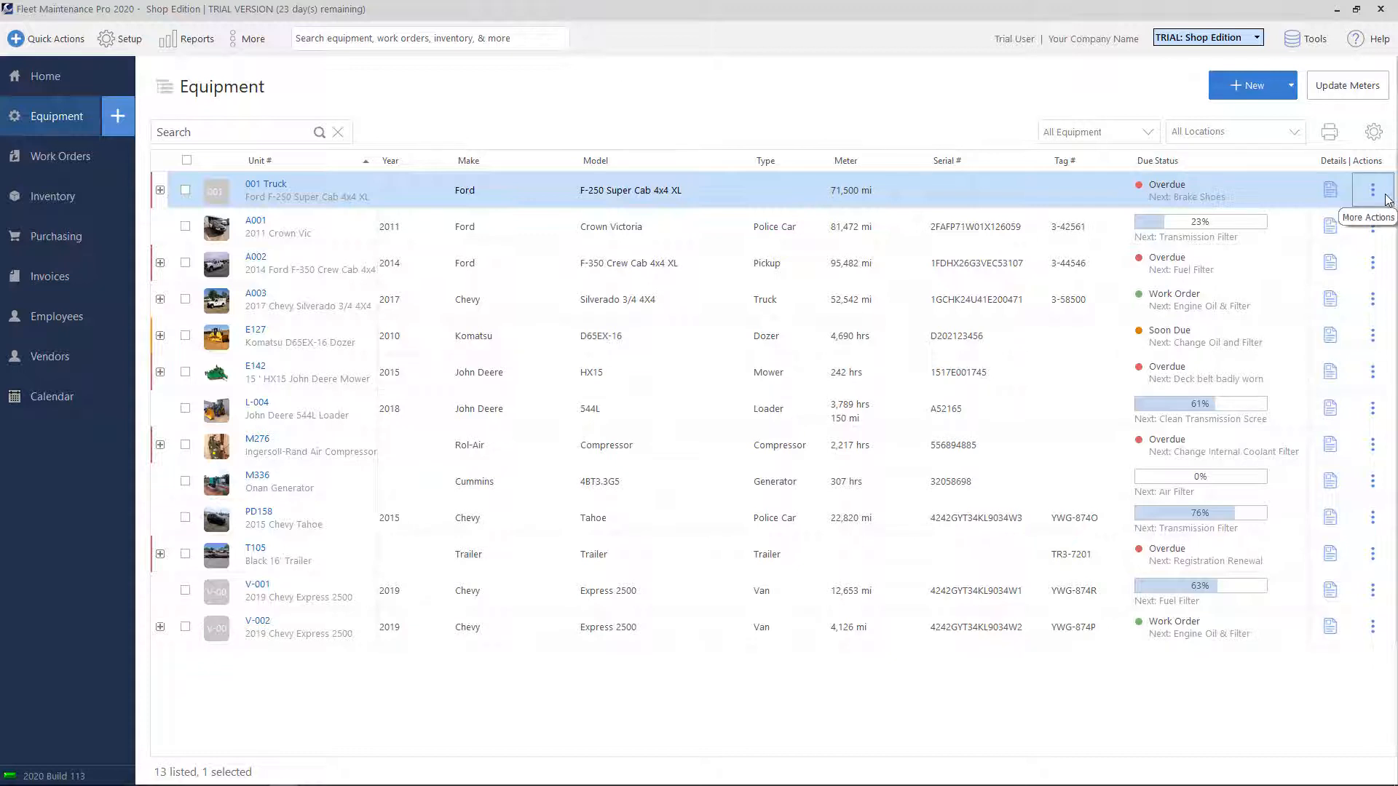
{"action": "mouse_move", "coordinate": [1383, 198]}
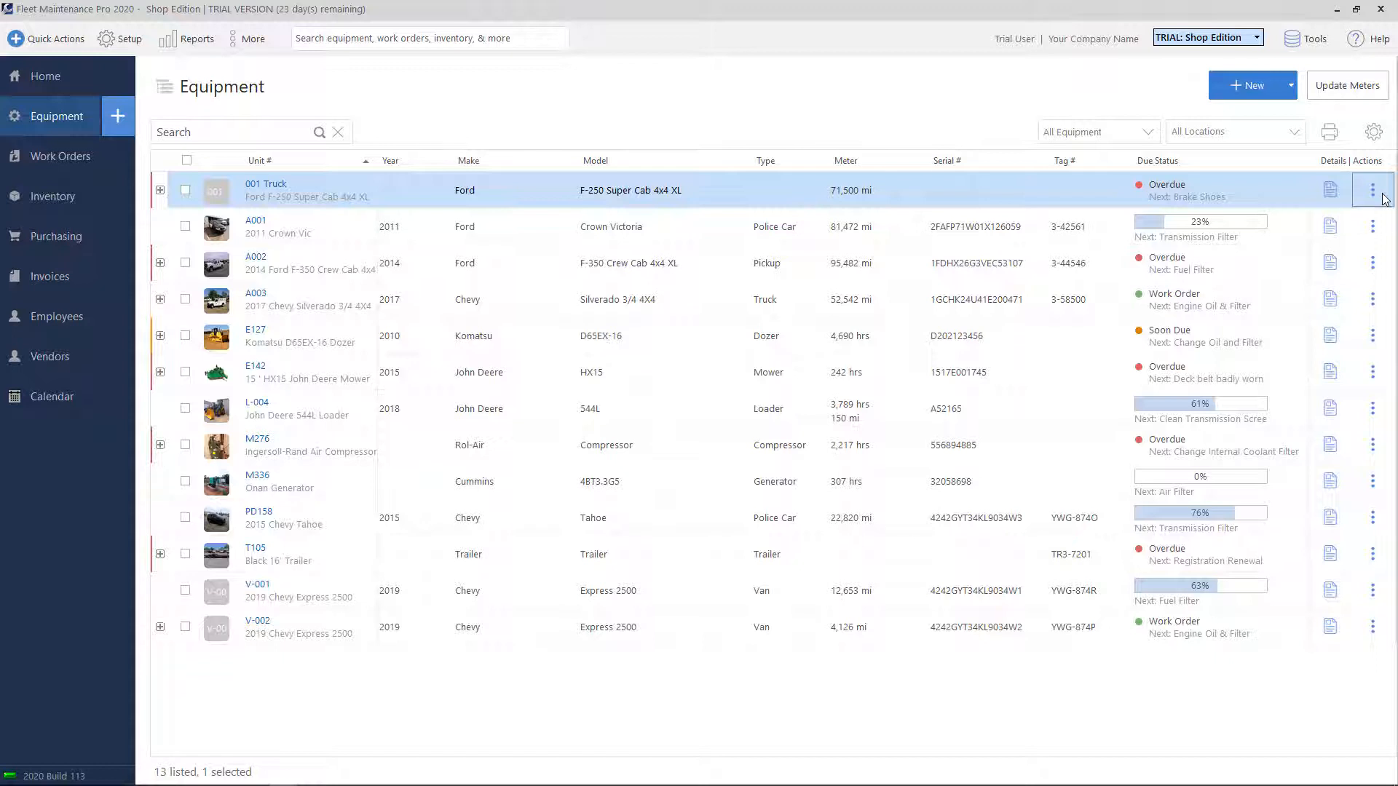
{"action": "left_click", "coordinate": [1371, 190]}
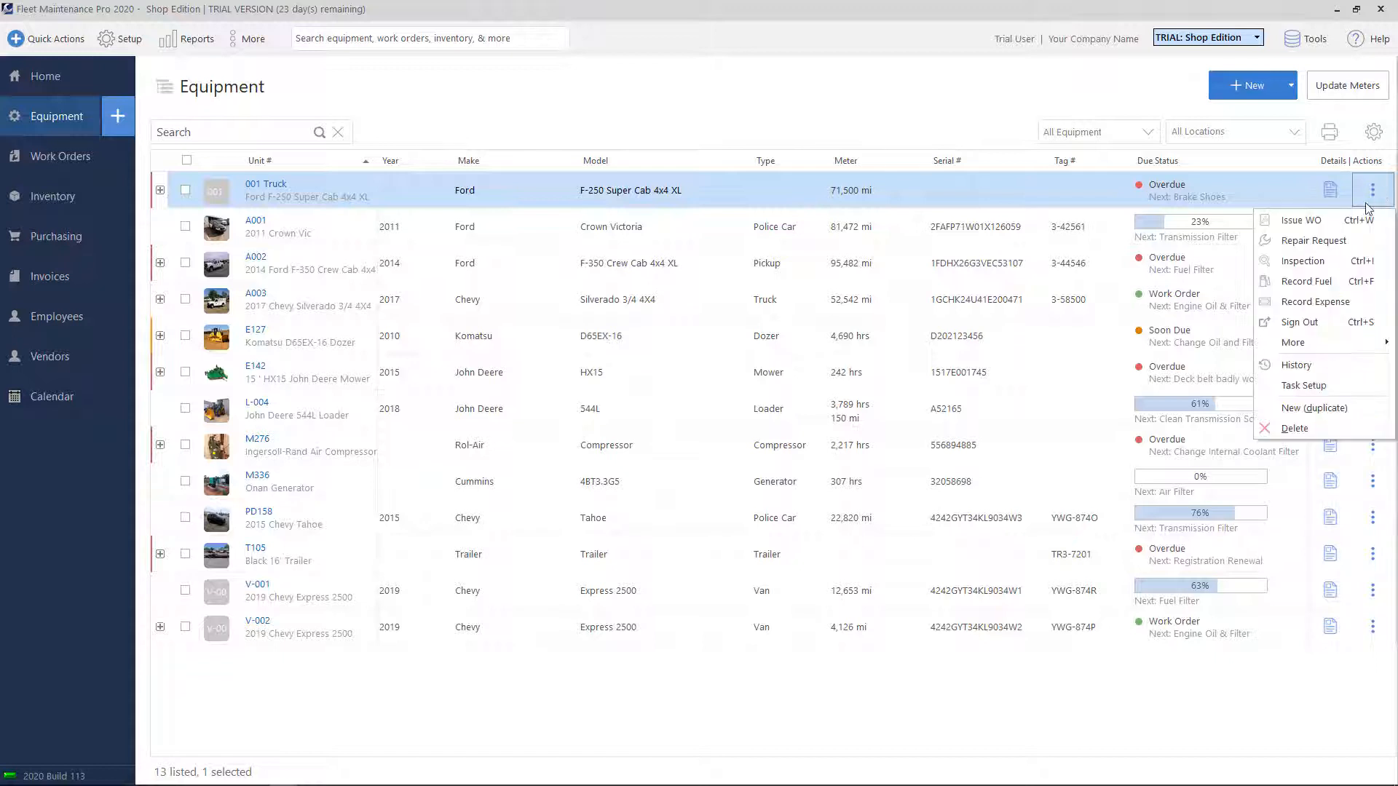
{"action": "mouse_move", "coordinate": [1295, 365]}
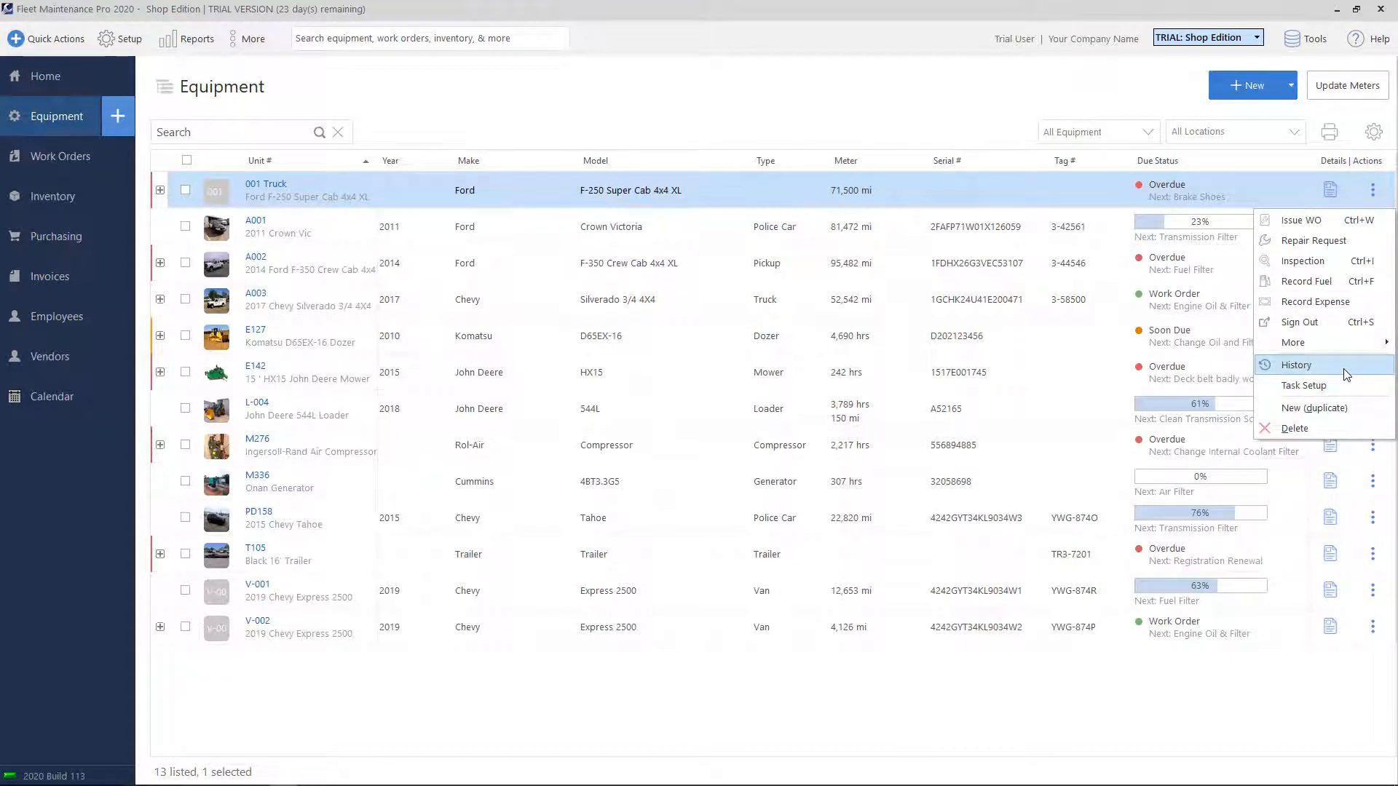
{"action": "left_click", "coordinate": [1295, 365]}
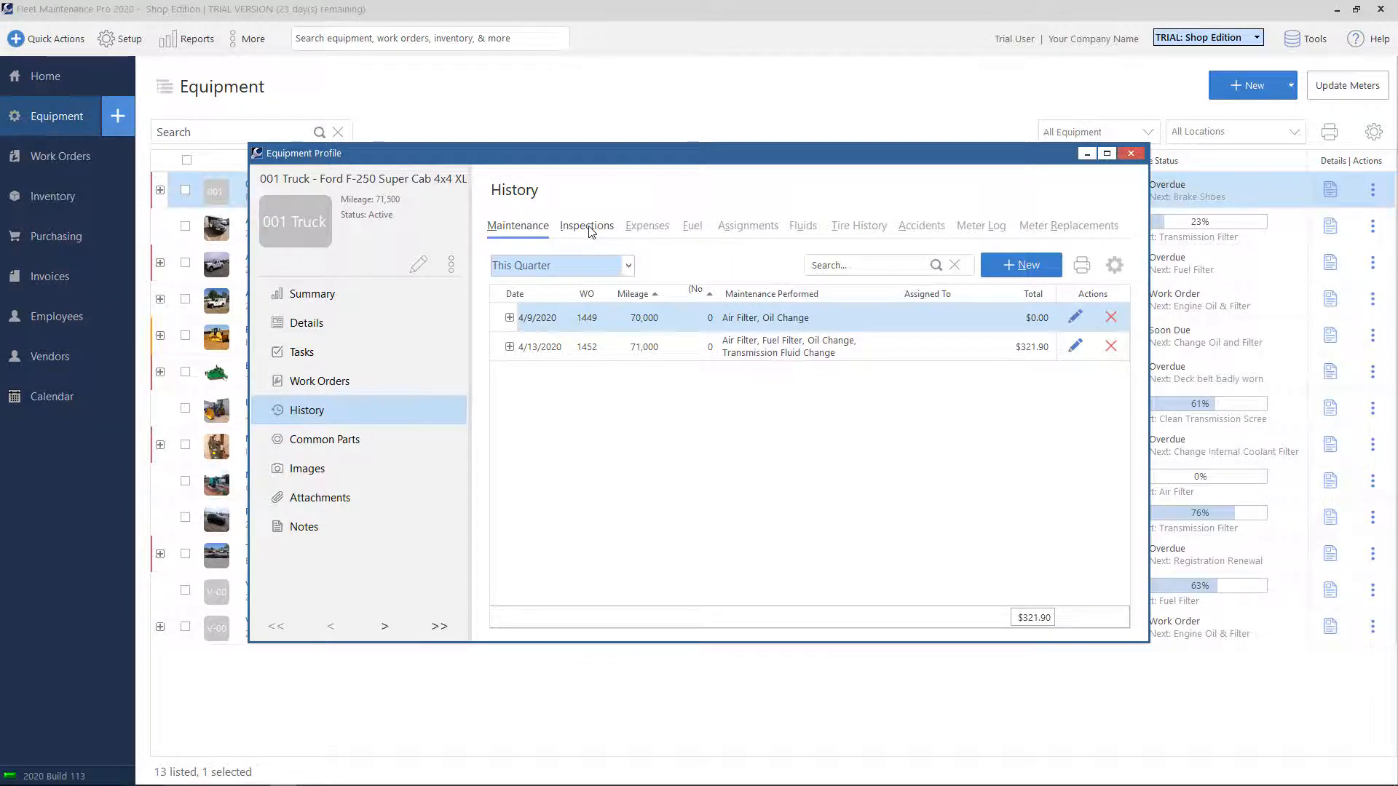
- Review the 4/13/2020 inspection on the Inspections tab and close it unchanged
{"action": "left_click", "coordinate": [585, 225]}
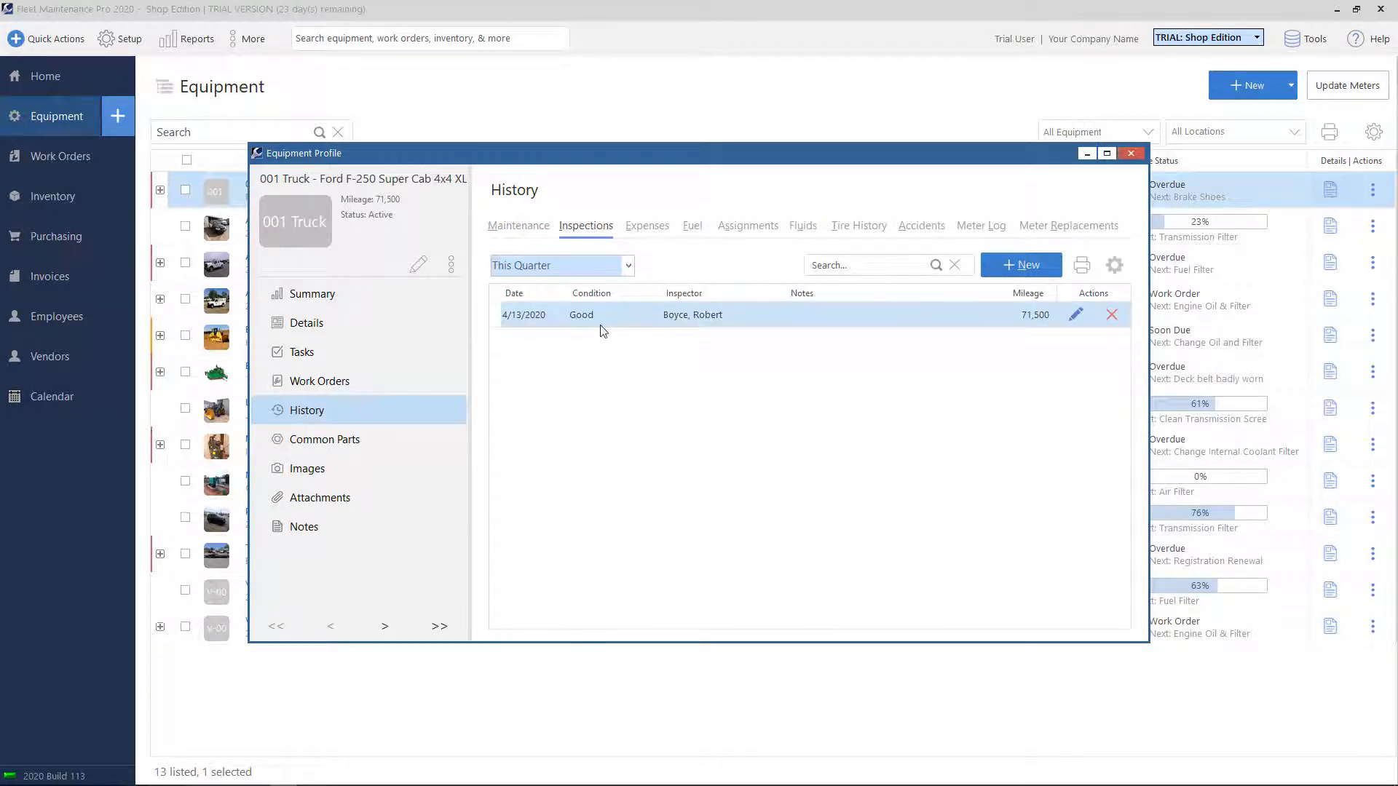
{"action": "mouse_move", "coordinate": [1050, 397]}
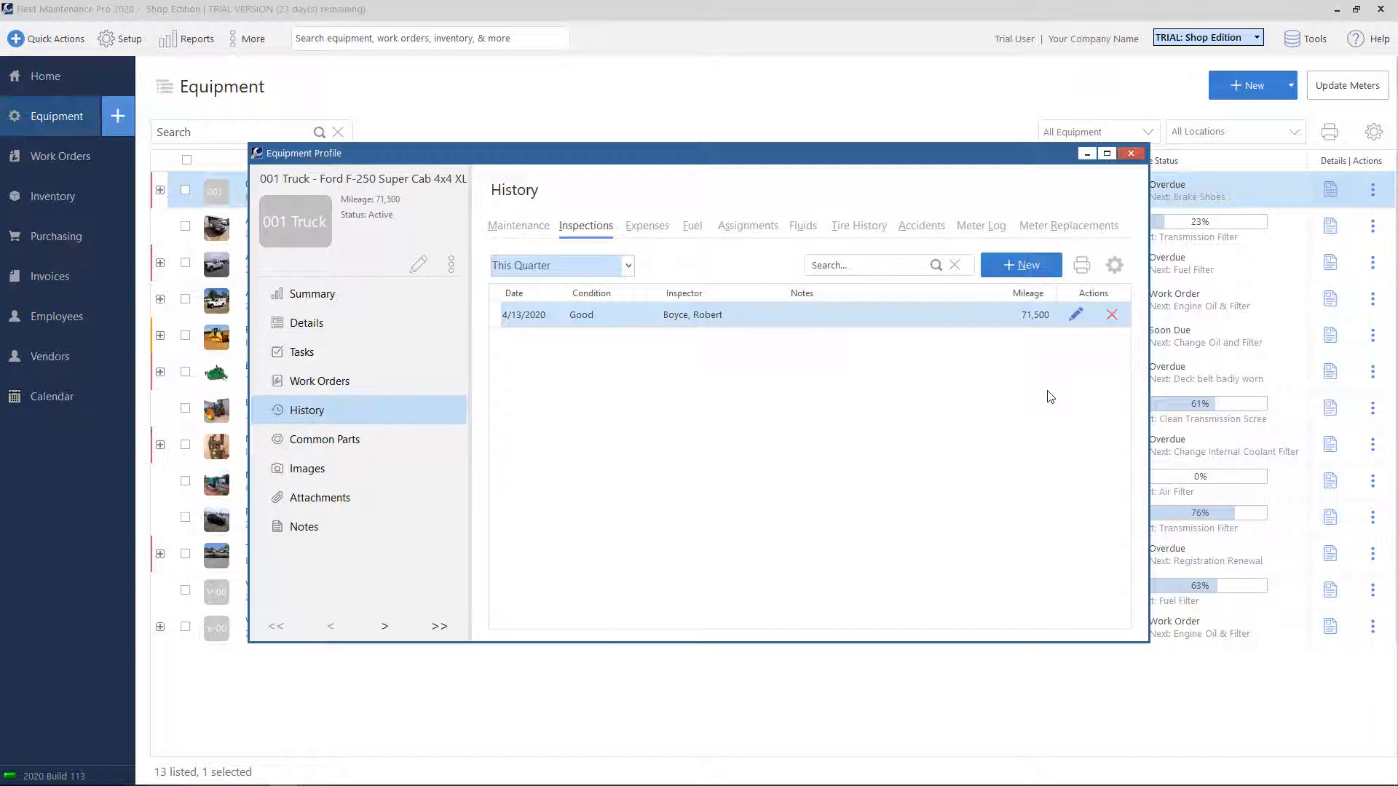
{"action": "mouse_move", "coordinate": [626, 375]}
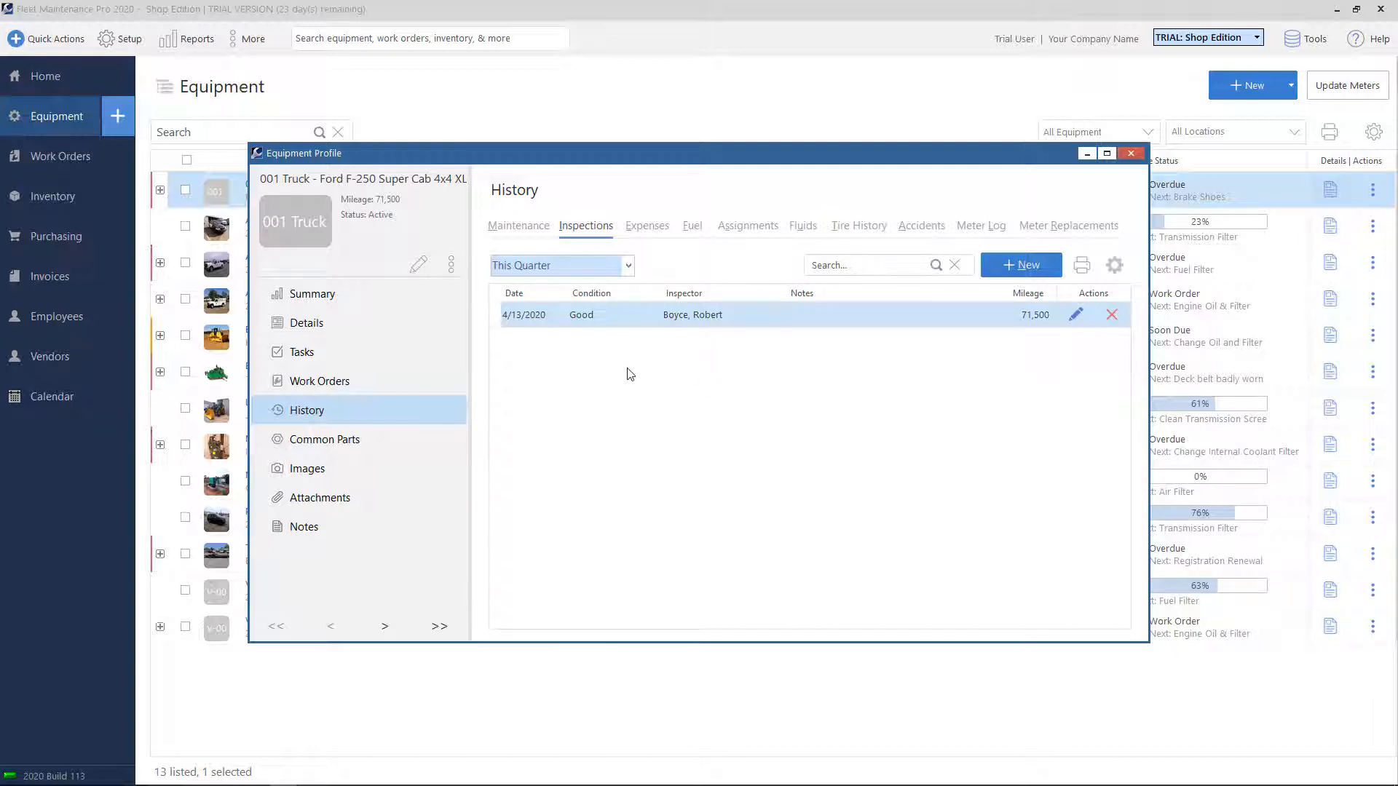
{"action": "mouse_move", "coordinate": [902, 325]}
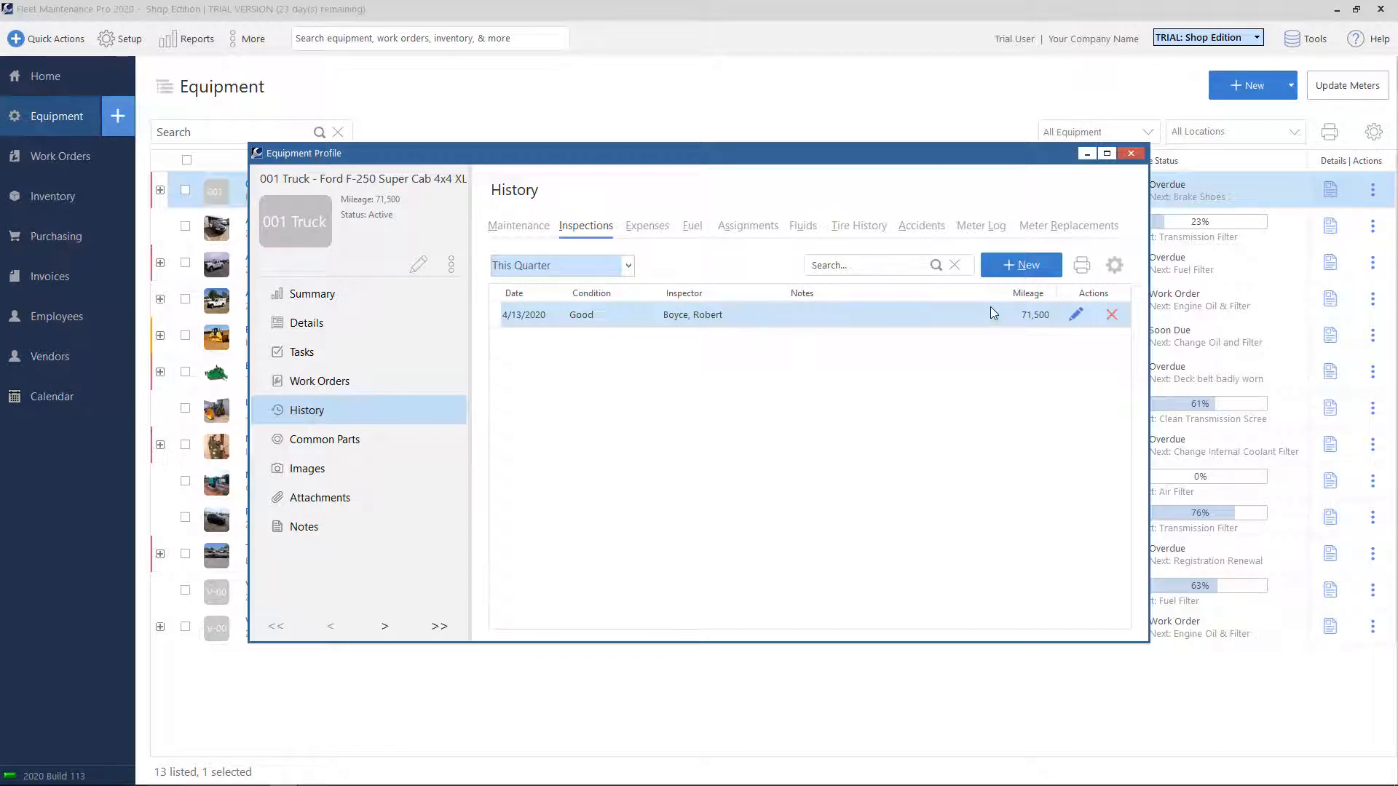
{"action": "mouse_move", "coordinate": [993, 341]}
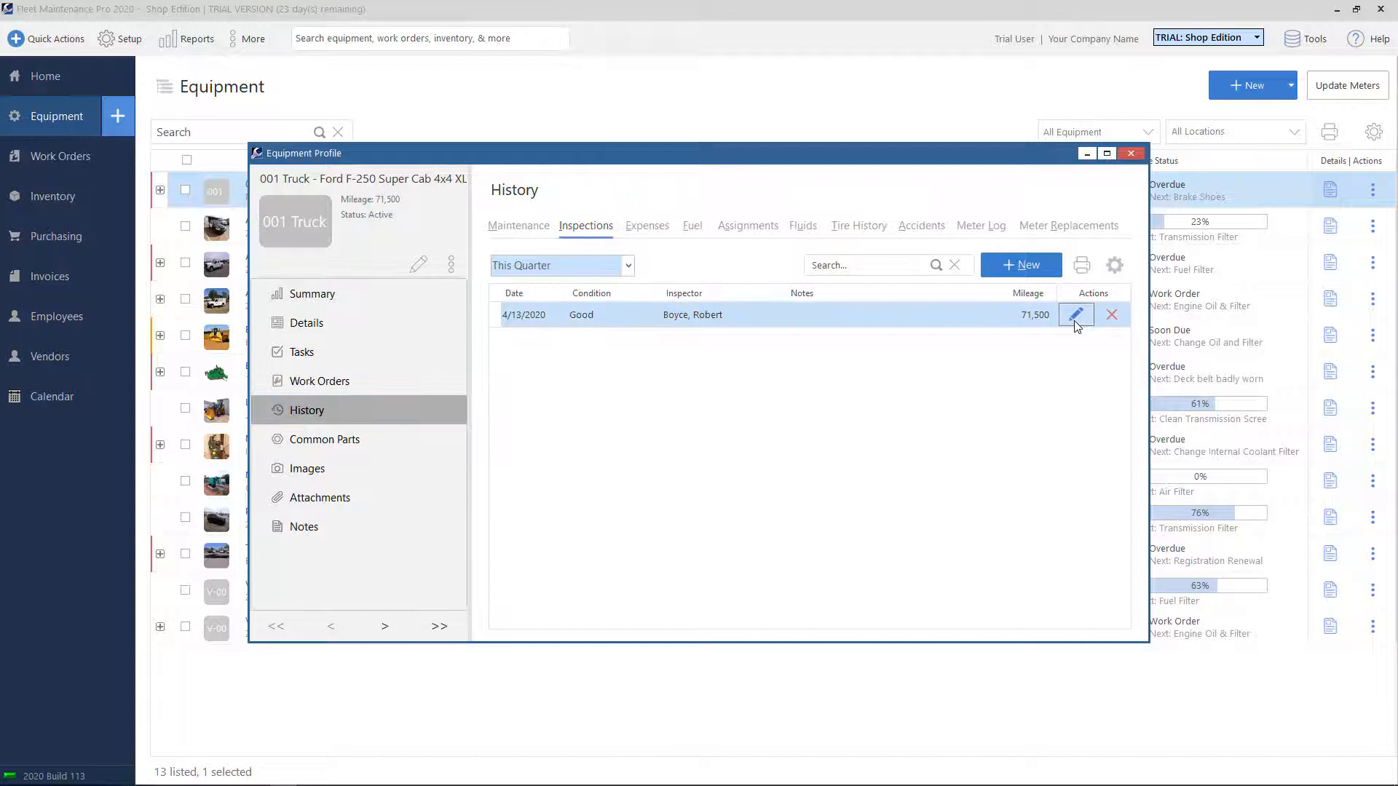
{"action": "left_click", "coordinate": [1076, 314]}
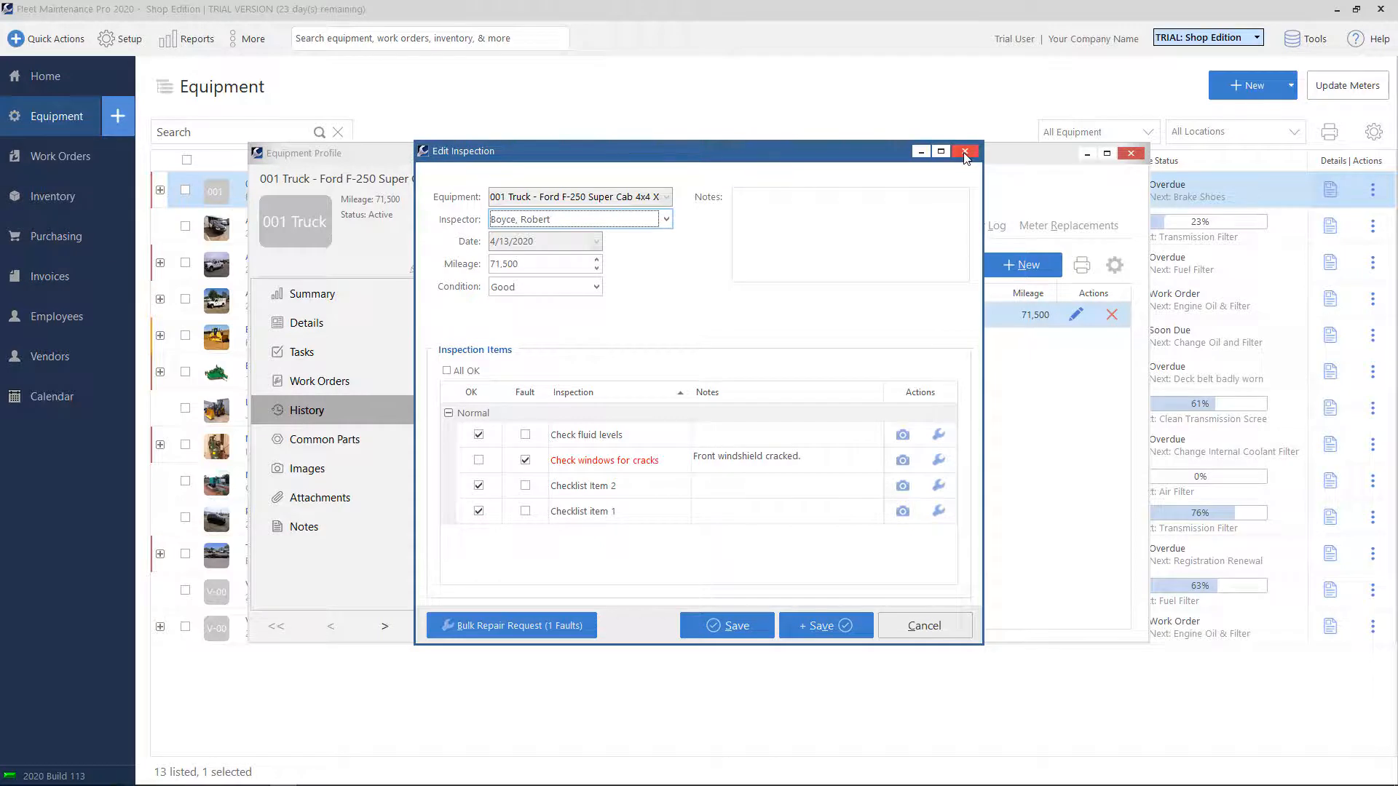
{"action": "left_click", "coordinate": [964, 151]}
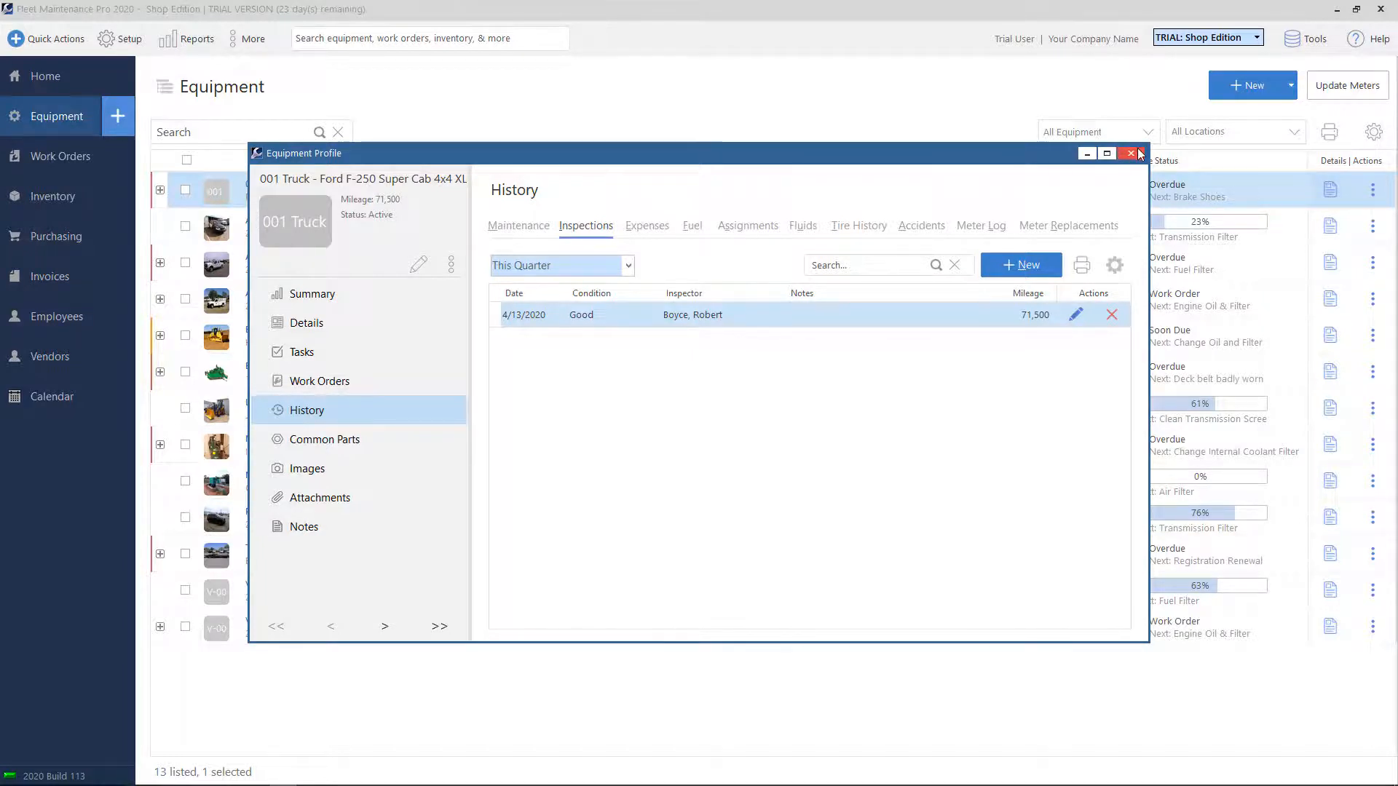
- Close the equipment profile and expand 001 Truck to reveal its due repairs
{"action": "left_click", "coordinate": [1131, 152]}
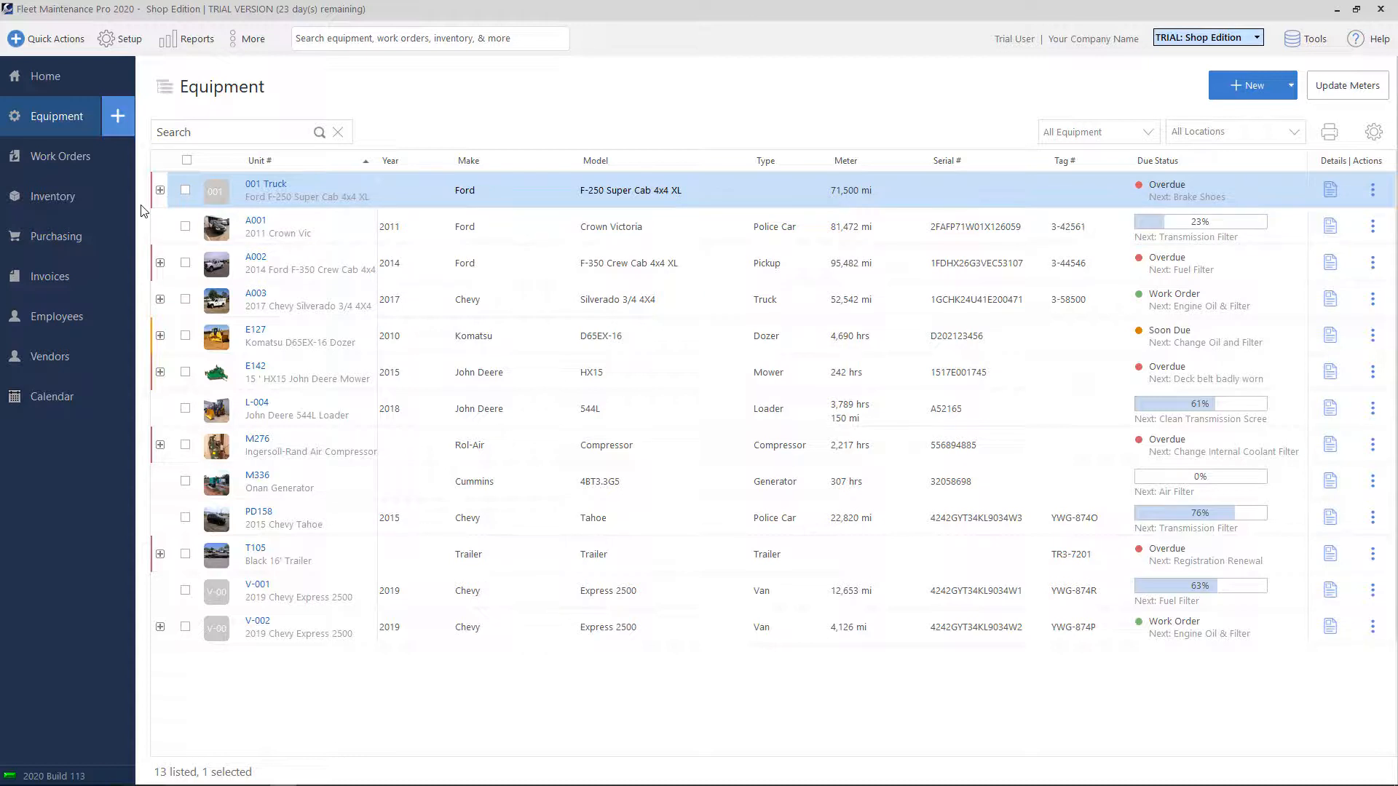
{"action": "left_click", "coordinate": [160, 190]}
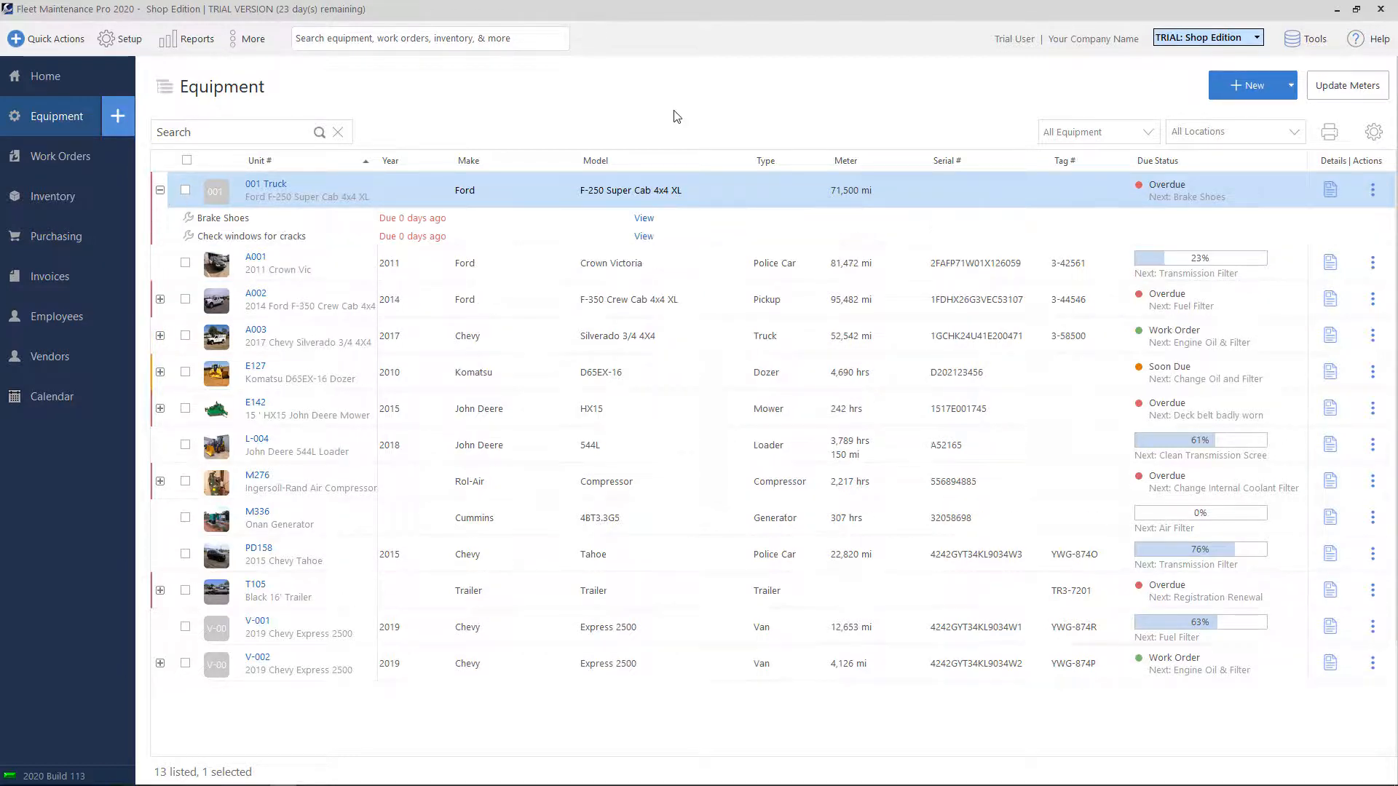
{"action": "mouse_move", "coordinate": [624, 114]}
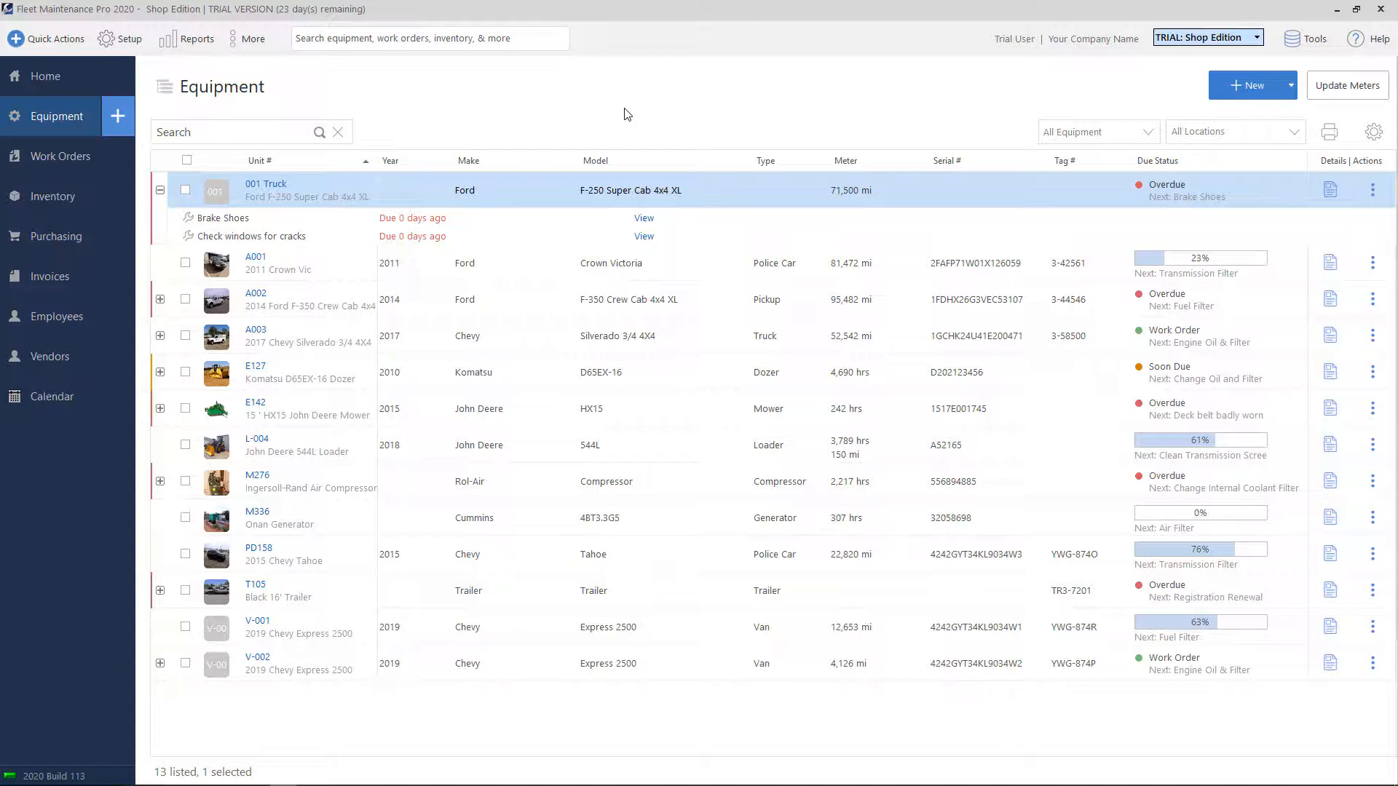